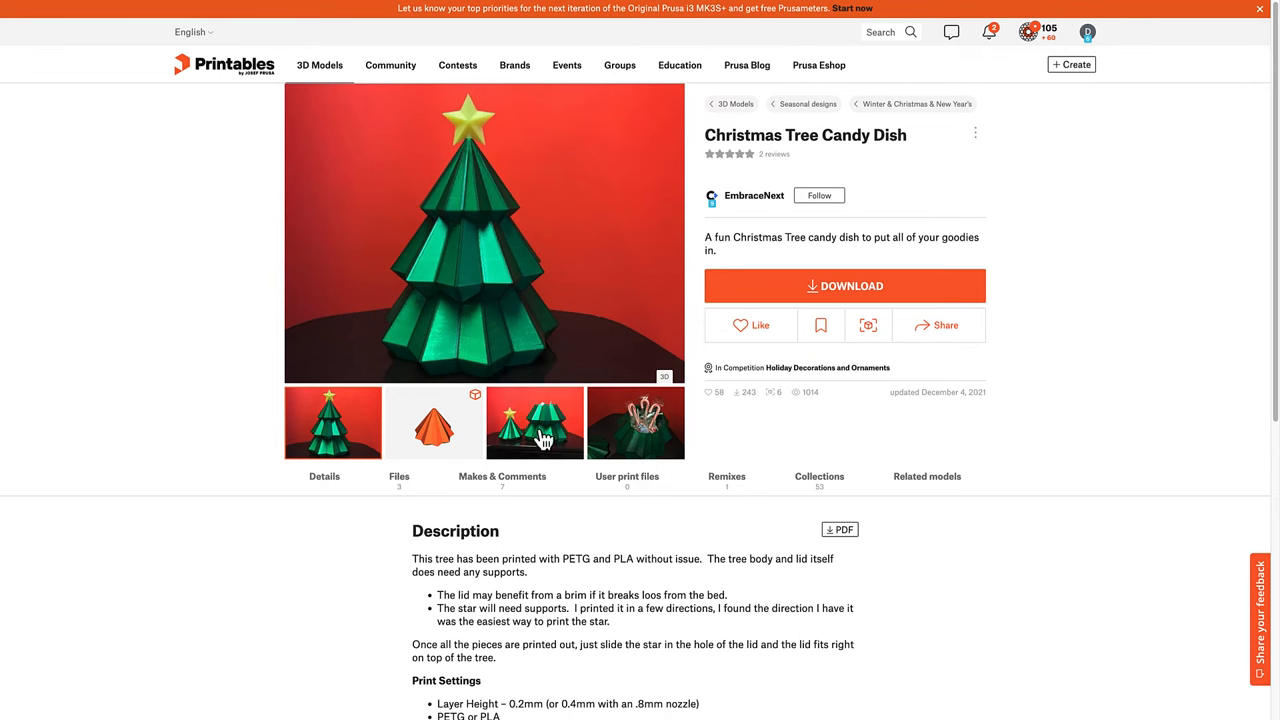
Step: Start a ground-plane sketch and draw circumscribed 50 mm hexagons centred on the origin
click(635, 423)
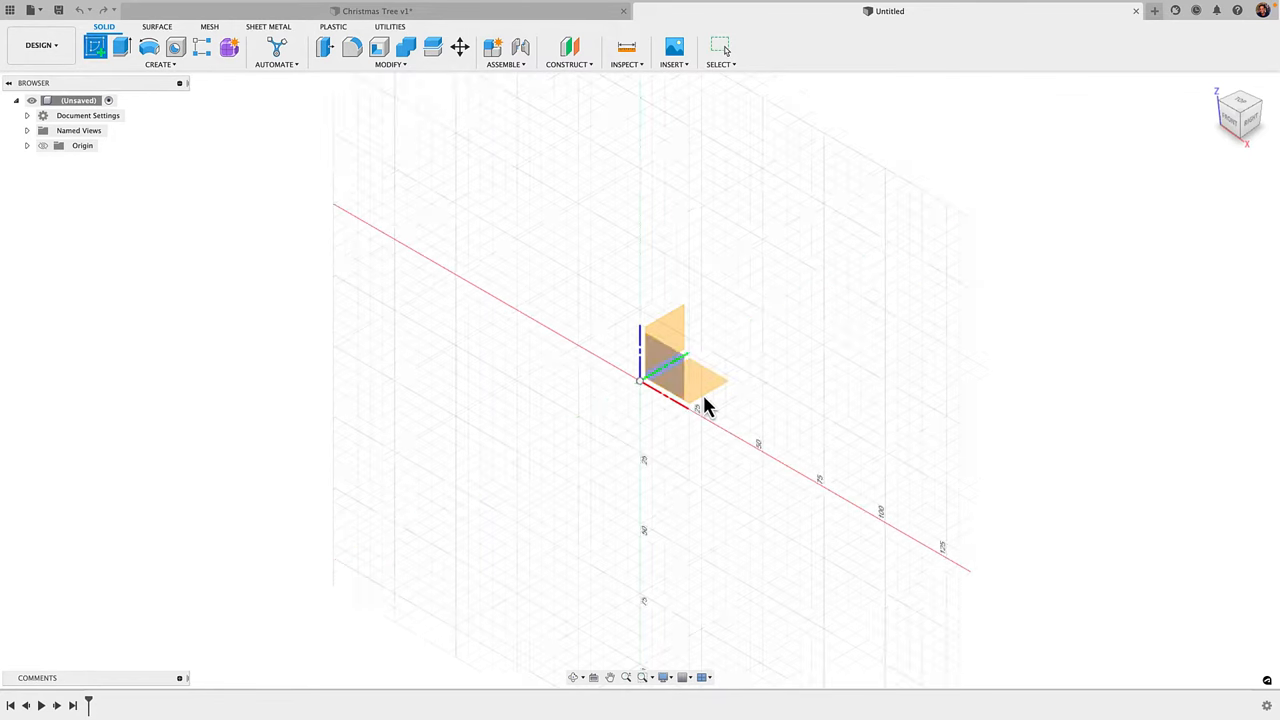
click(155, 64)
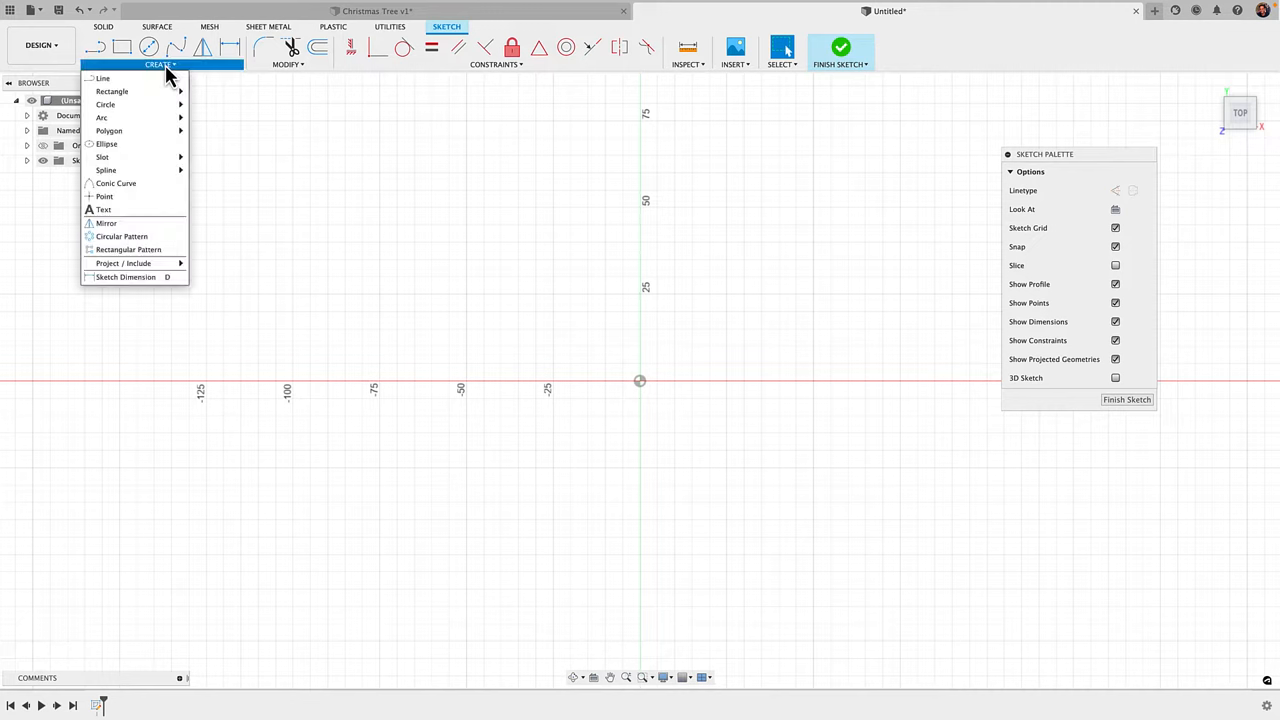
mouse_move(111, 130)
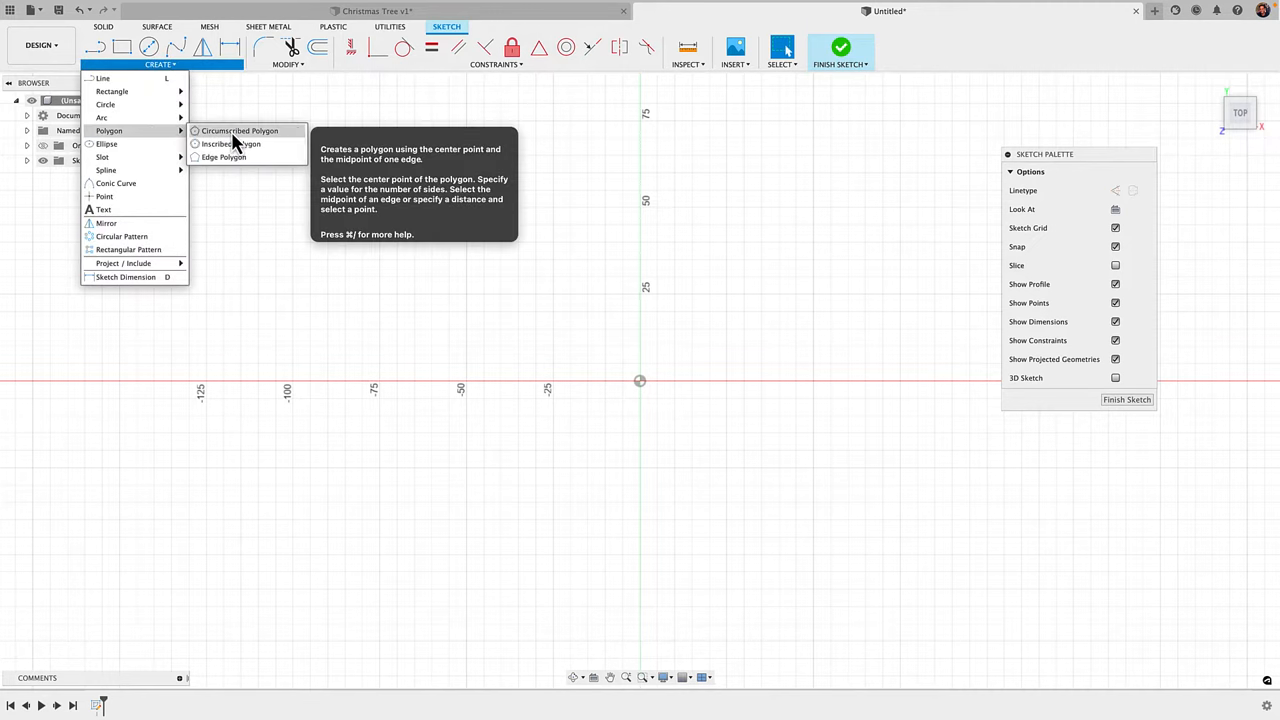
click(238, 130)
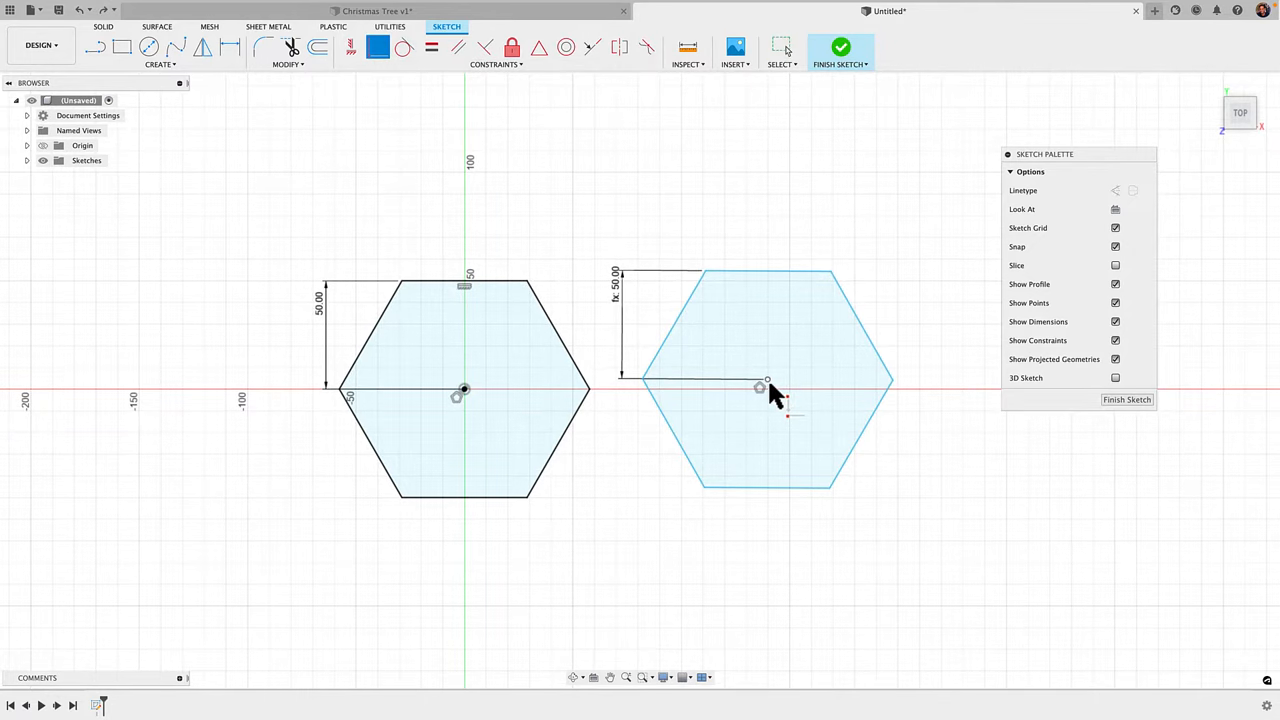
mouse_move(461, 395)
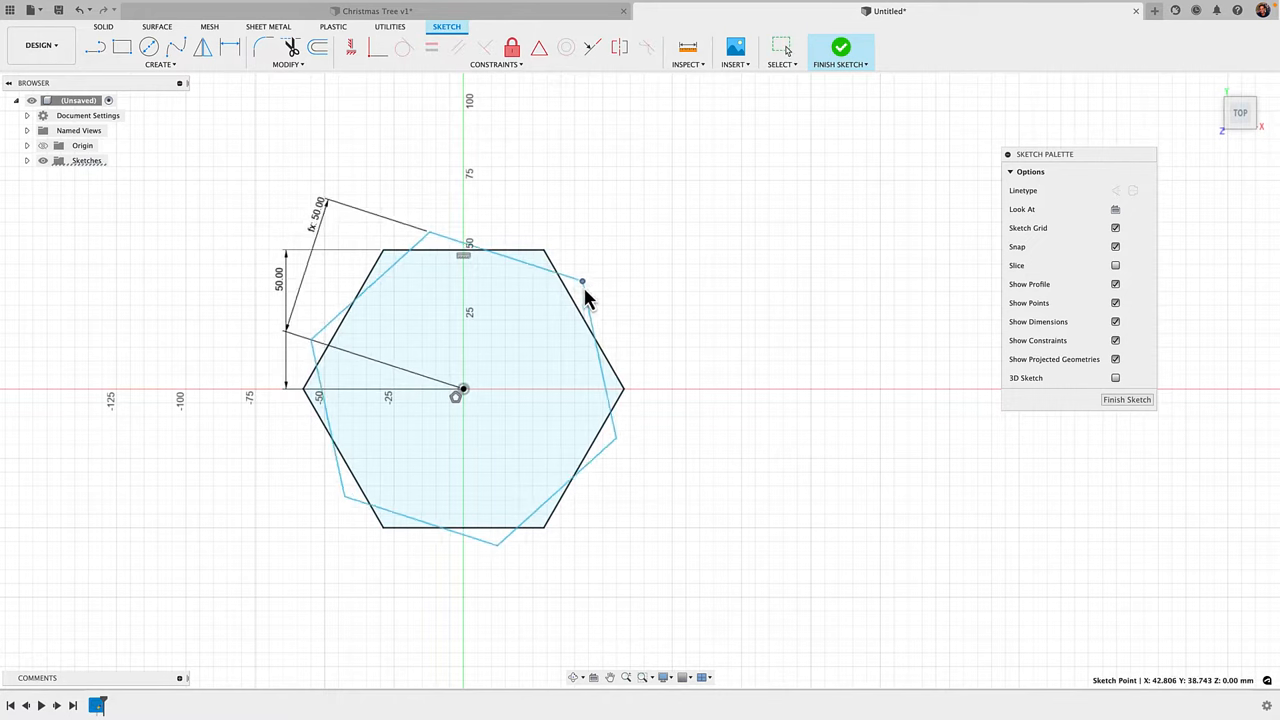
Step: Rotate the second 50 mm hexagon about the origin to offset its points into a star
drag(582, 281, 622, 380)
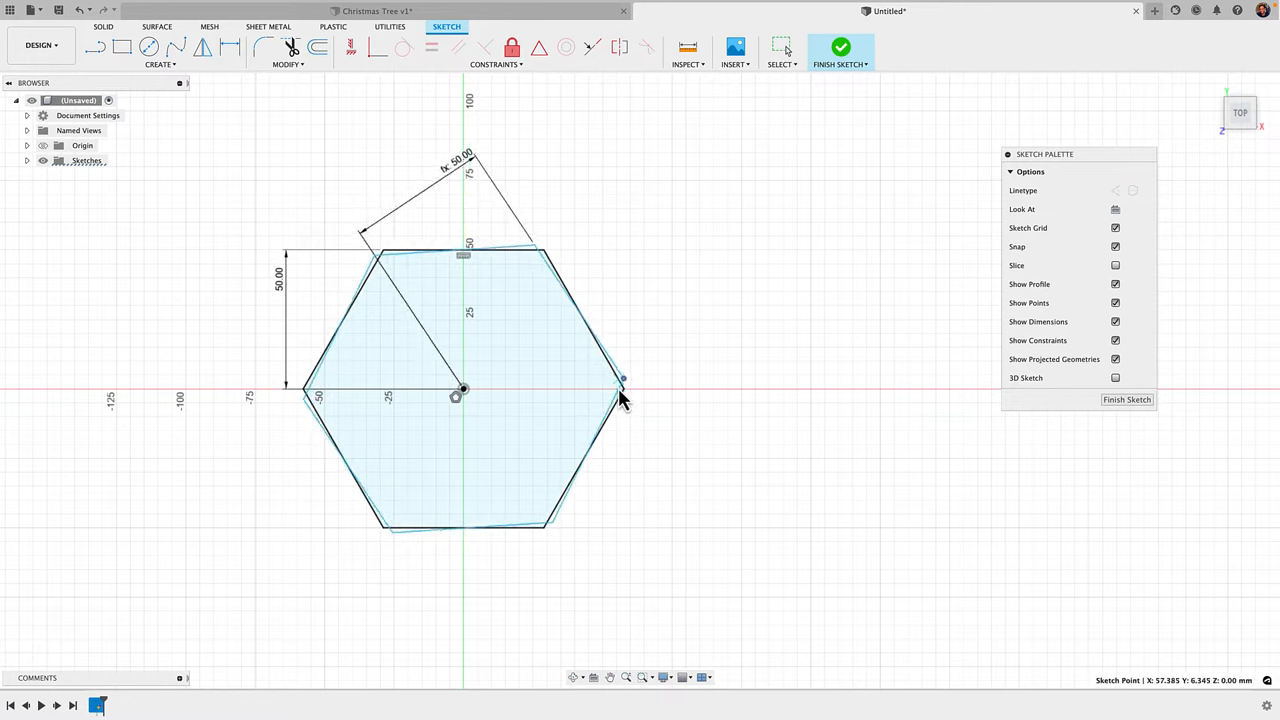
drag(623, 378, 610, 460)
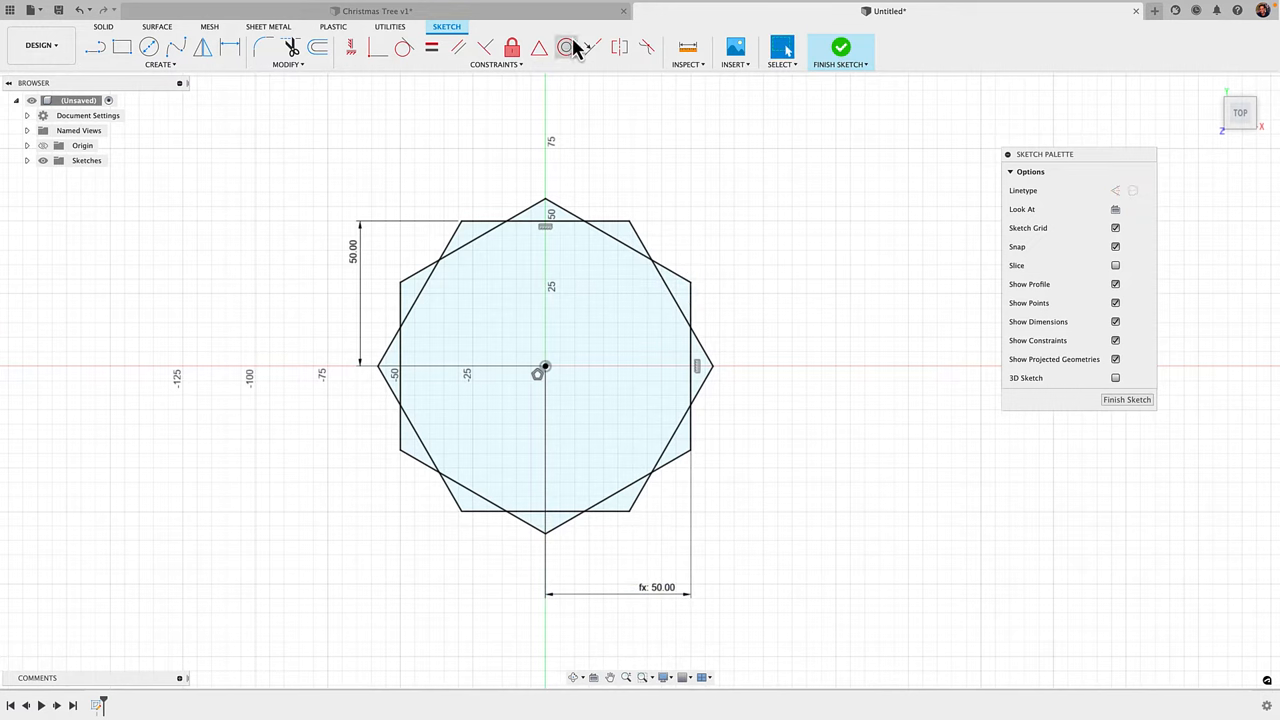
mouse_move(427, 48)
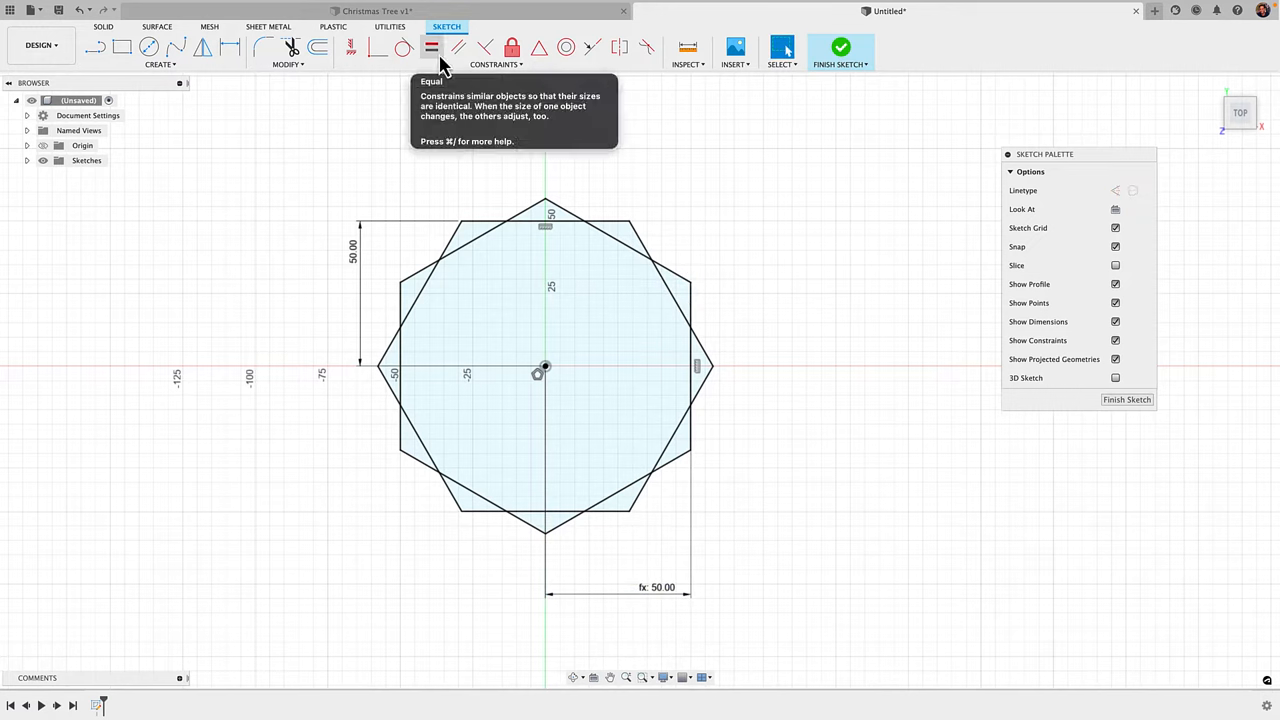
mouse_move(480, 50)
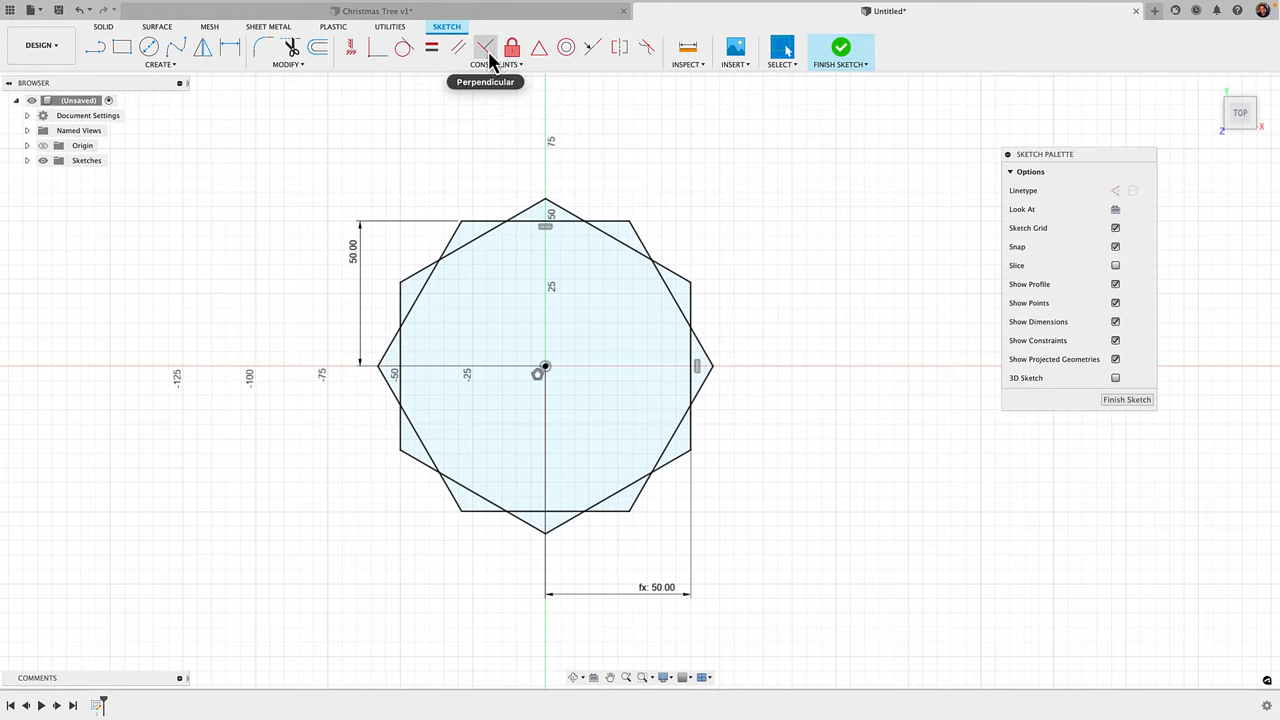
mouse_move(425, 93)
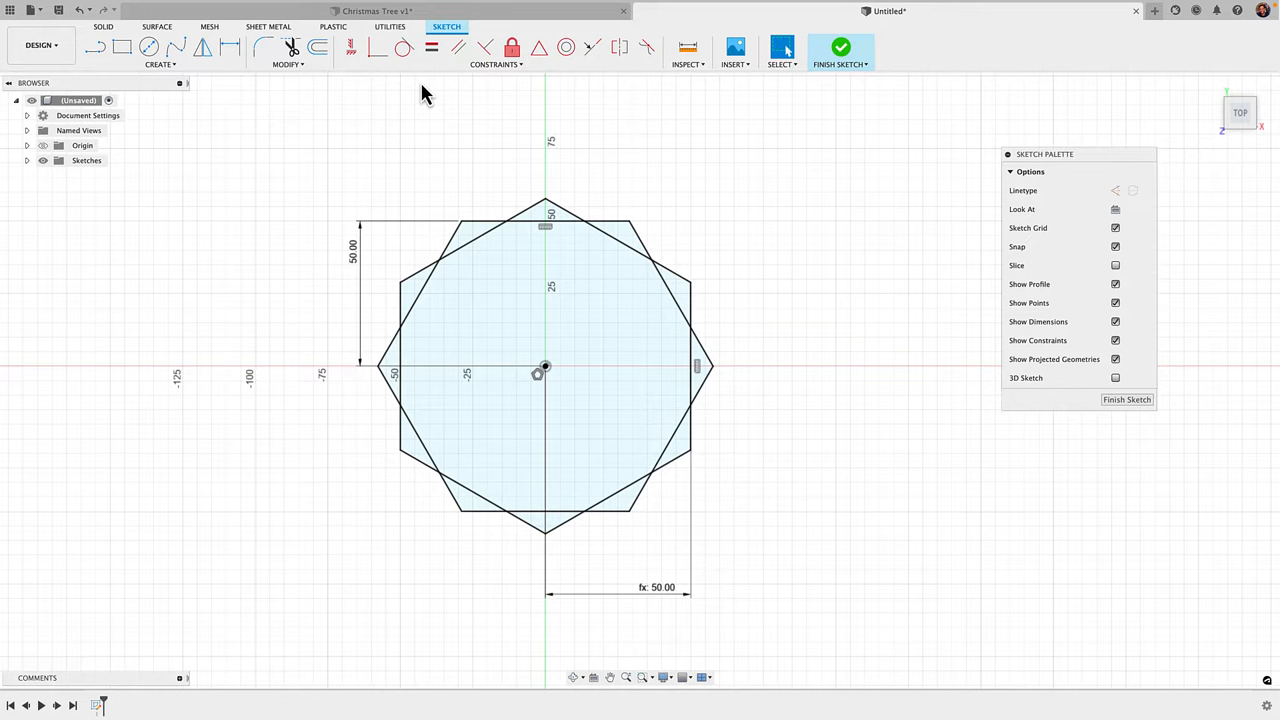
mouse_move(678, 172)
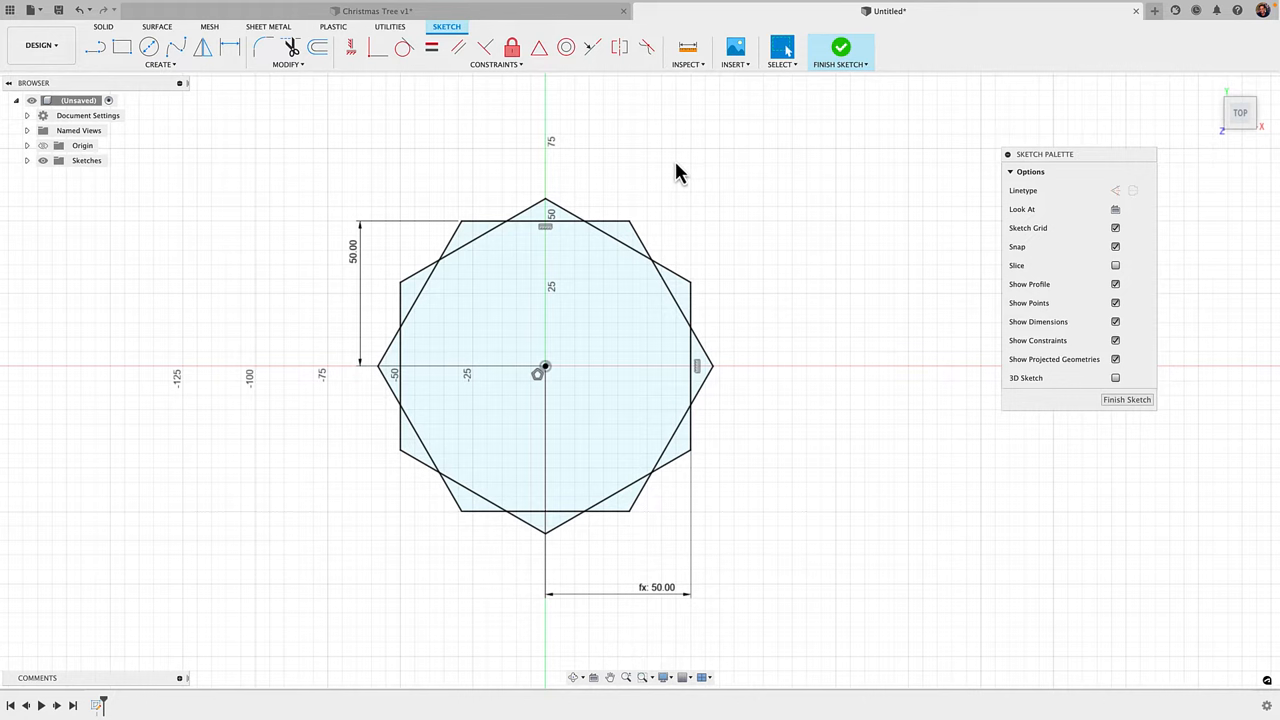
mouse_move(789, 167)
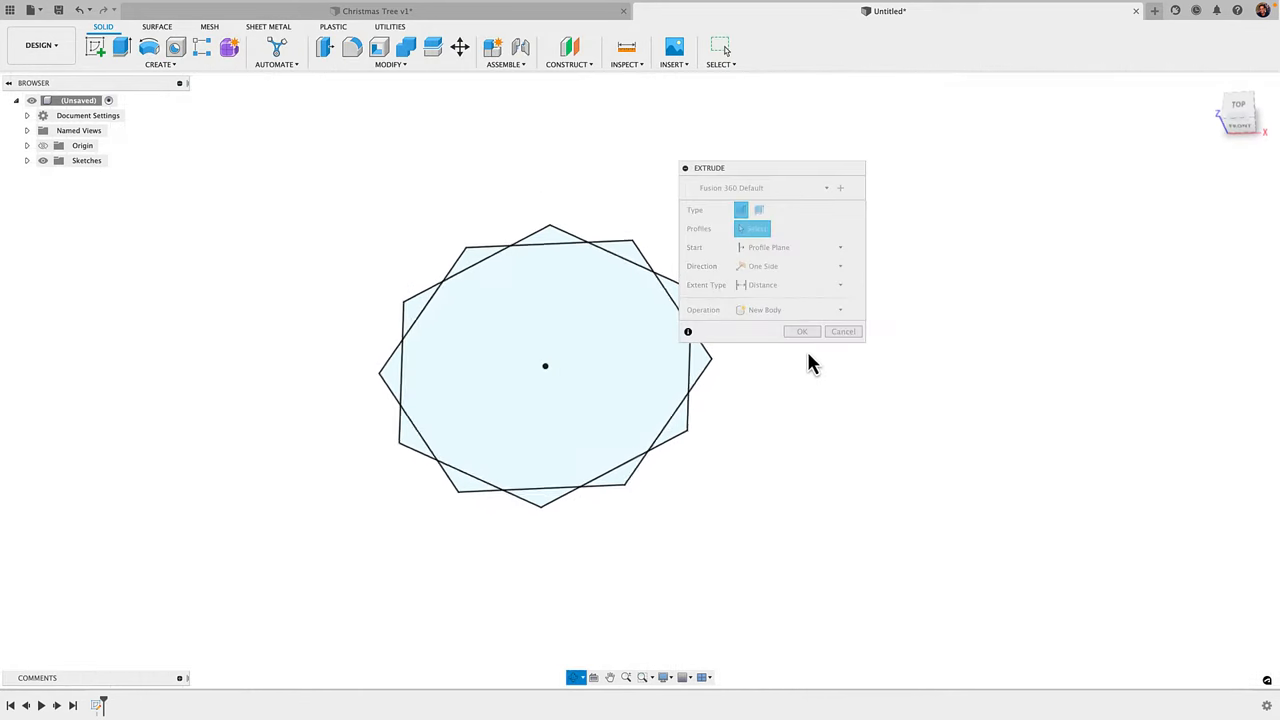
Step: Select all 13 star profiles and extrude them 20 mm
click(545, 365)
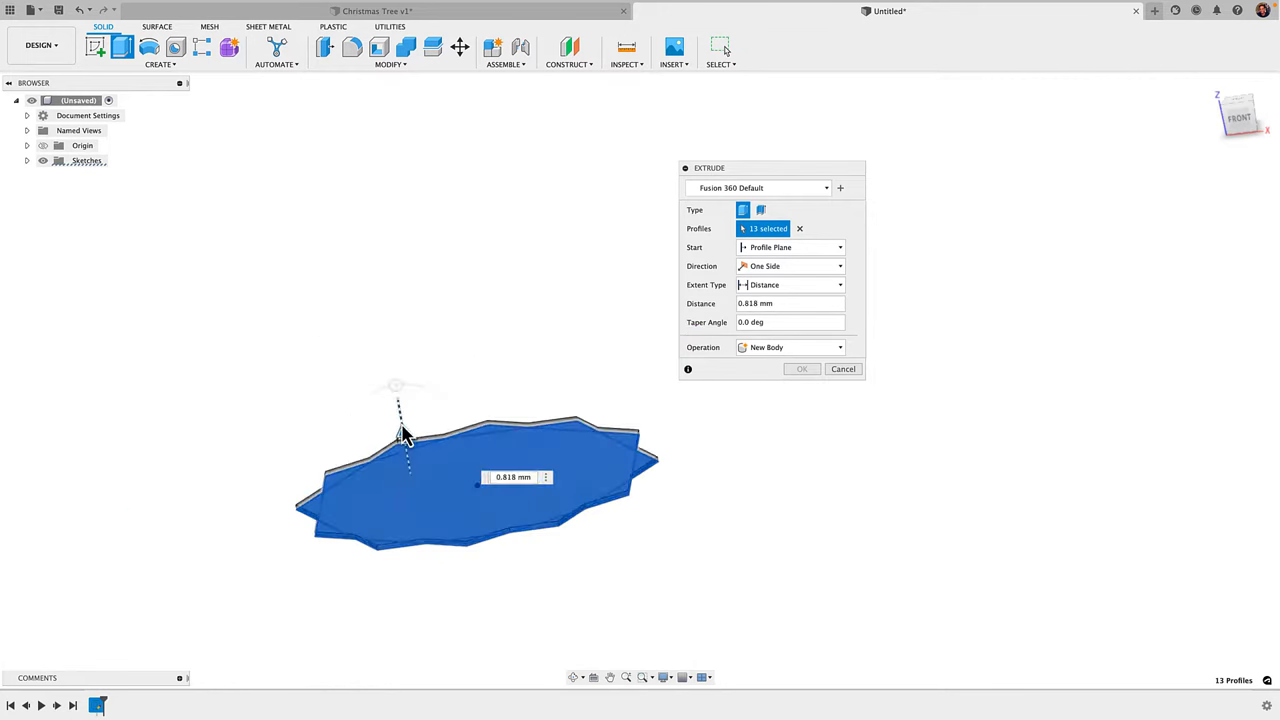
drag(398, 410, 390, 367)
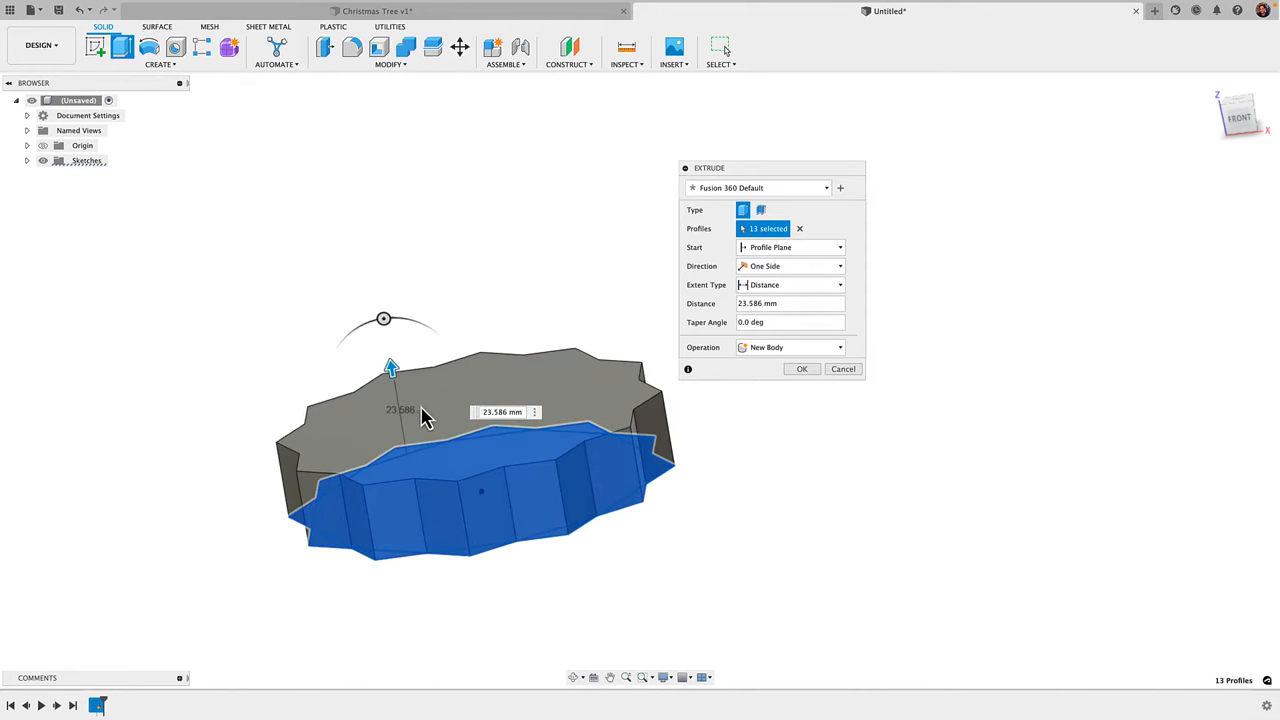
click(500, 412)
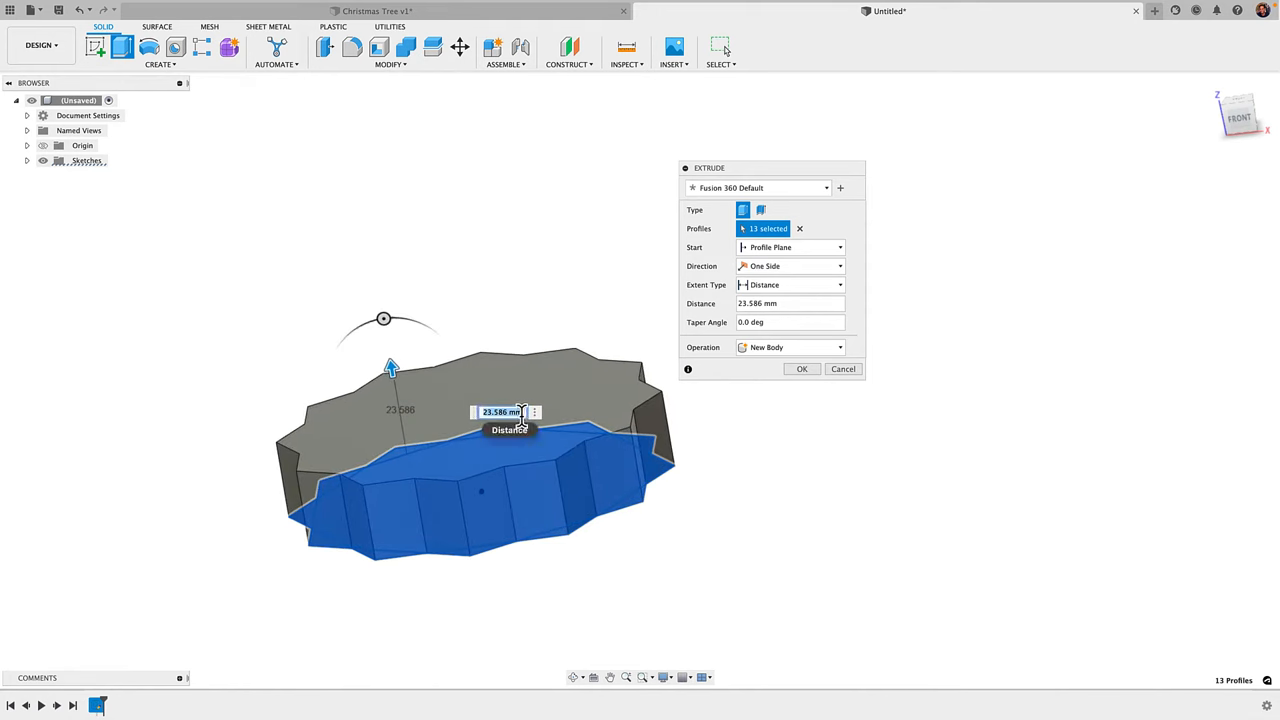
text(20)
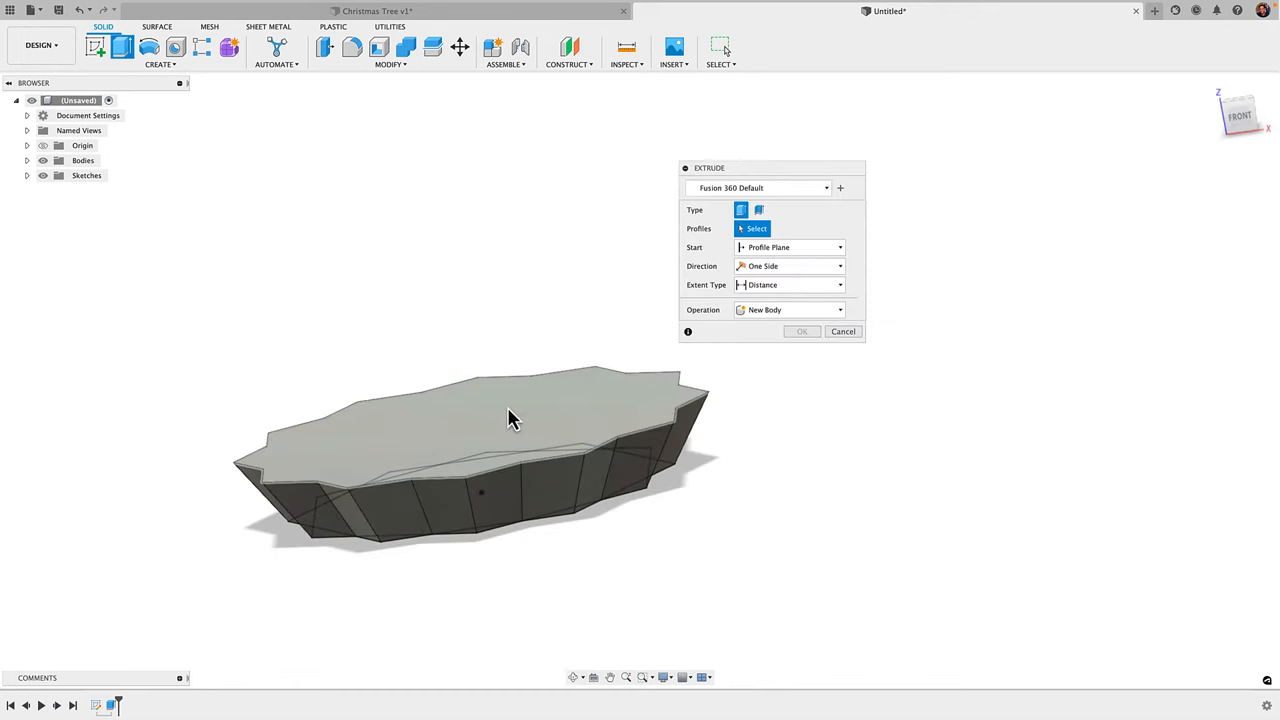
Step: Extrude the base's top face 110 mm with a −30° taper, joined to the base
click(512, 420)
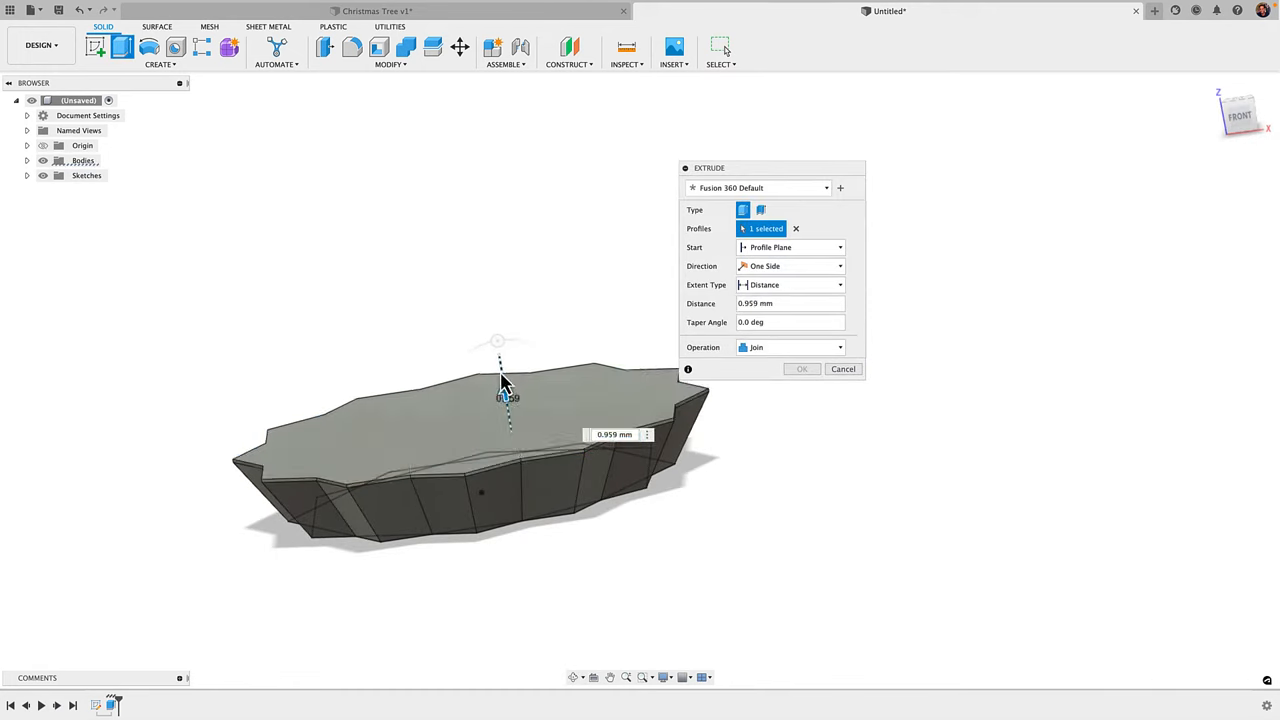
drag(500, 395, 480, 240)
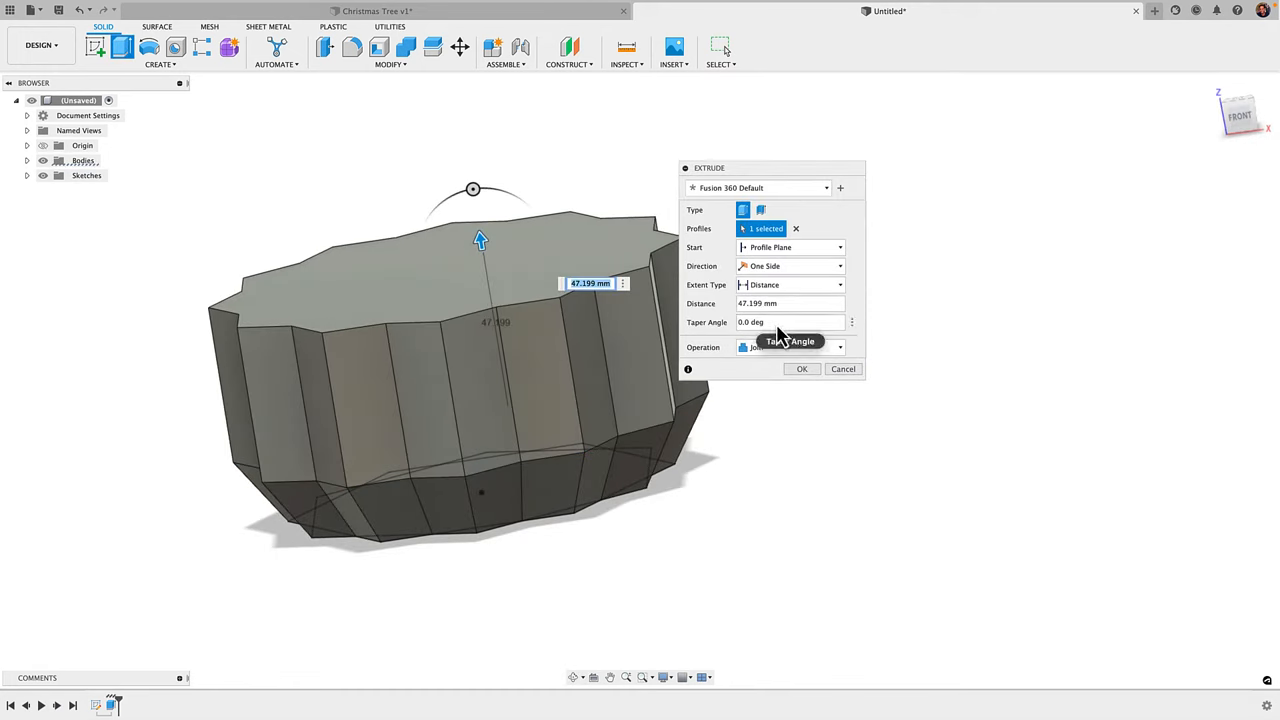
click(790, 321)
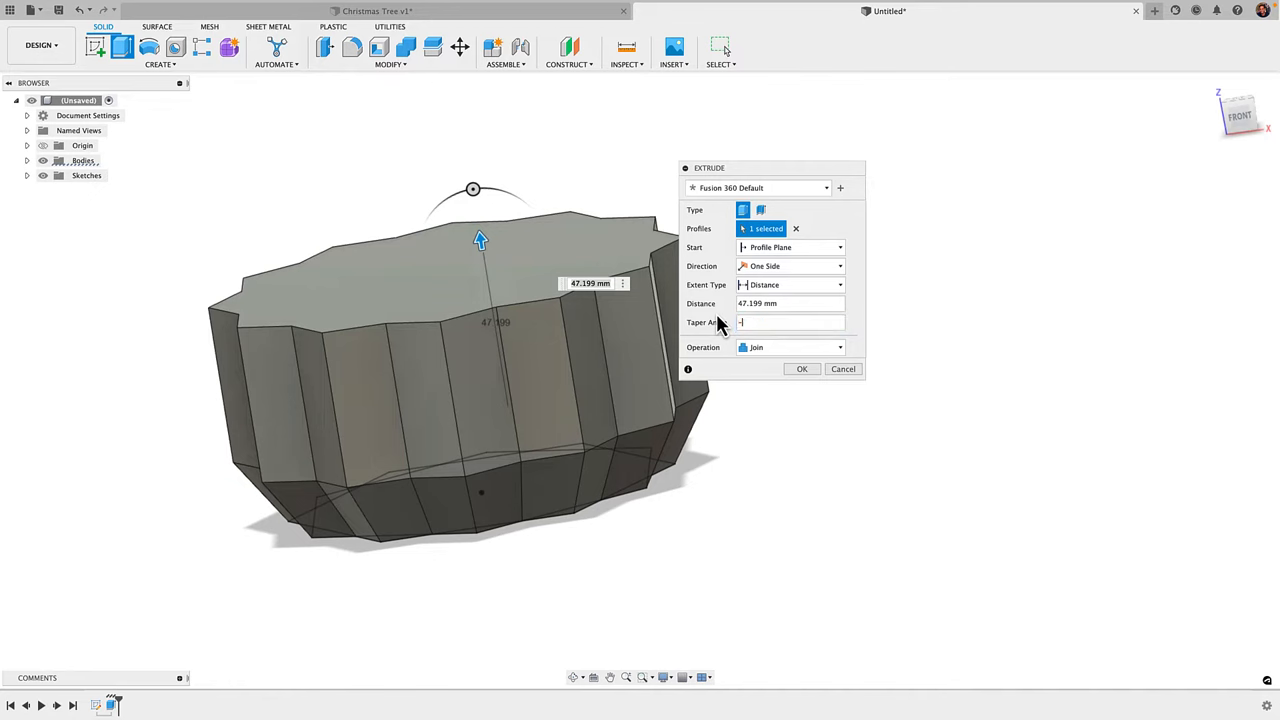
text(-30)
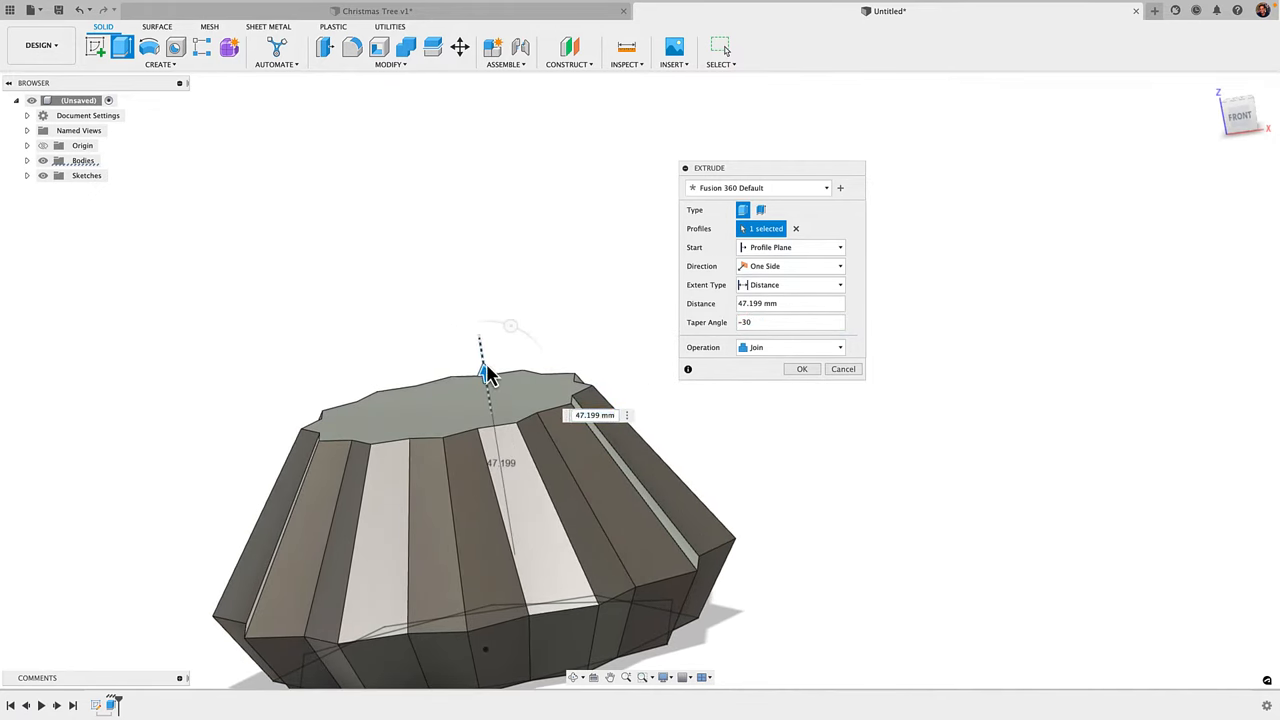
drag(483, 372, 455, 190)
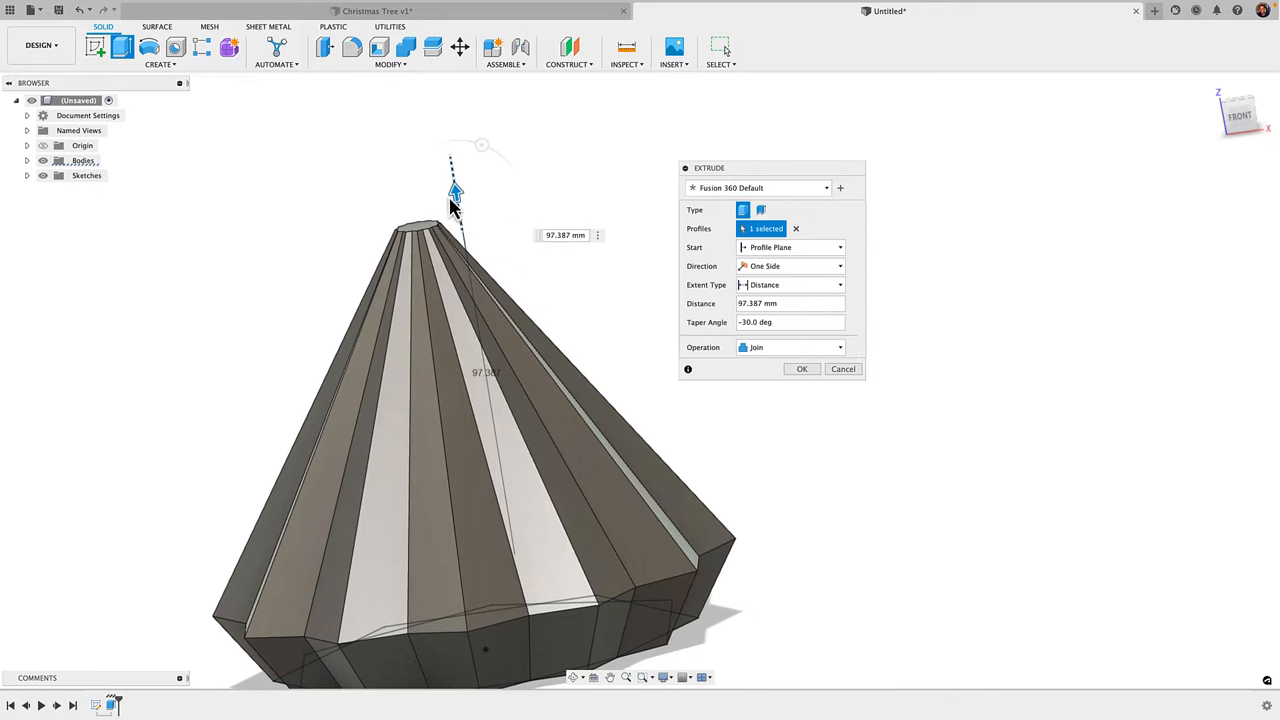
drag(456, 190, 447, 148)
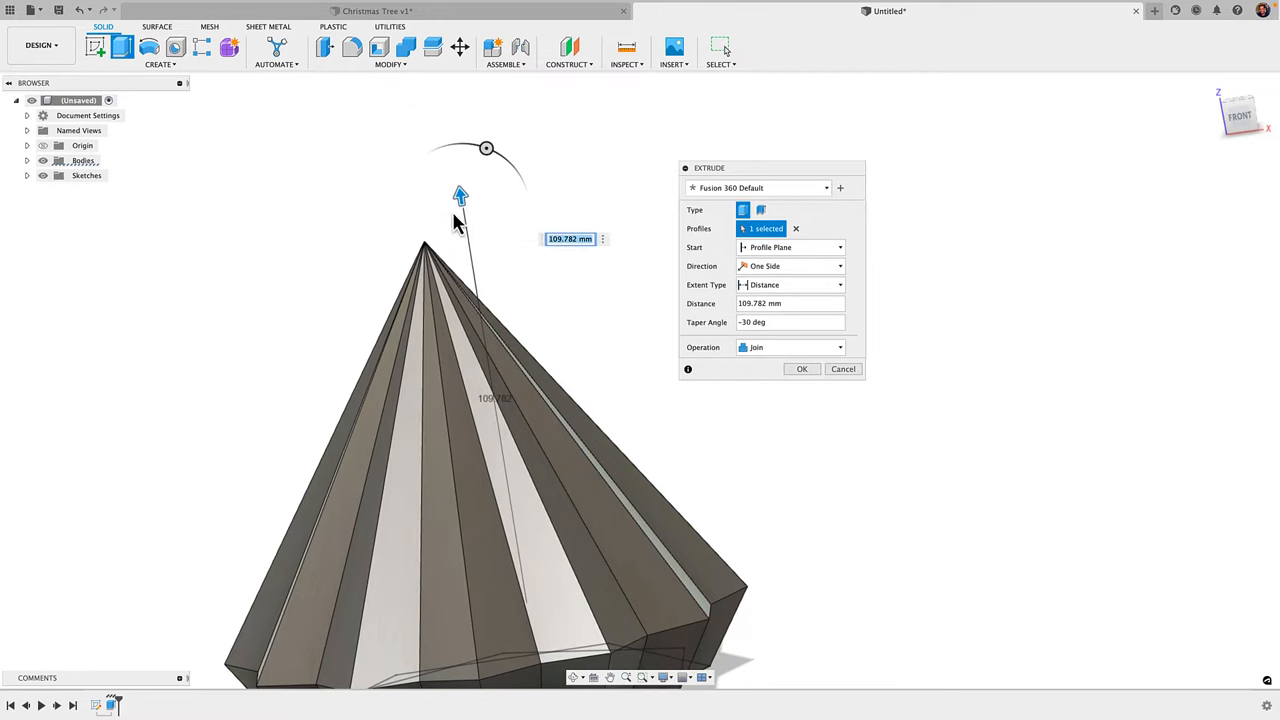
drag(460, 195, 445, 110)
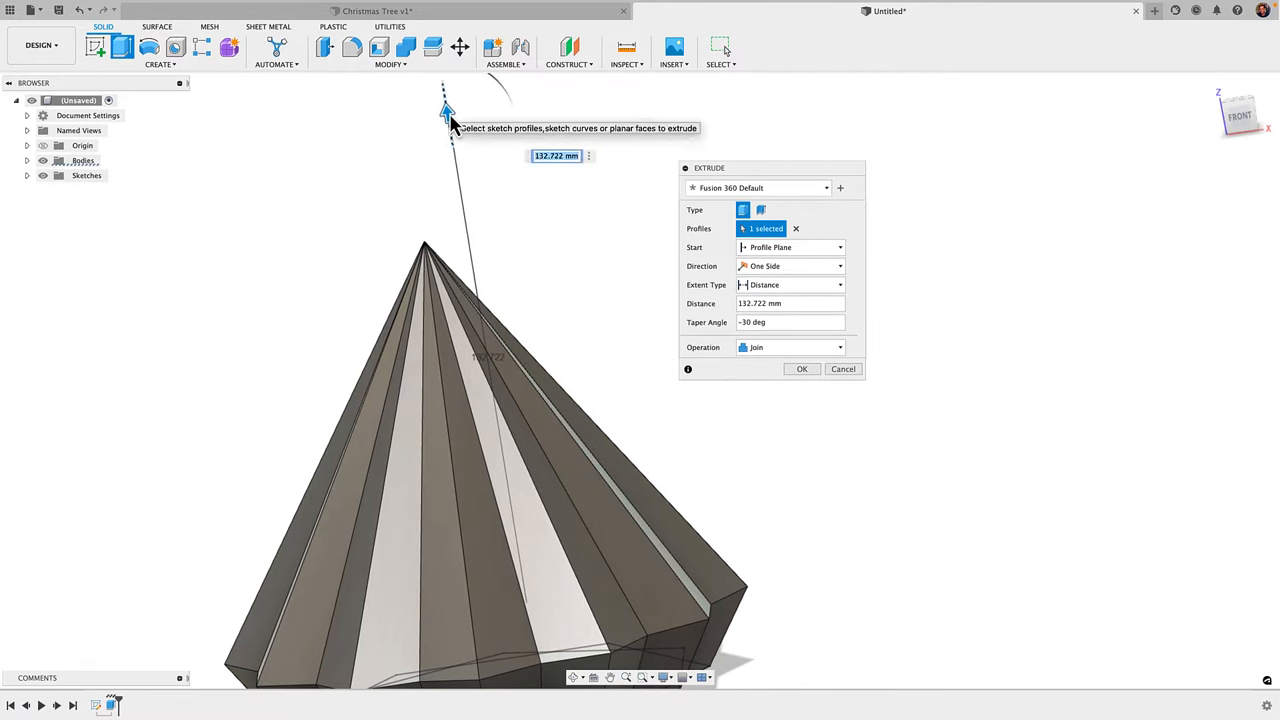
drag(447, 110, 457, 177)
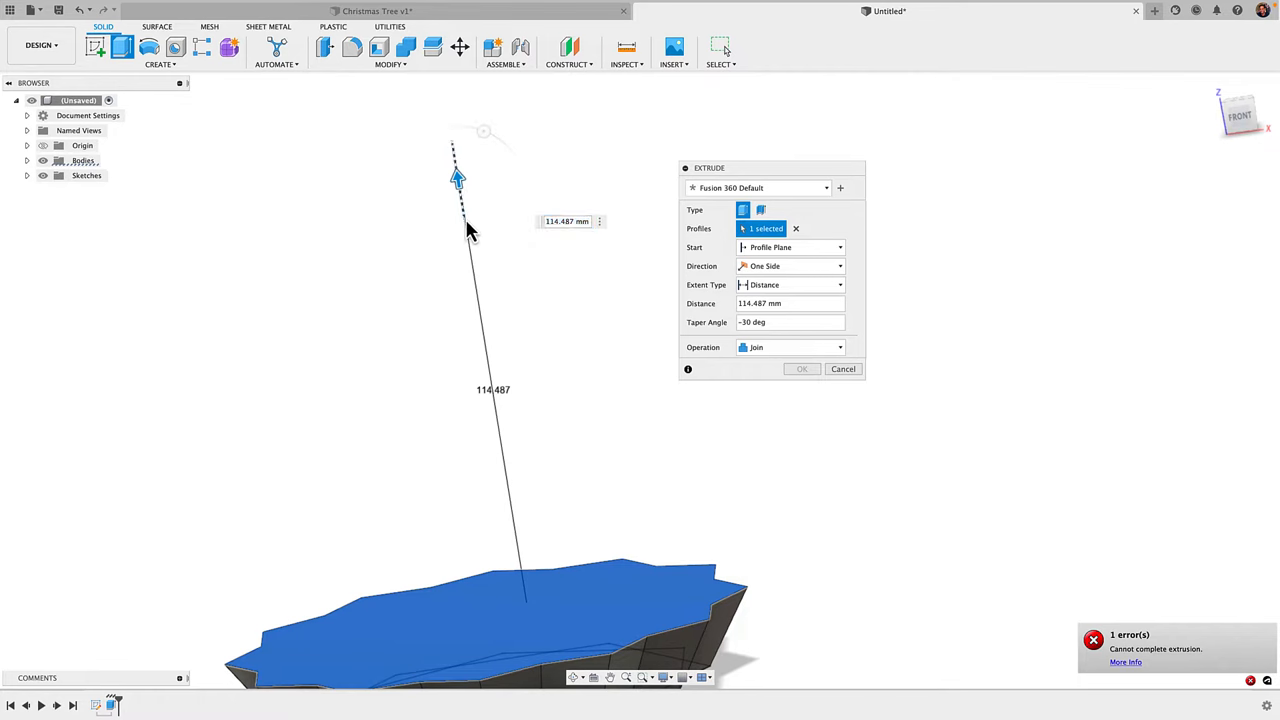
drag(457, 178, 460, 197)
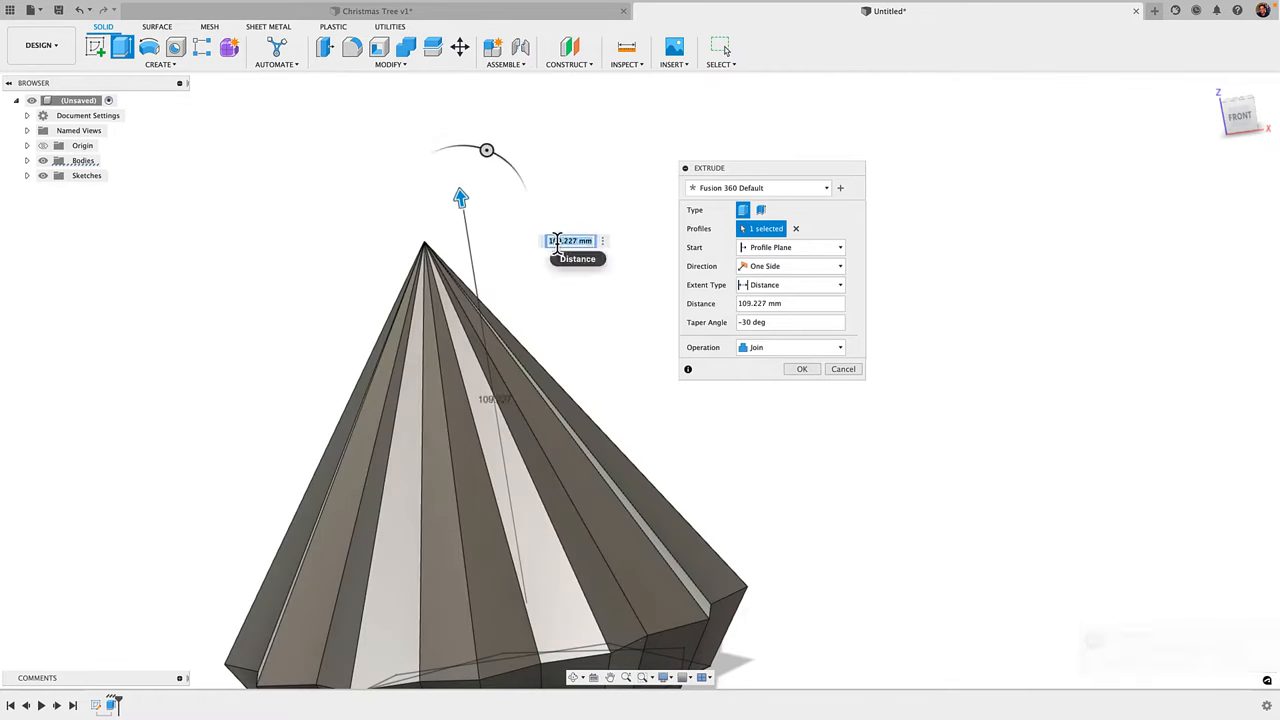
text(110)
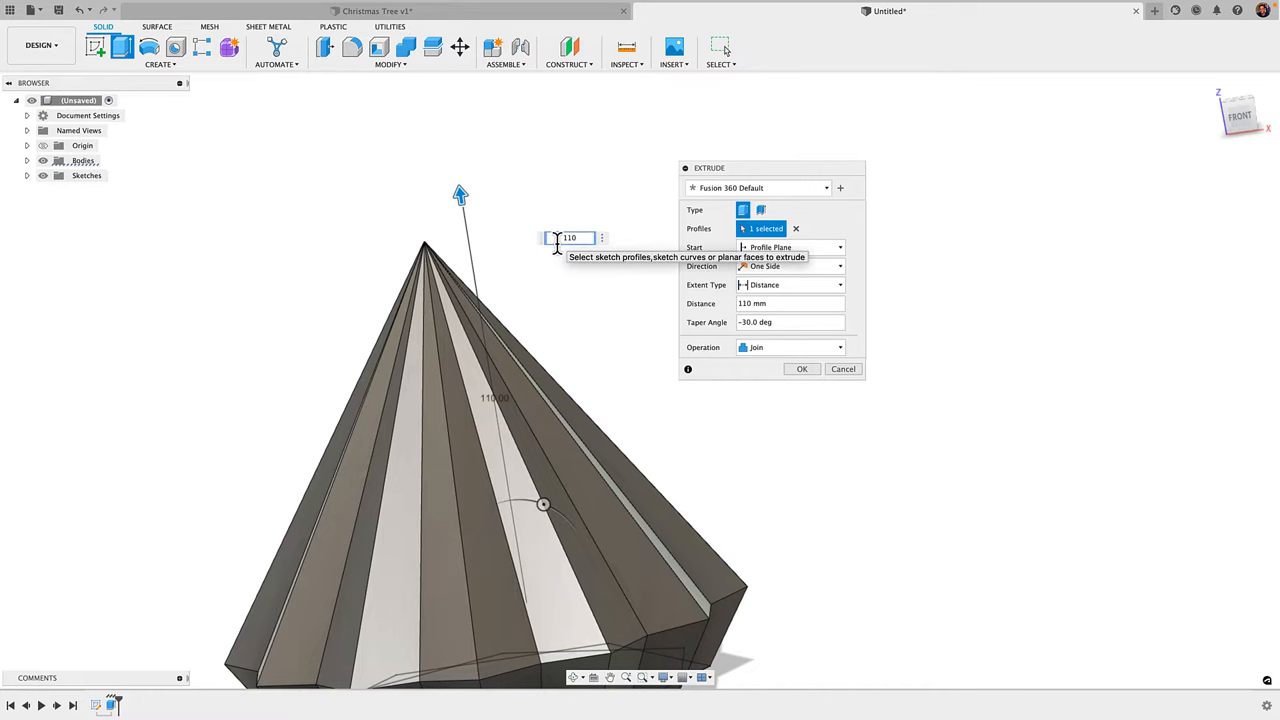
click(802, 369)
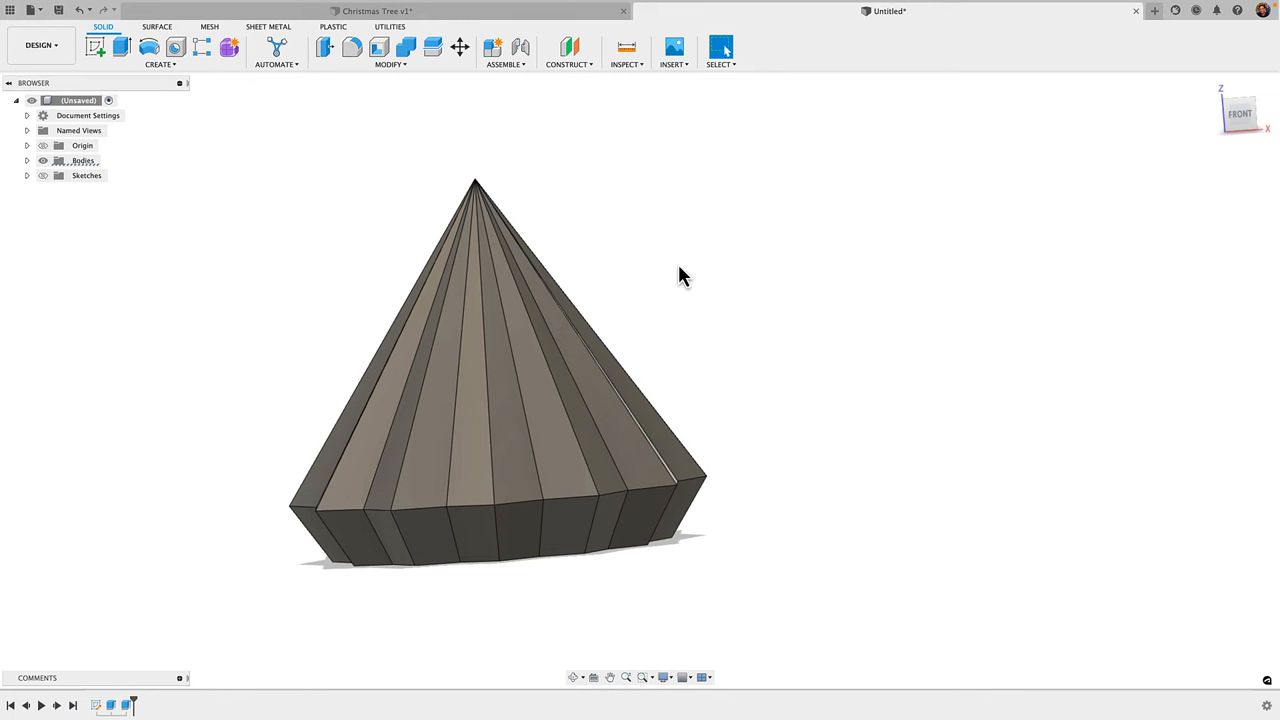
Step: Copy the faceted cone body and move the copy about 144.8 mm straight up
click(460, 47)
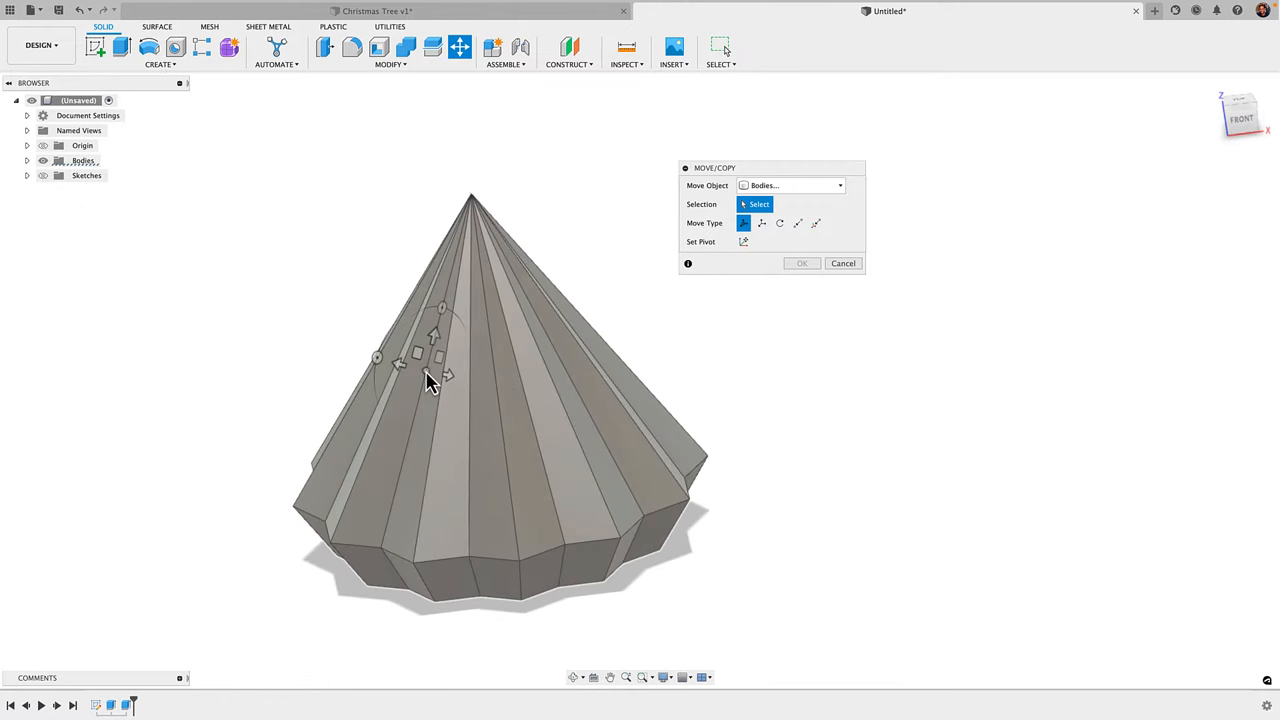
mouse_move(429, 379)
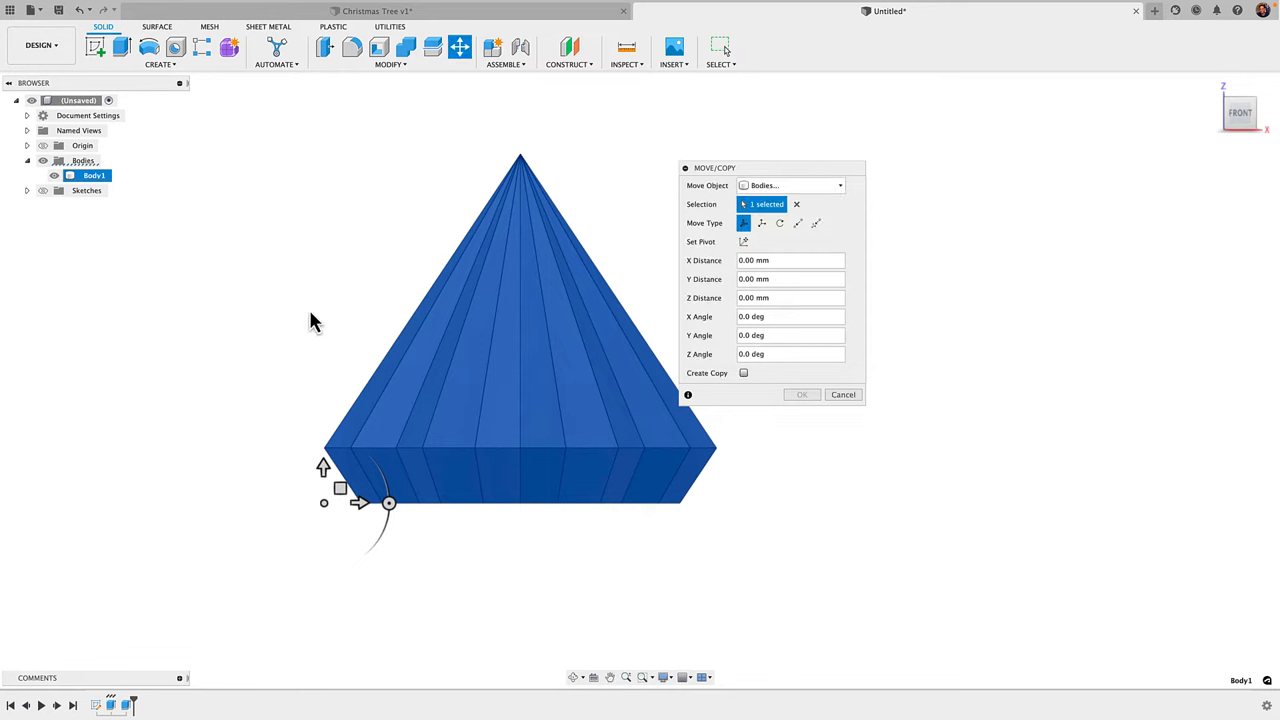
mouse_move(323, 497)
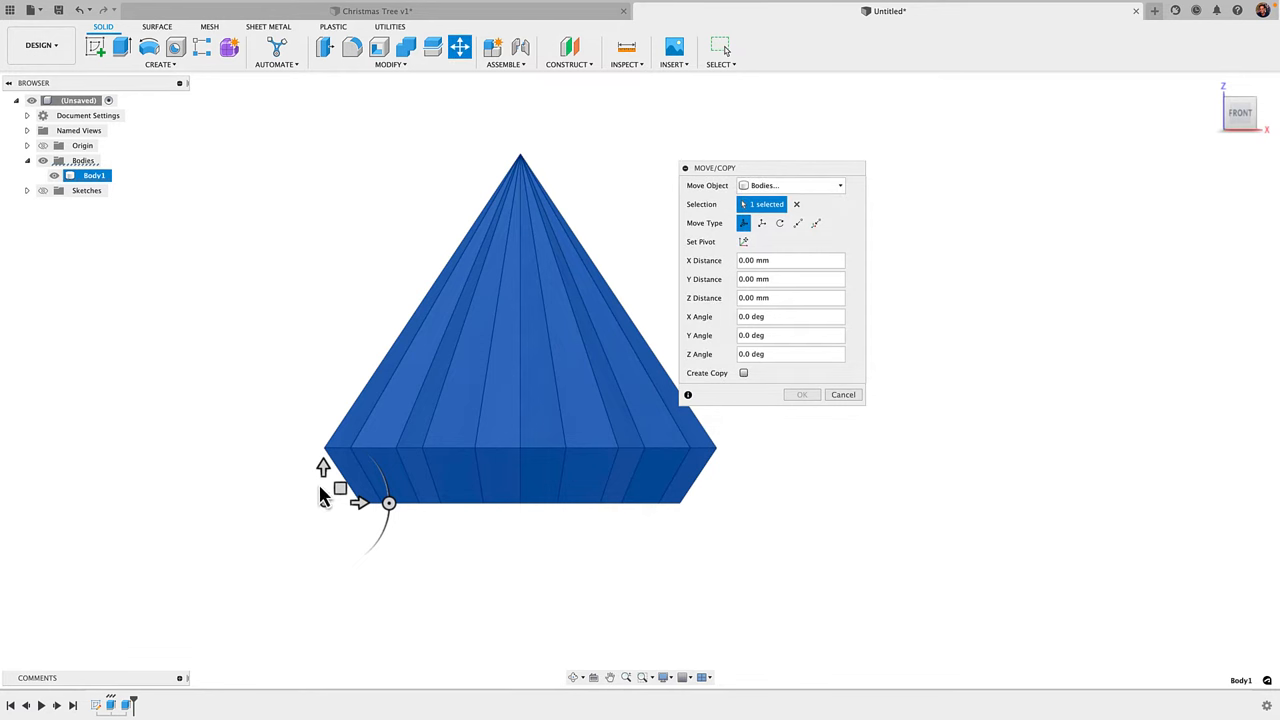
click(743, 372)
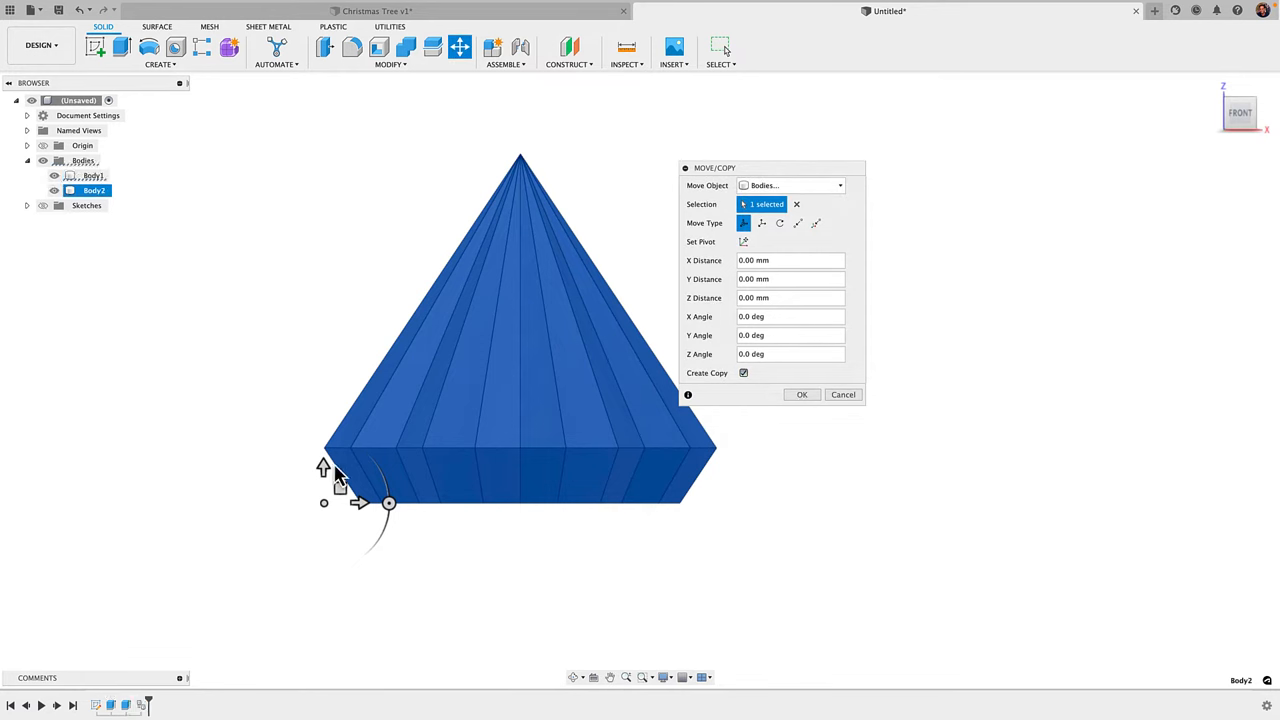
drag(323, 467, 323, 290)
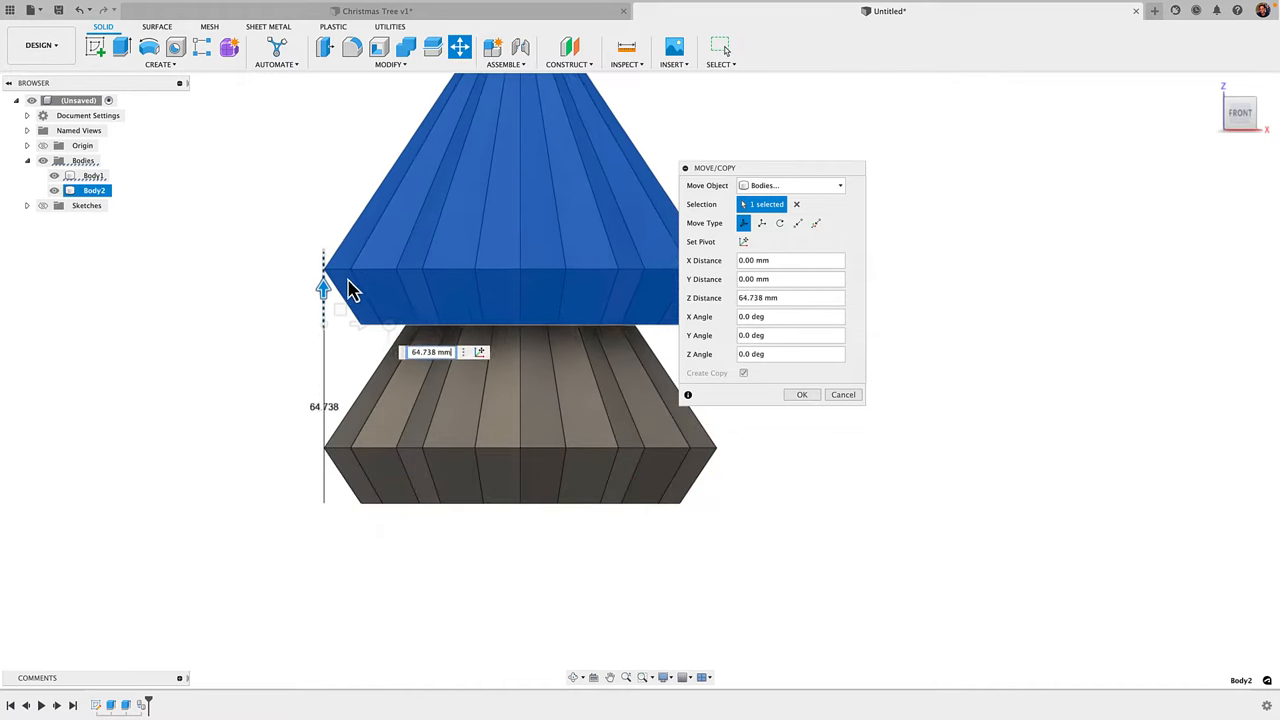
drag(323, 290, 310, 505)
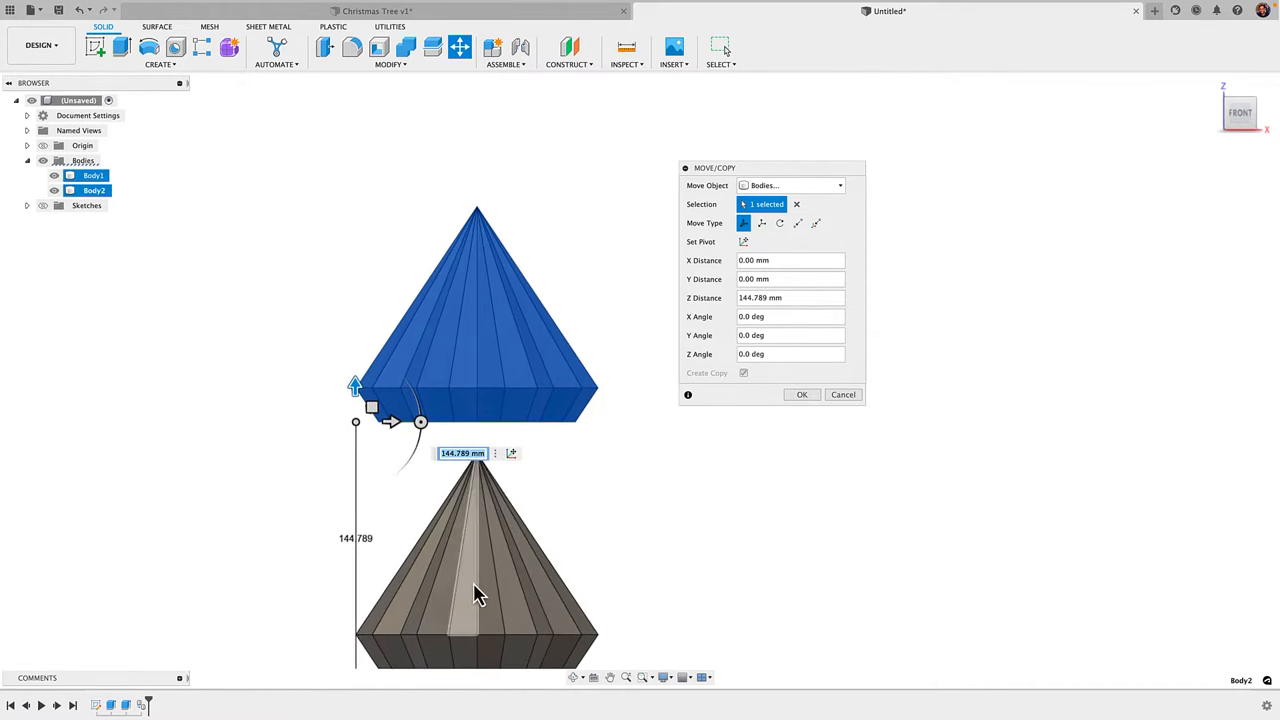
click(801, 394)
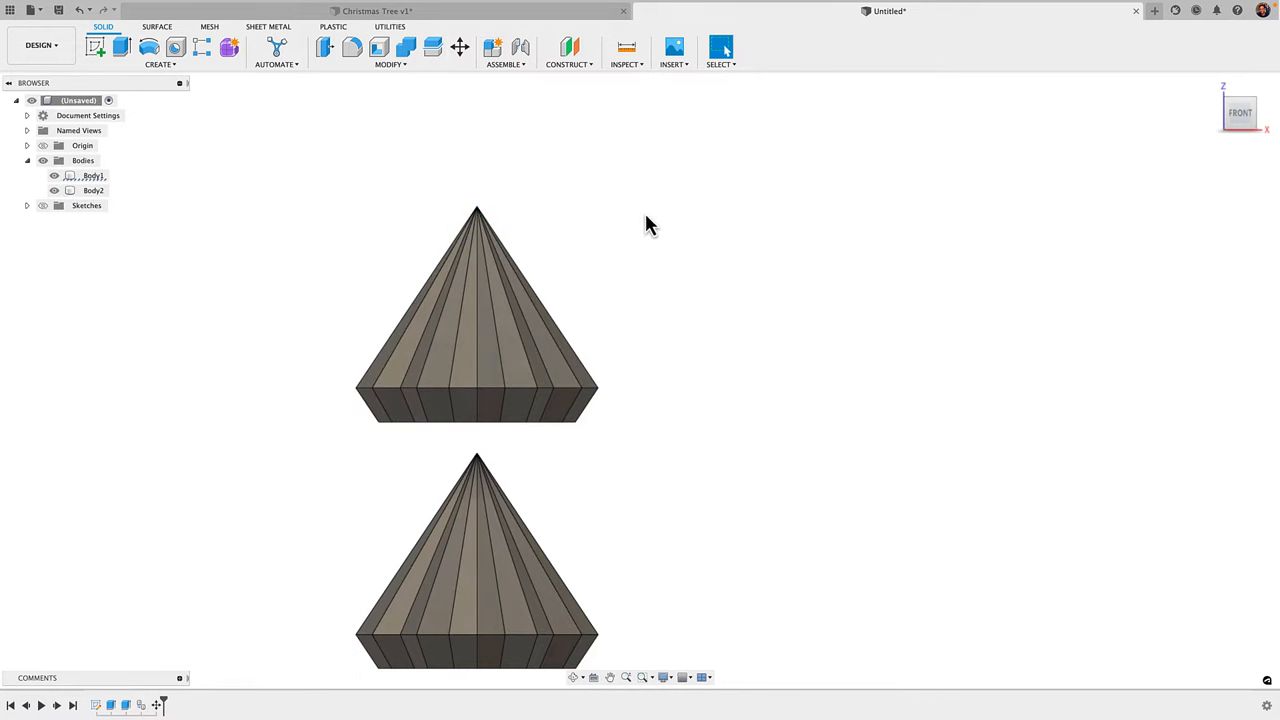
Step: Rotate Body2 15° about the vertical axis, working from the top view
click(461, 47)
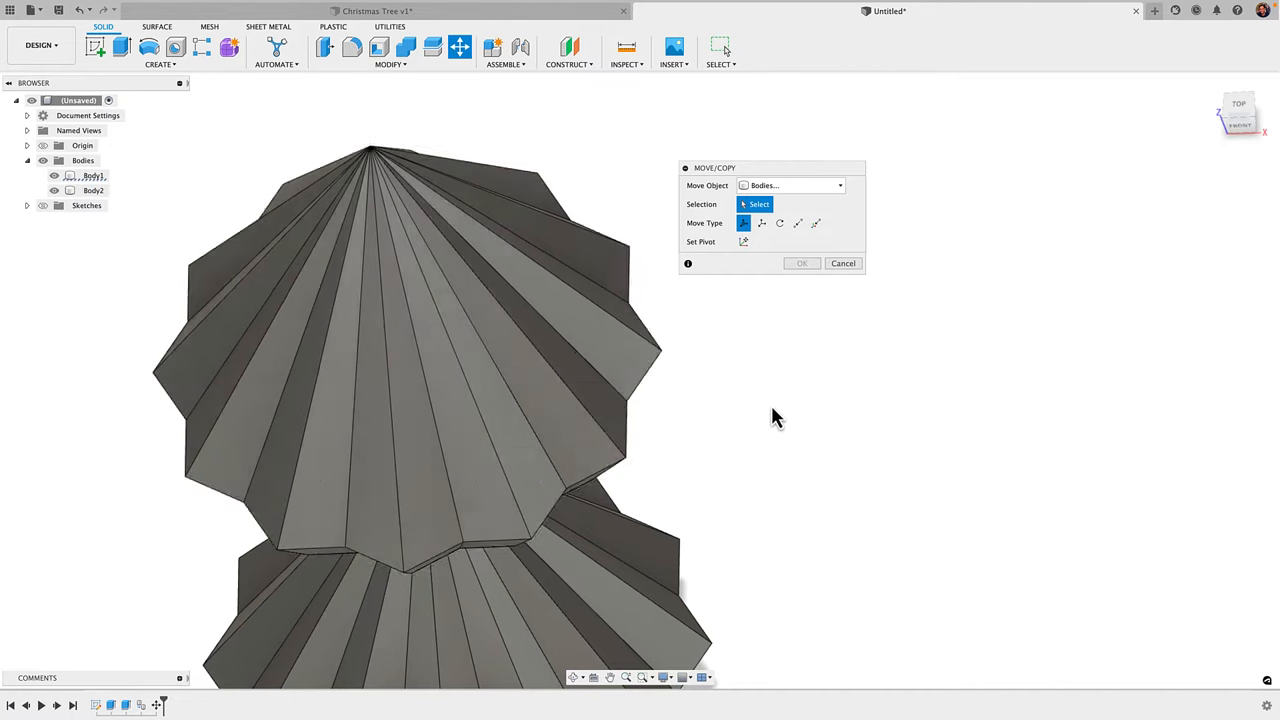
click(1240, 111)
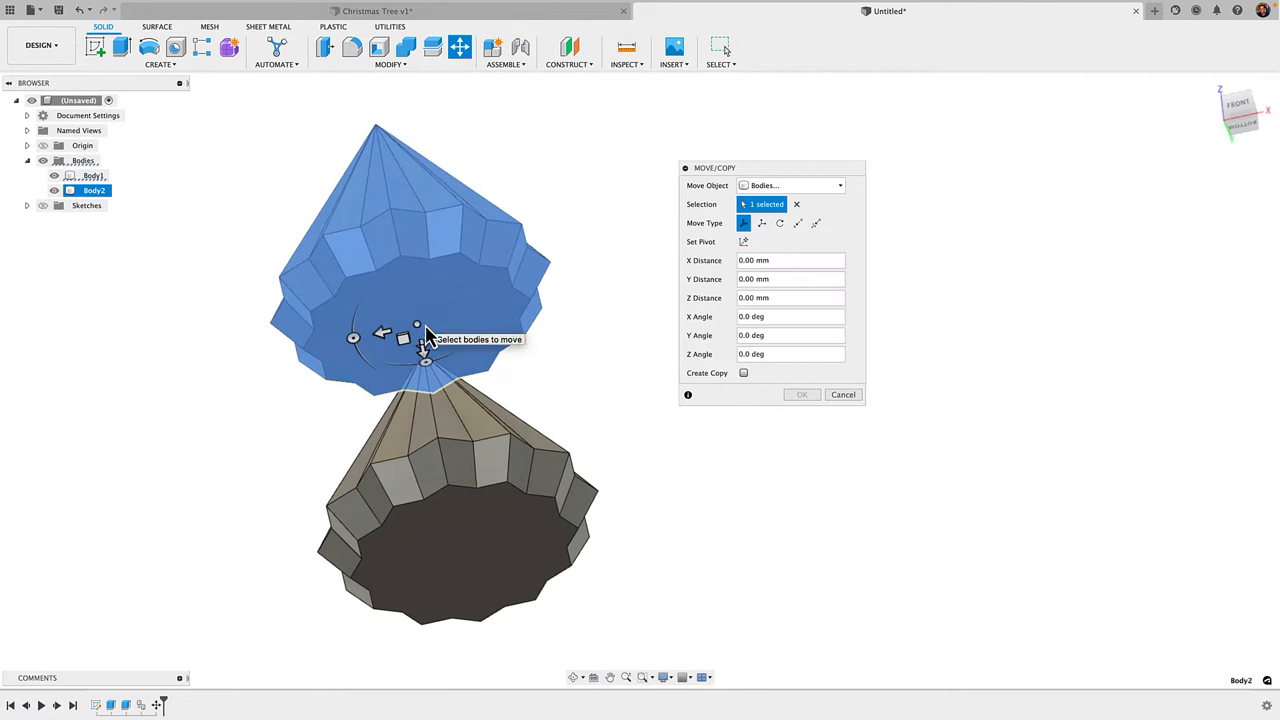
click(1240, 105)
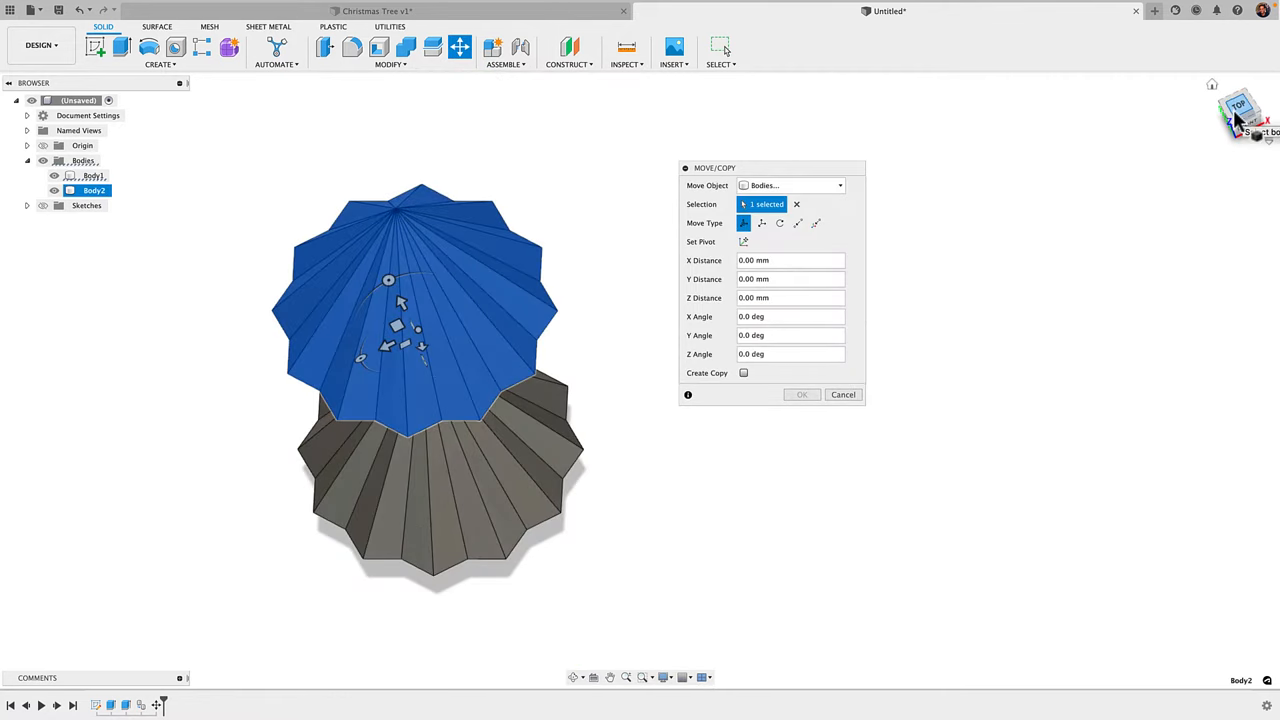
click(1238, 106)
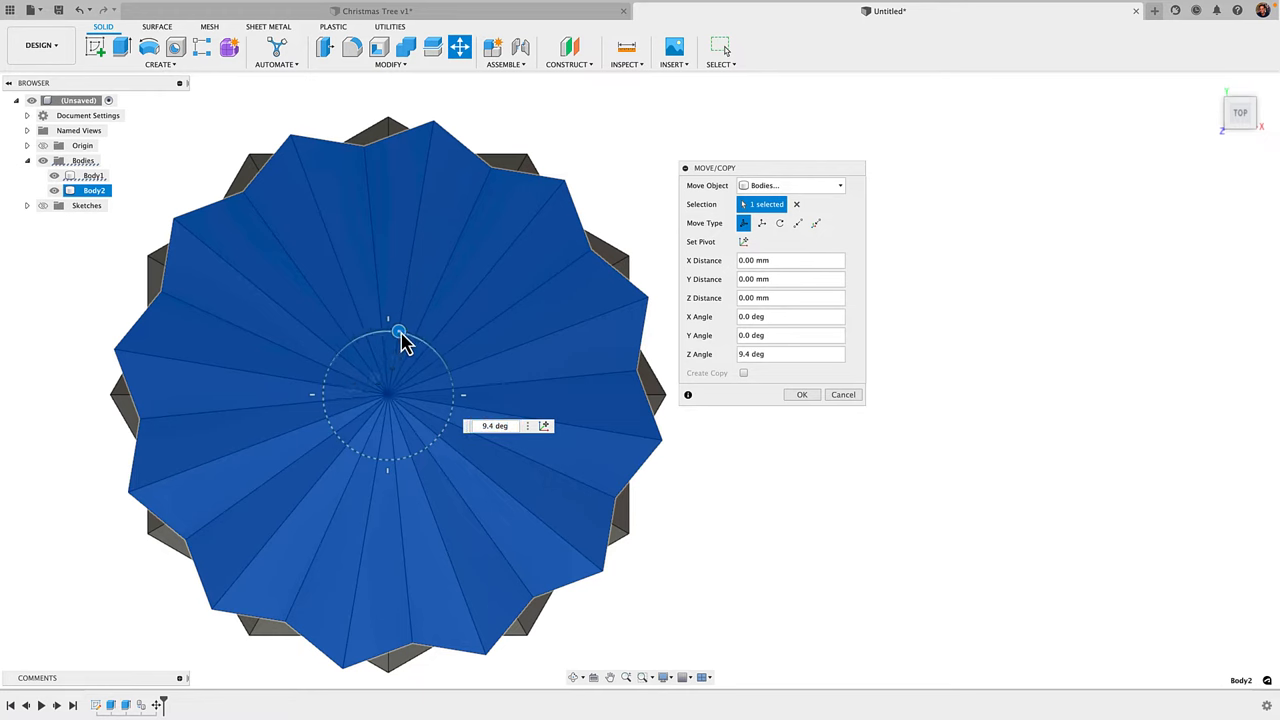
drag(399, 331, 405, 332)
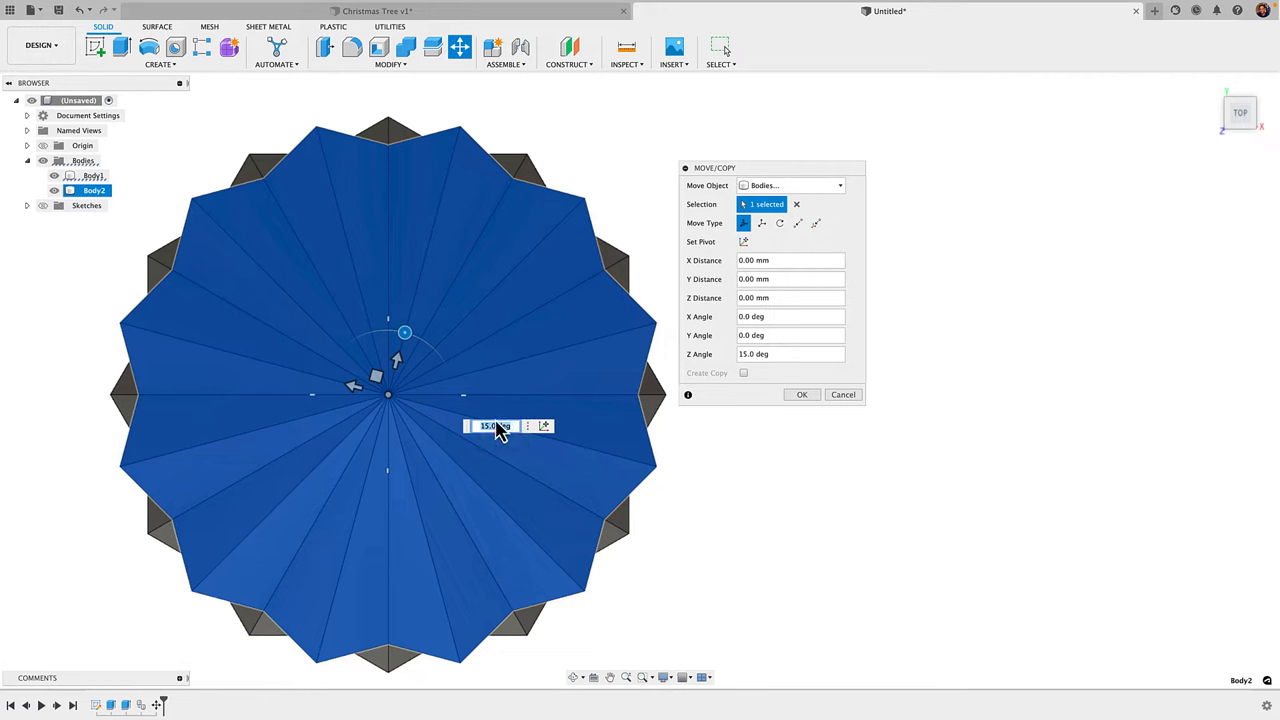
mouse_move(500, 280)
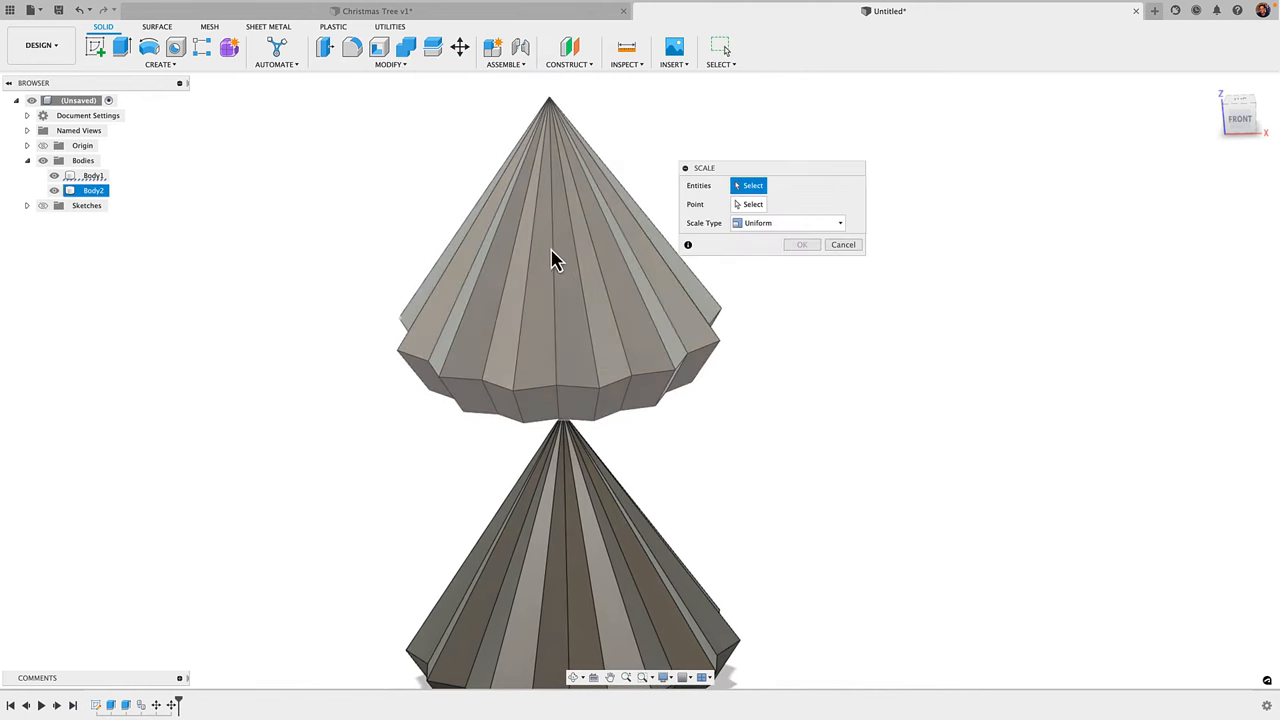
Step: Scale Body2 by 0.8 with origin point O as the scale point
click(553, 260)
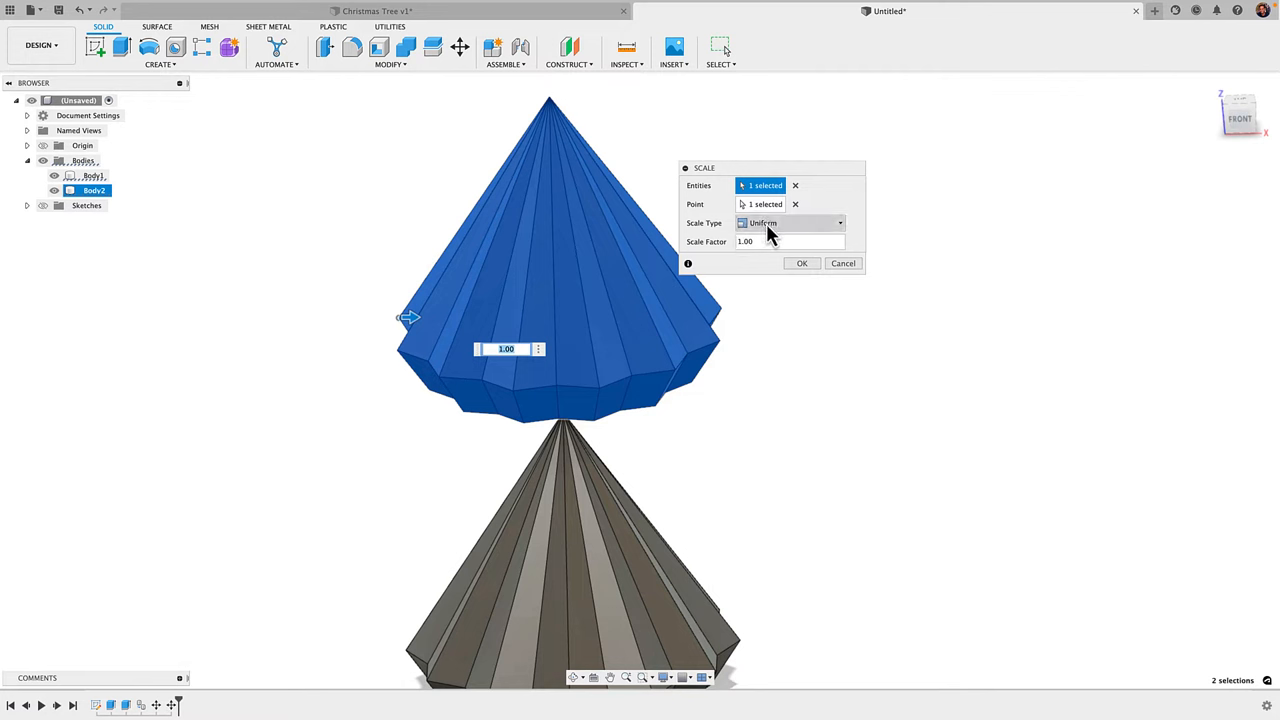
mouse_move(800, 213)
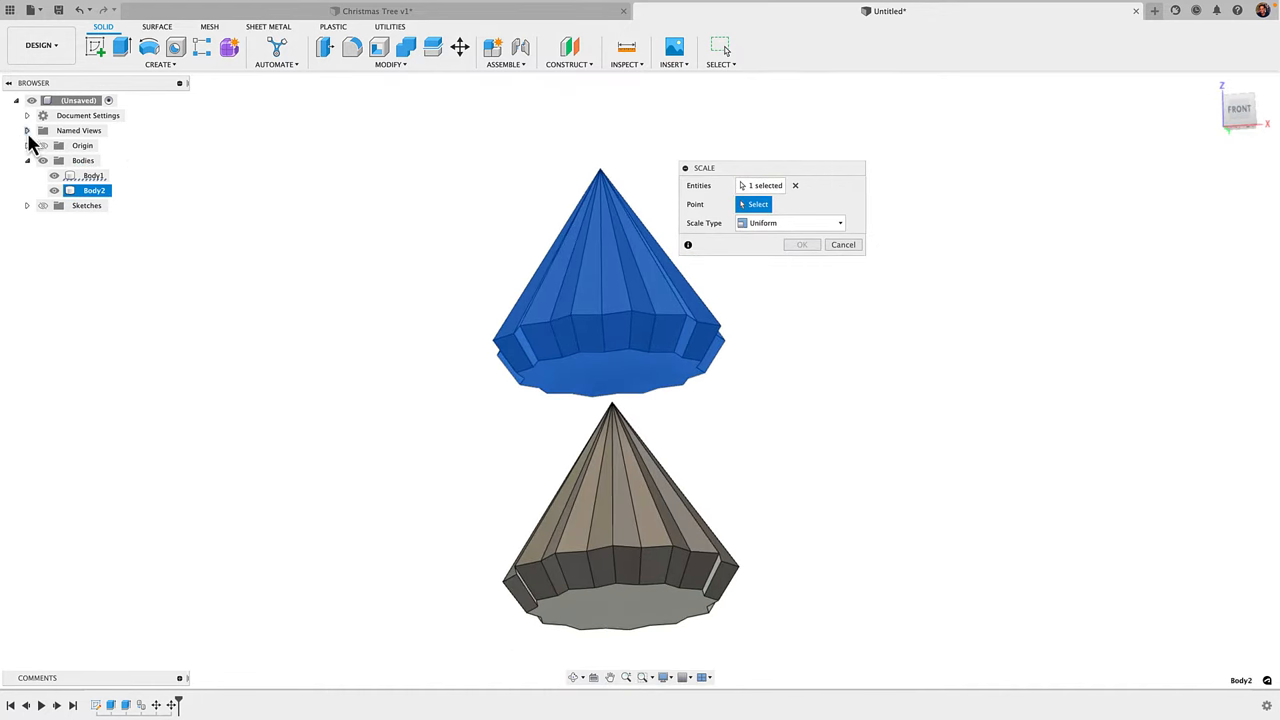
click(25, 145)
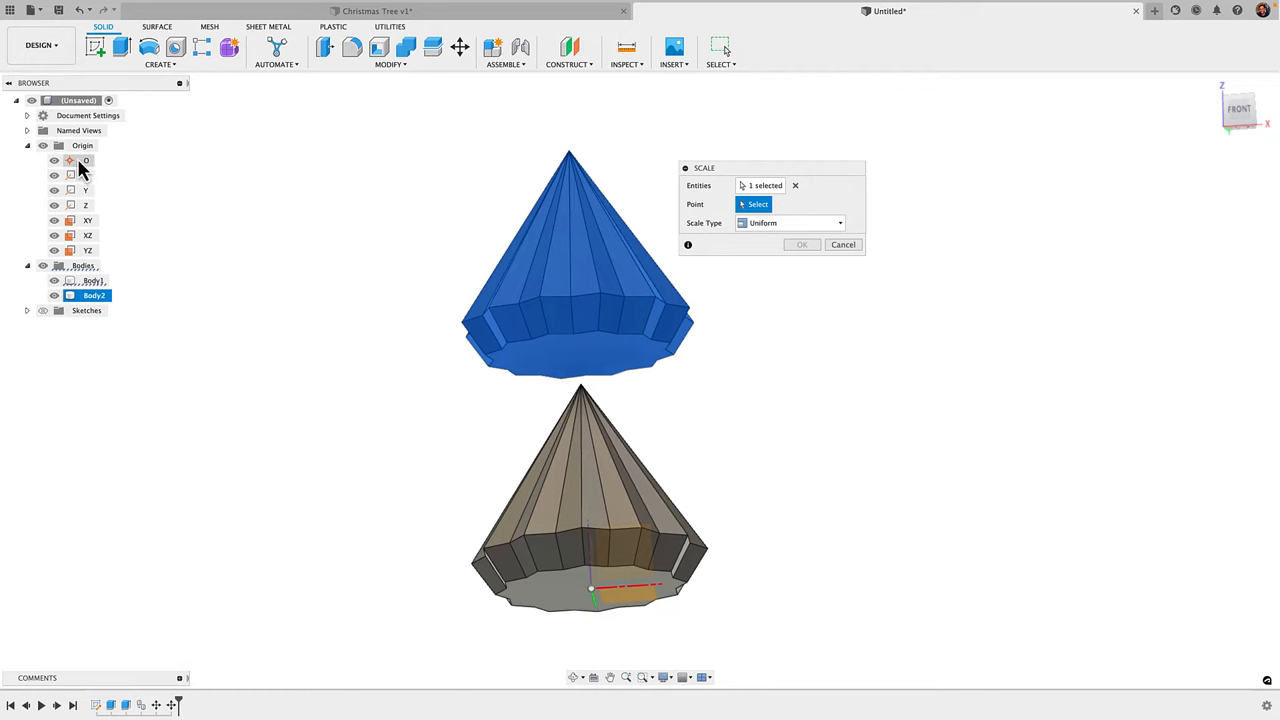
click(89, 160)
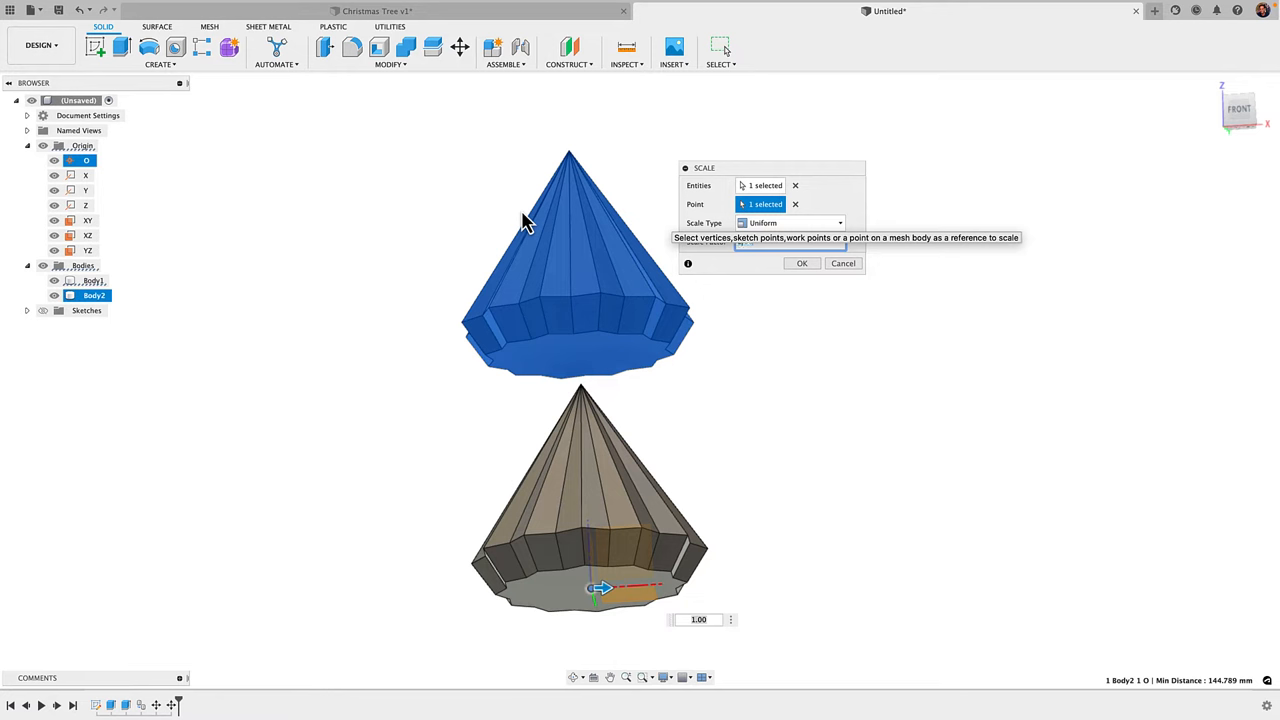
drag(600, 588, 575, 588)
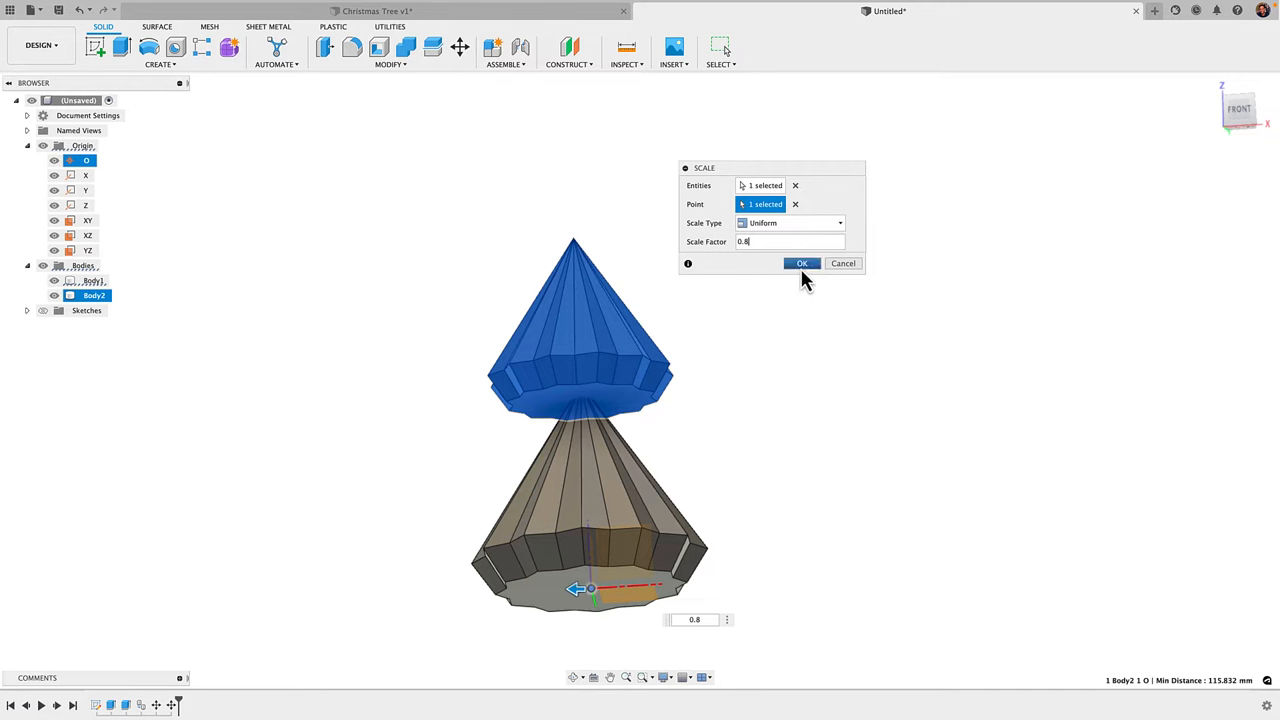
click(801, 263)
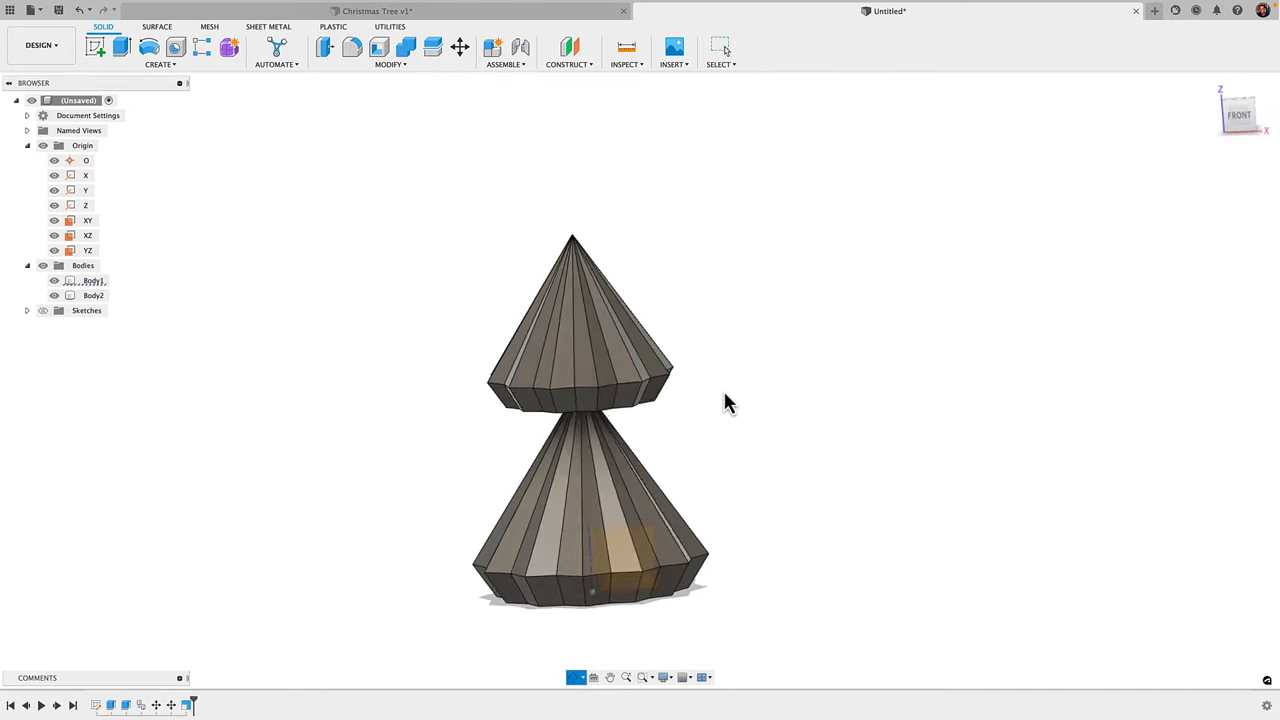
Step: Move Body2 down about 67.4 mm into the lower cone
click(459, 47)
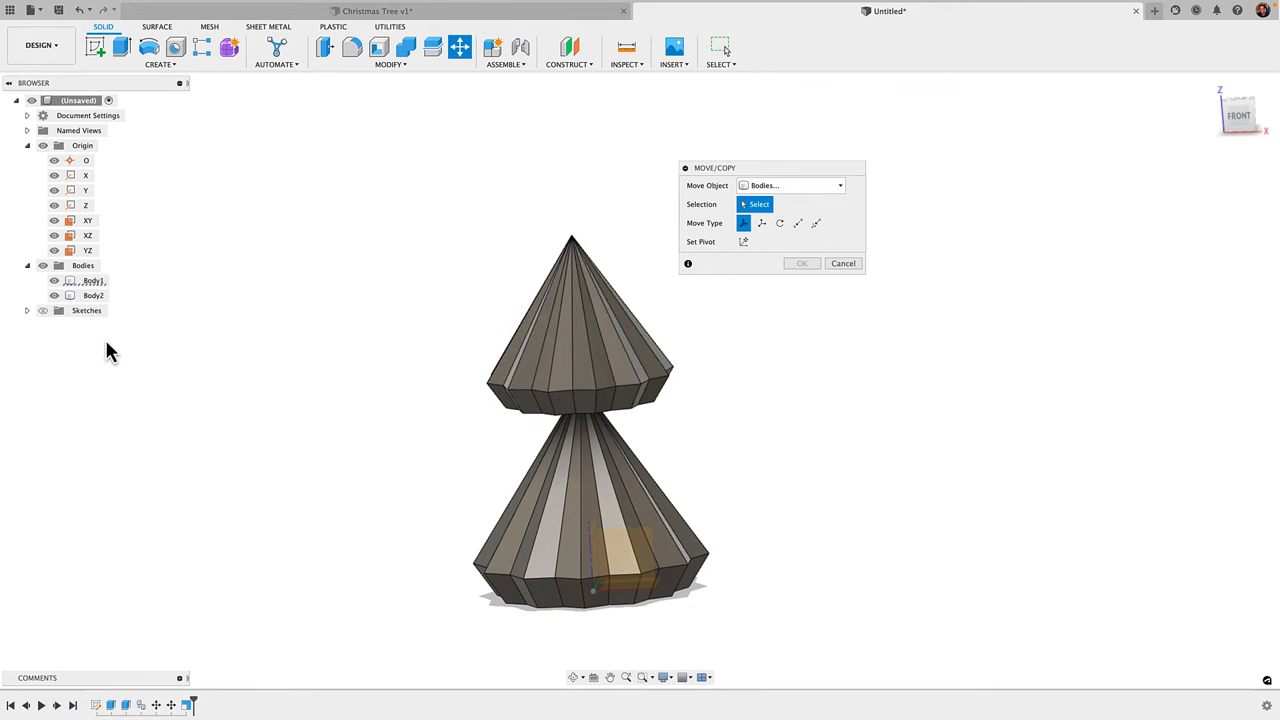
click(92, 295)
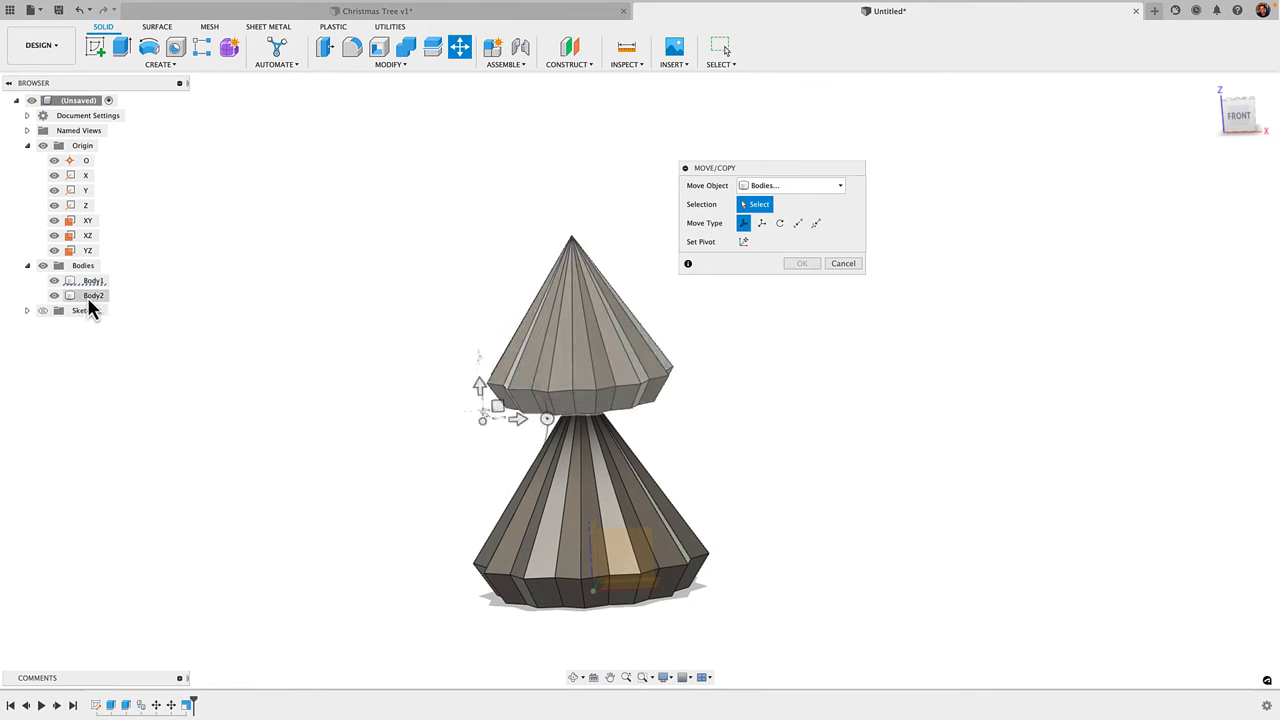
click(92, 295)
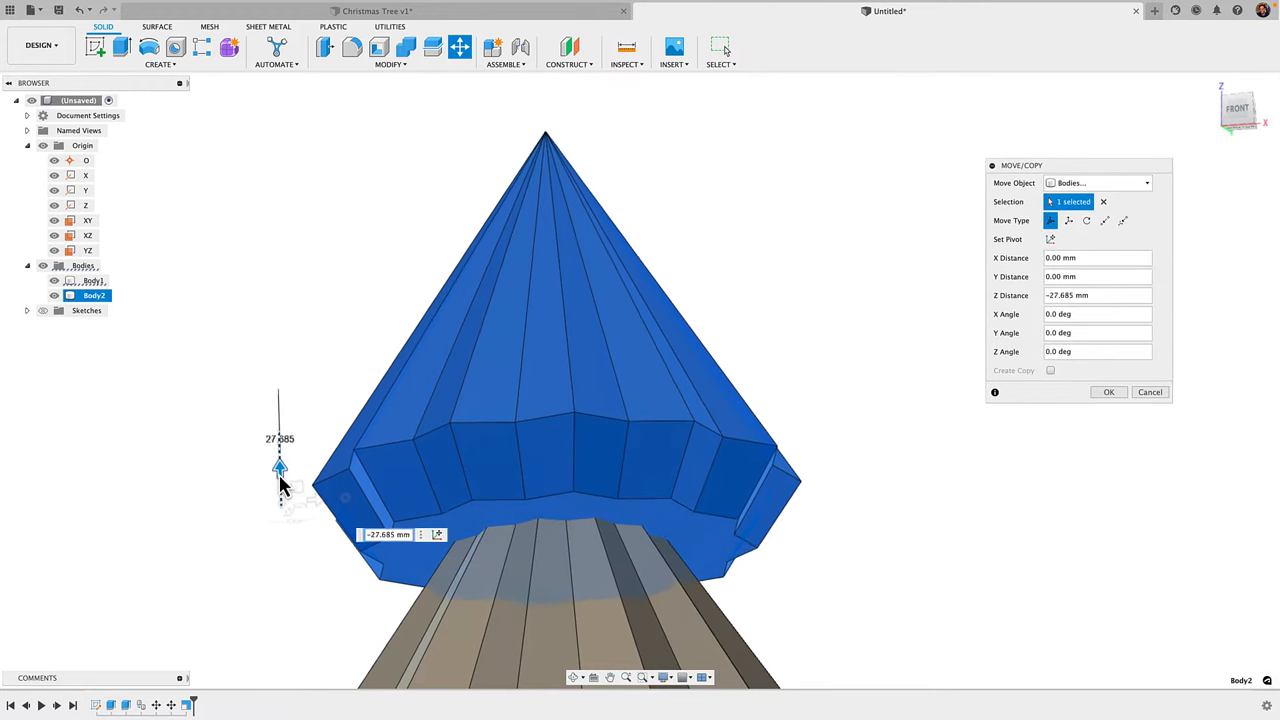
drag(280, 467, 365, 463)
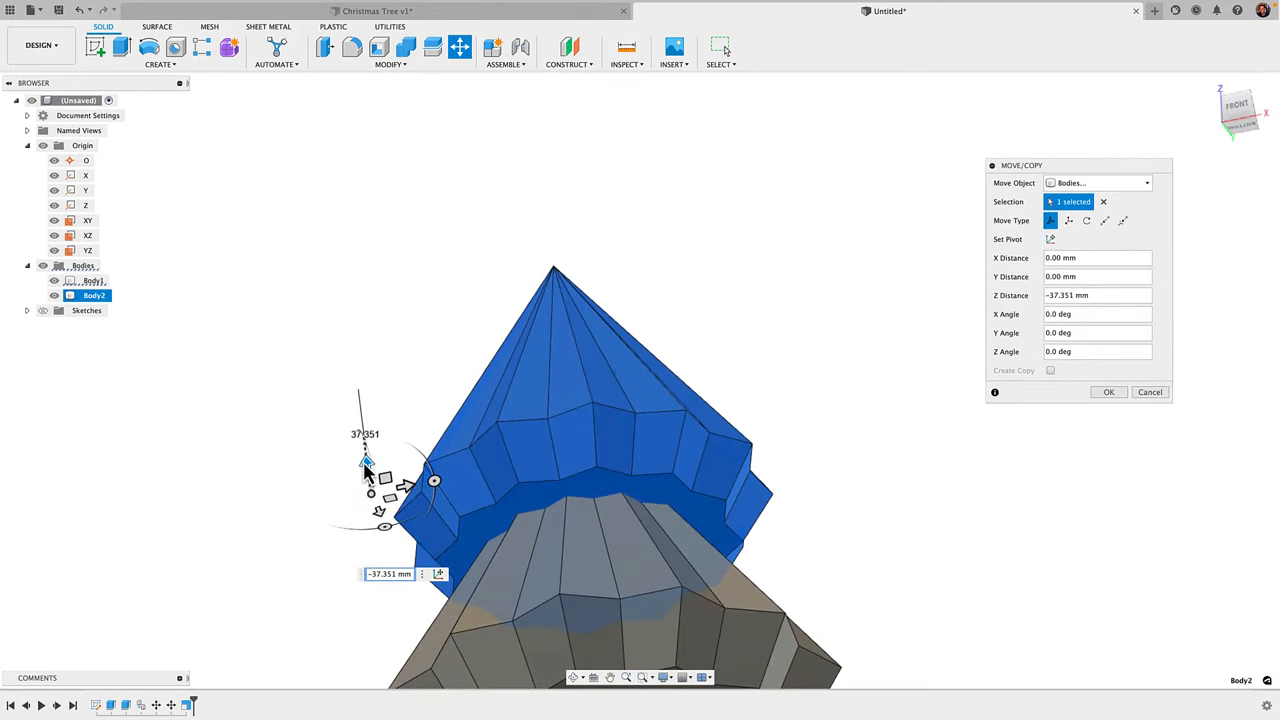
drag(365, 465, 373, 520)
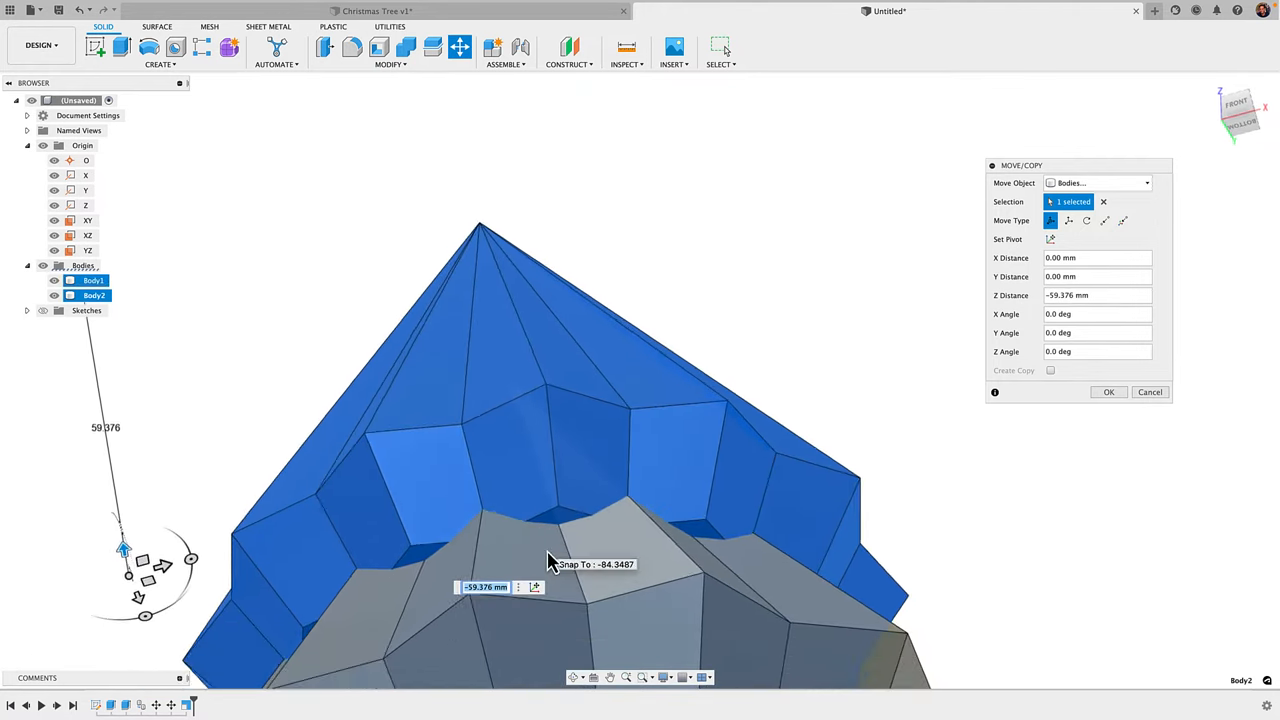
drag(123, 548, 150, 560)
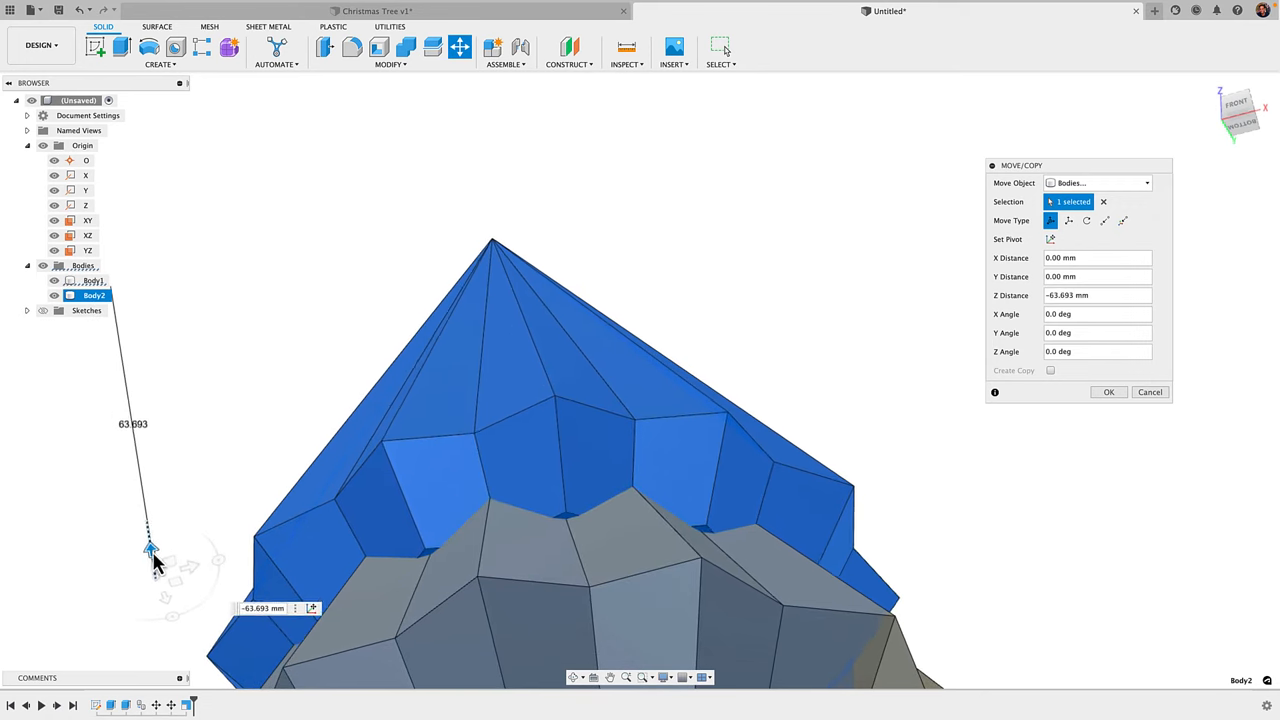
drag(150, 550, 160, 570)
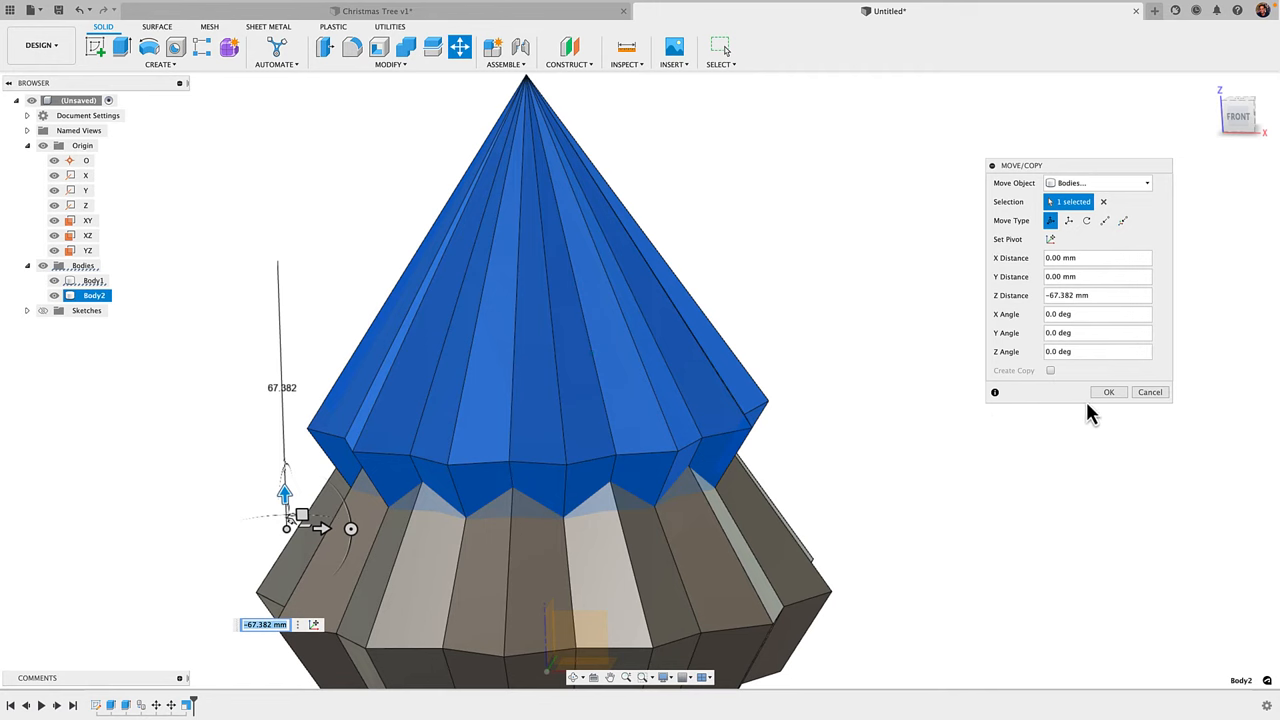
click(1109, 392)
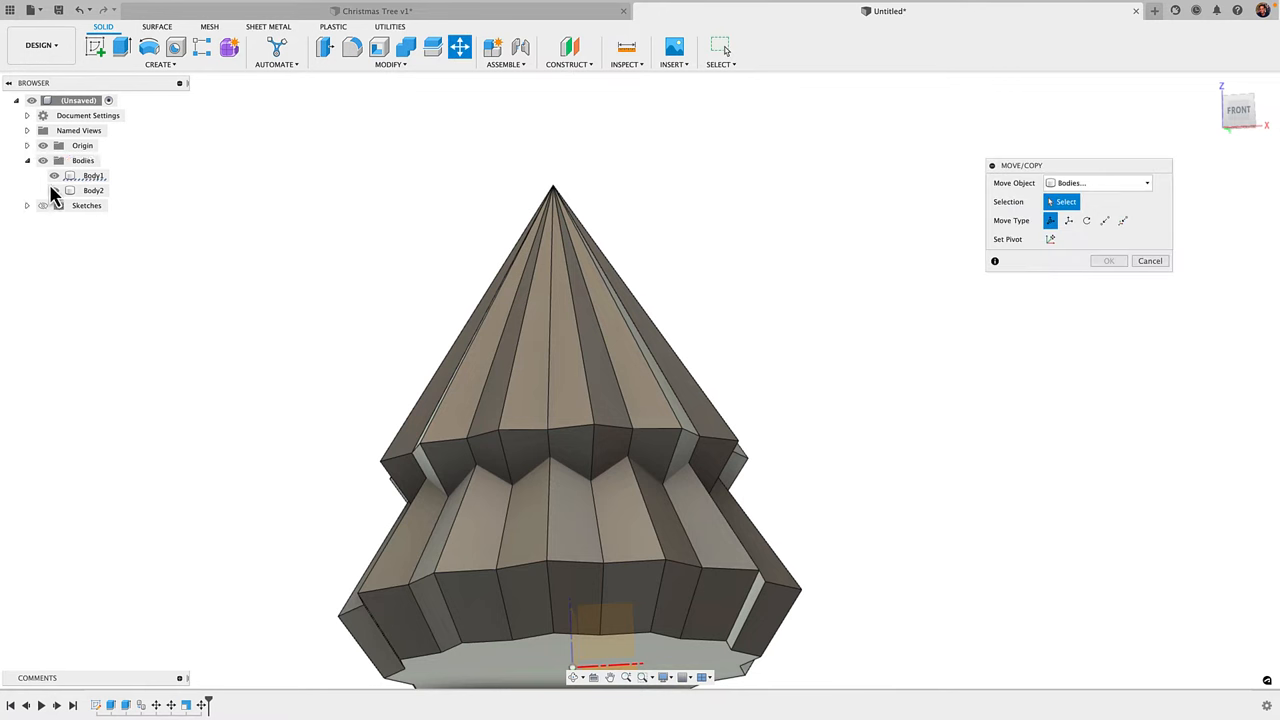
Step: Copy Body2 and raise the copy, Body3, about 83.9 mm
click(93, 190)
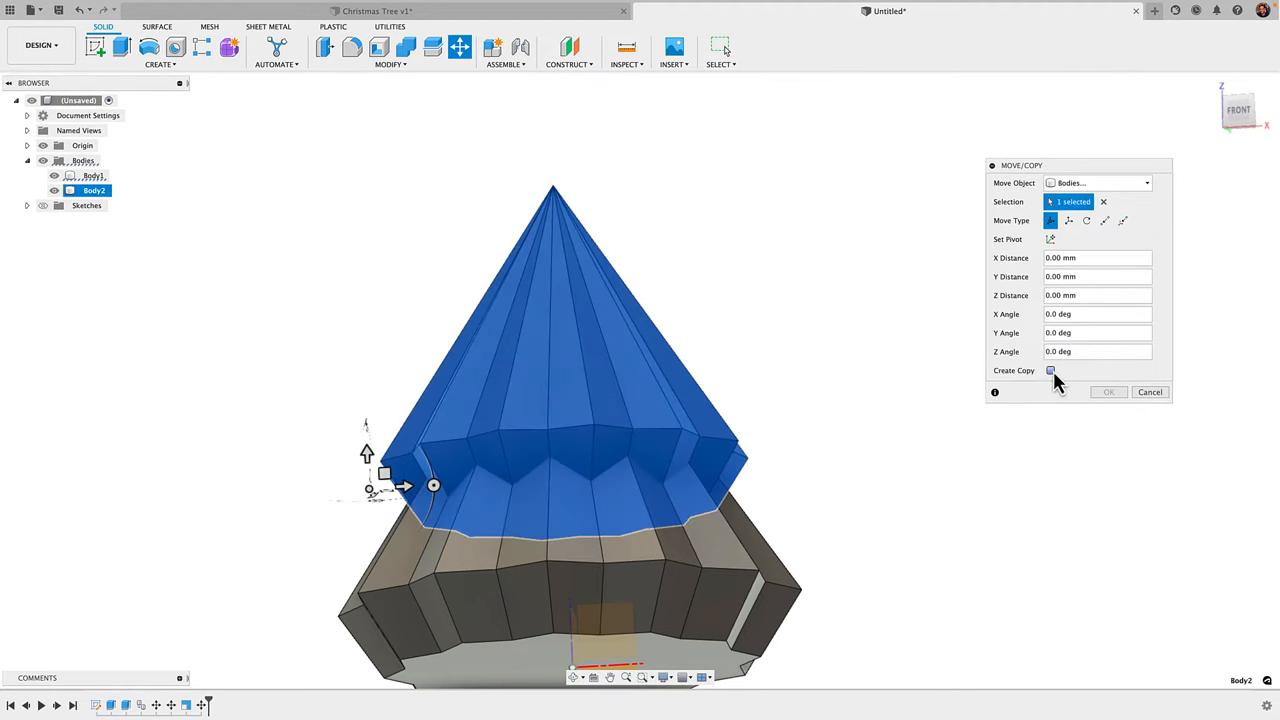
click(1051, 370)
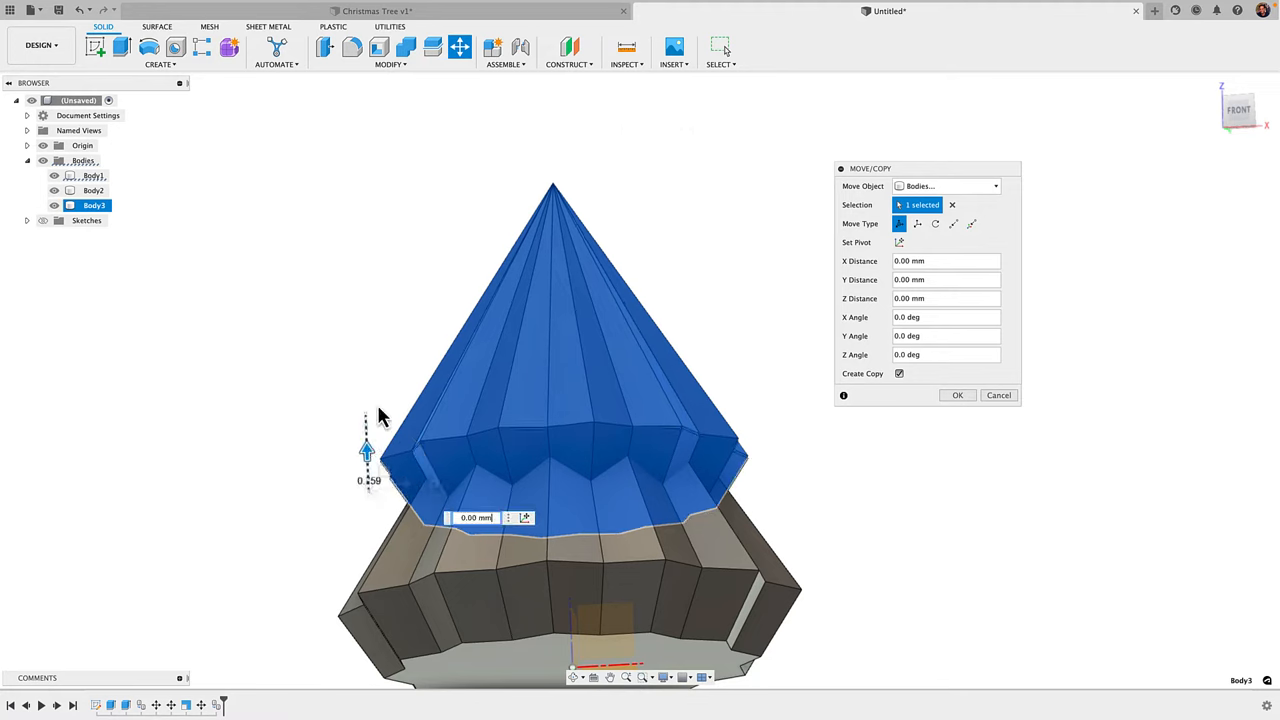
drag(366, 448, 331, 478)
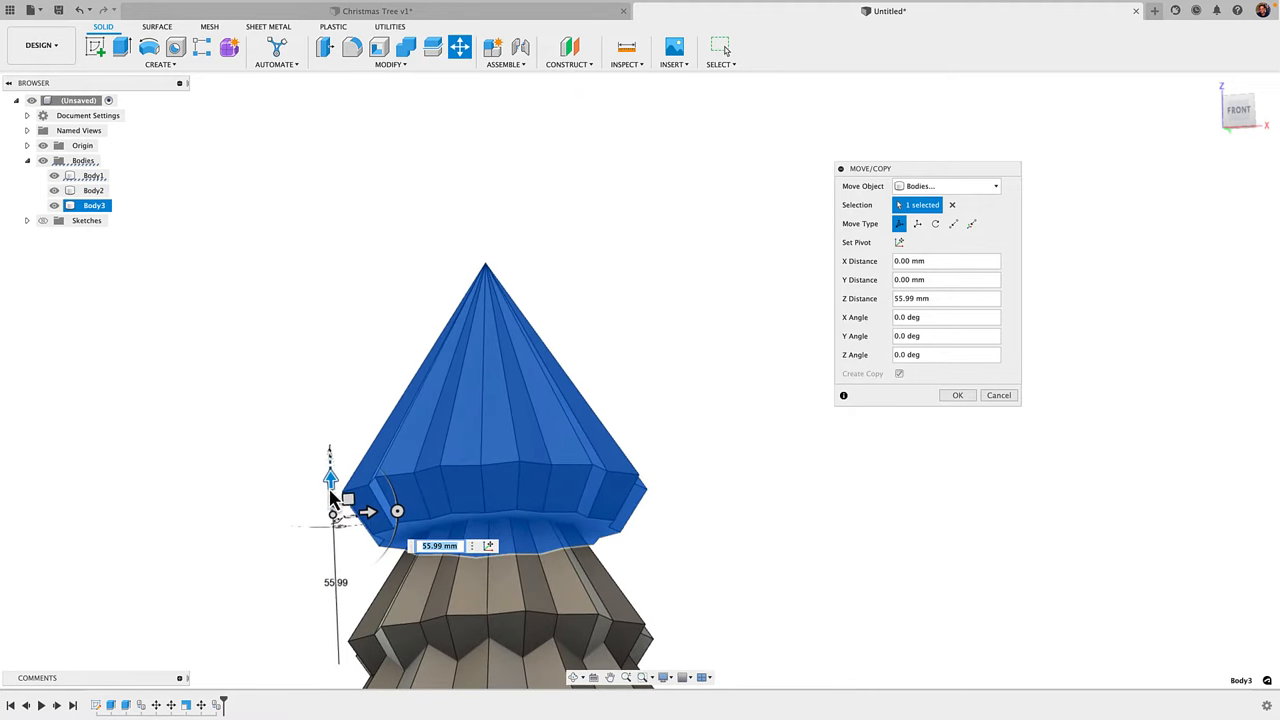
drag(331, 477, 328, 393)
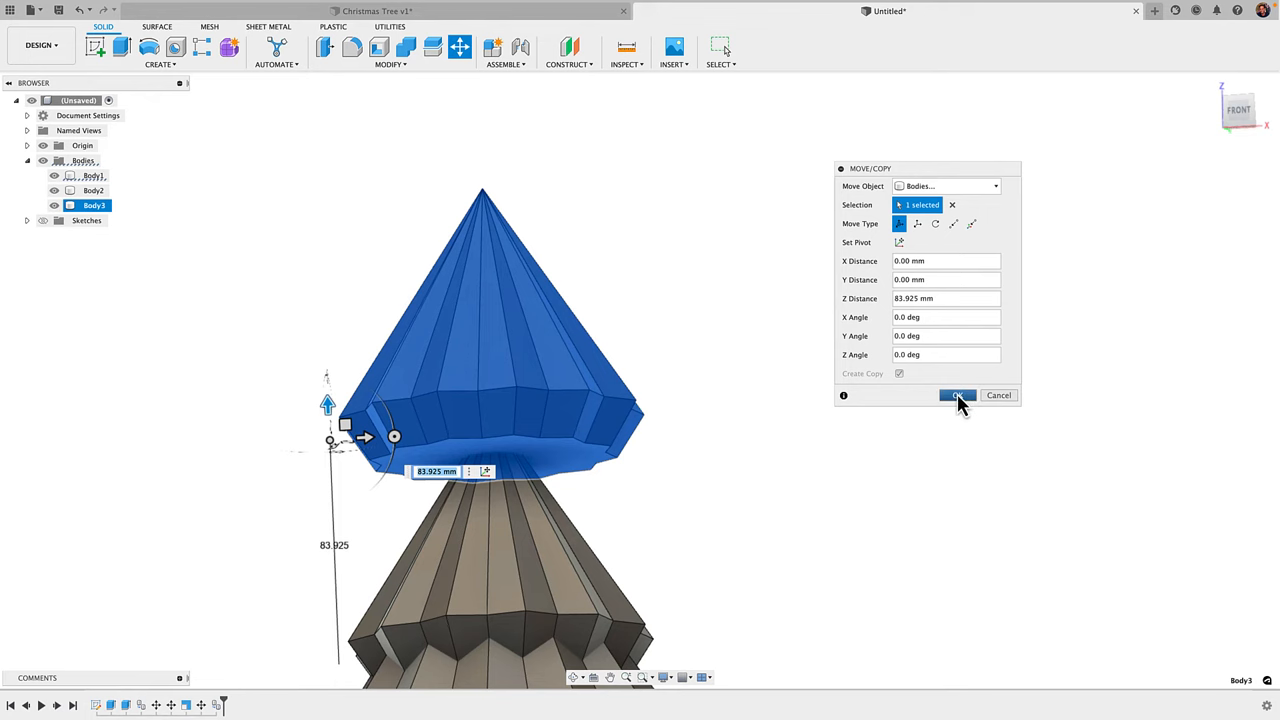
click(957, 395)
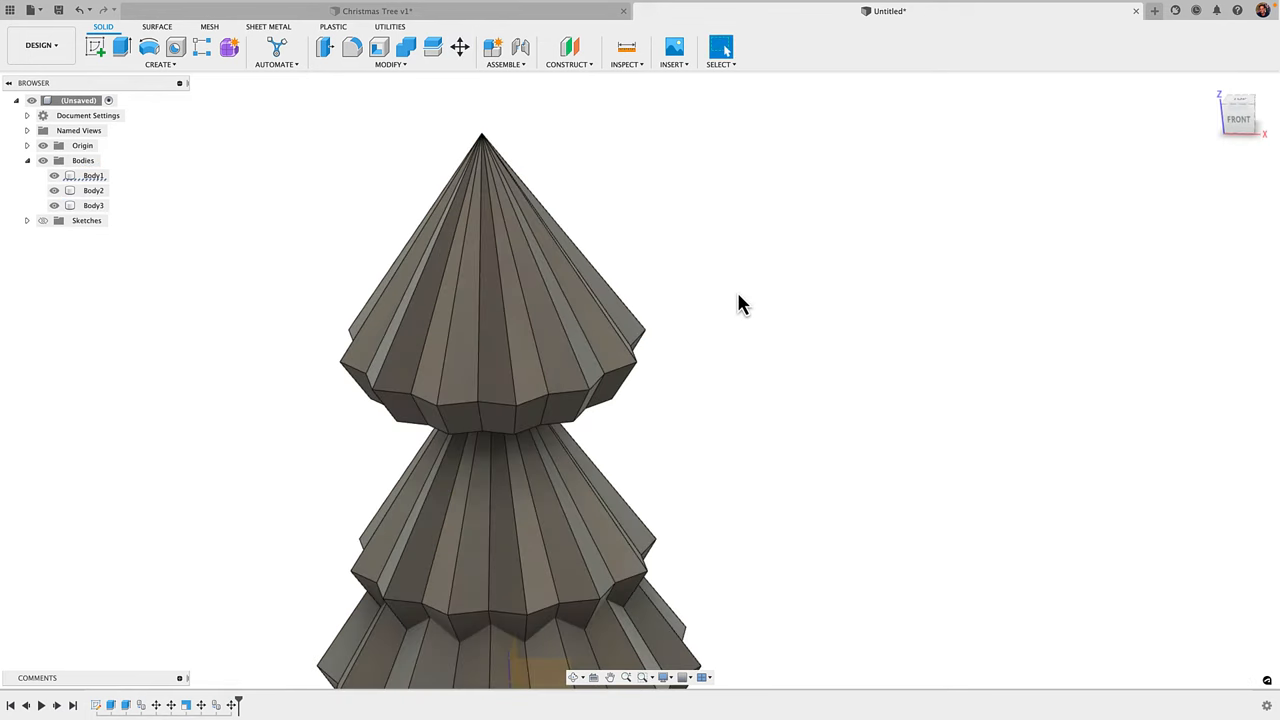
Step: Scale Body3 uniformly by a factor of 0.7, picking the scale point from the origin
click(390, 64)
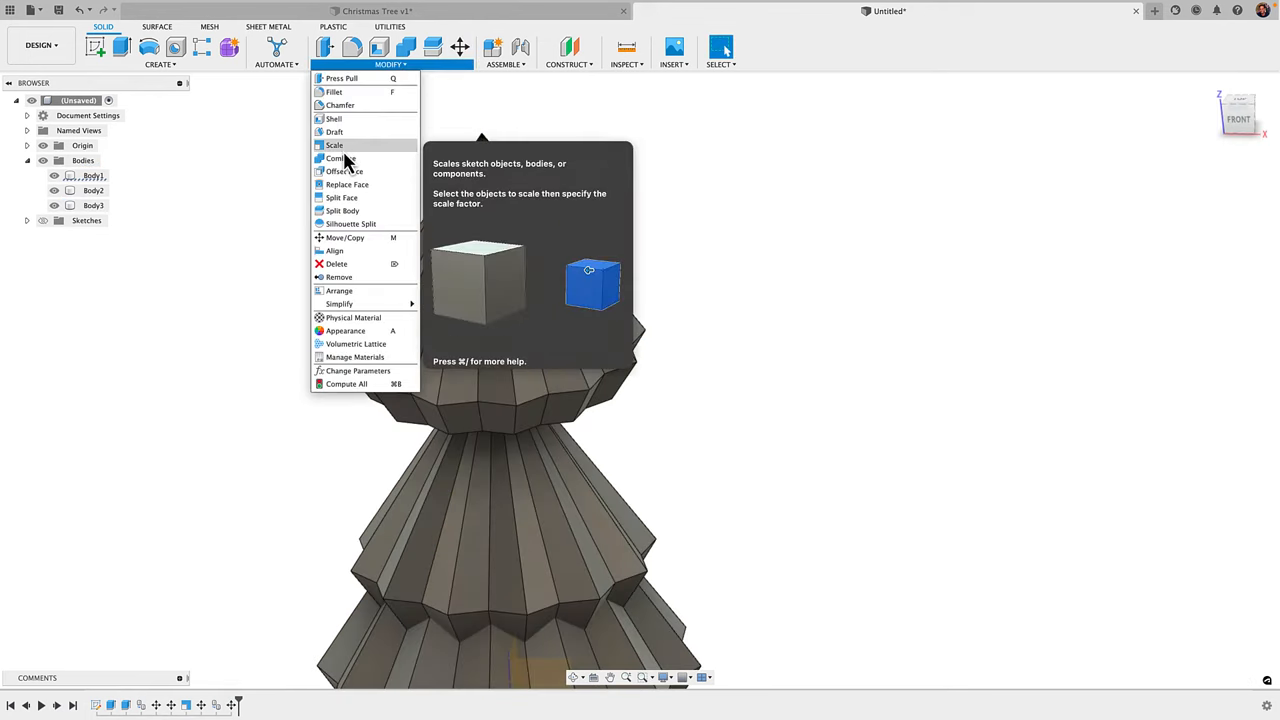
click(334, 145)
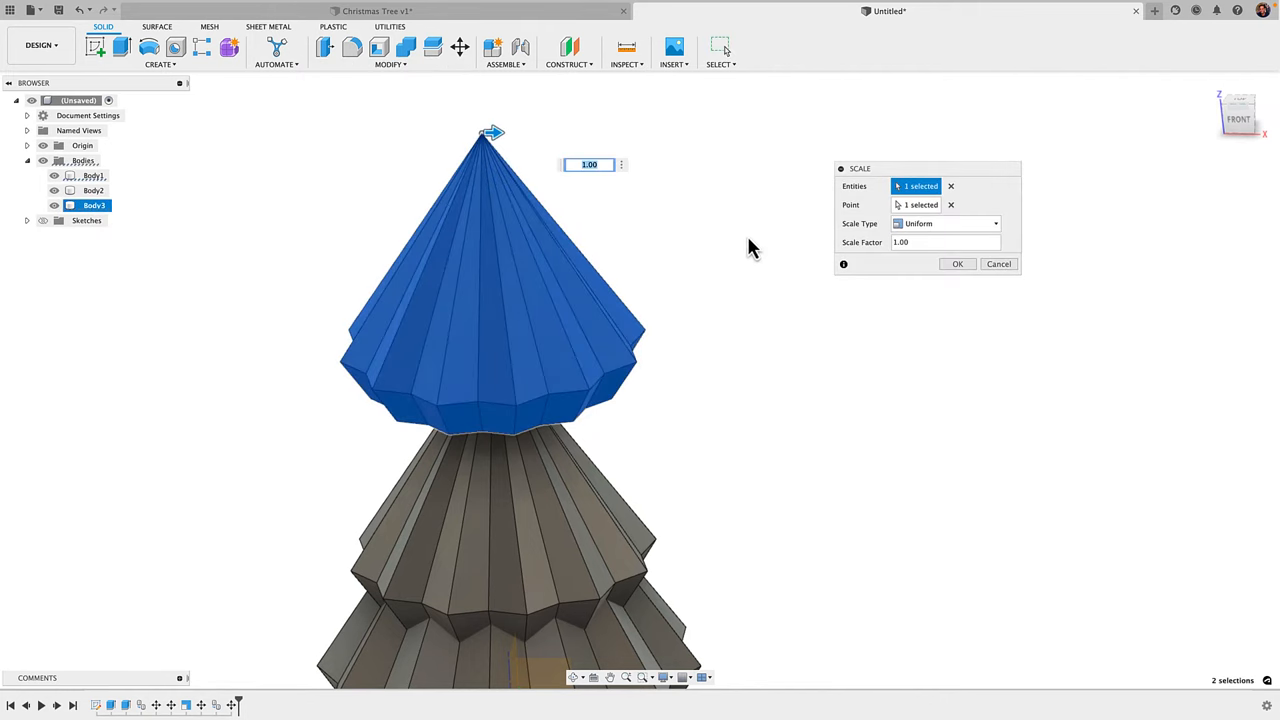
text(0.7)
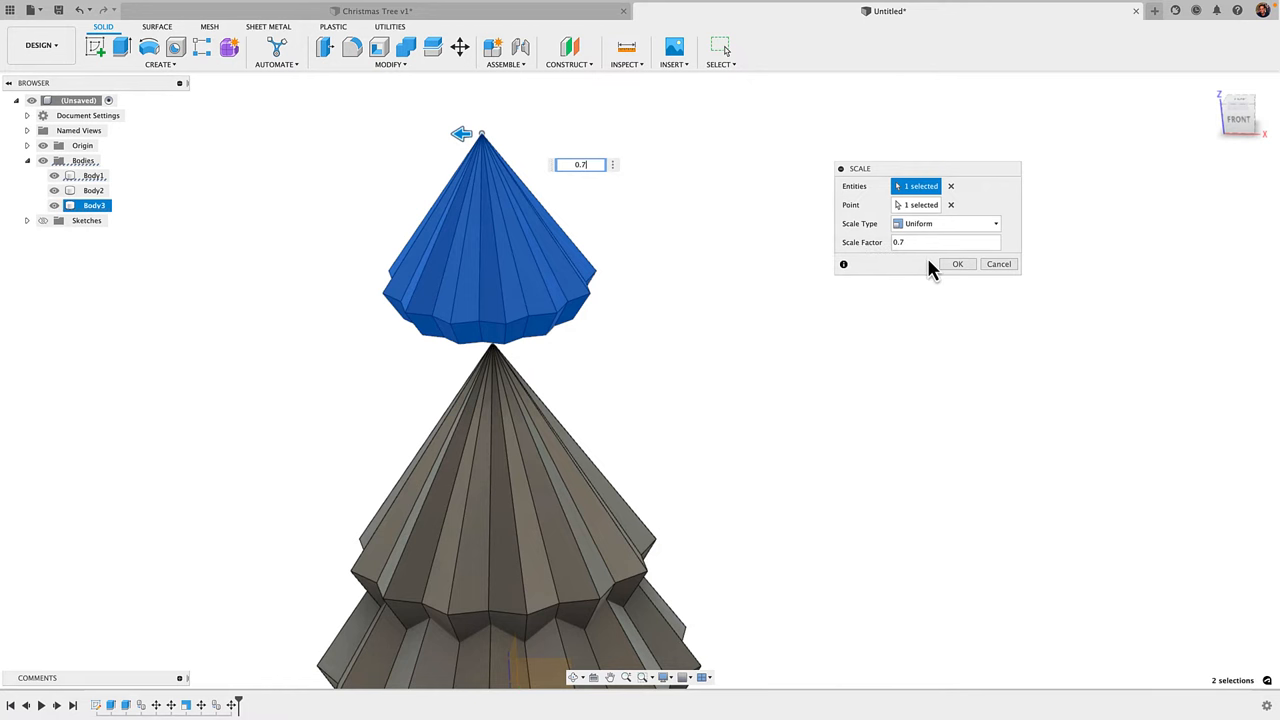
mouse_move(900, 245)
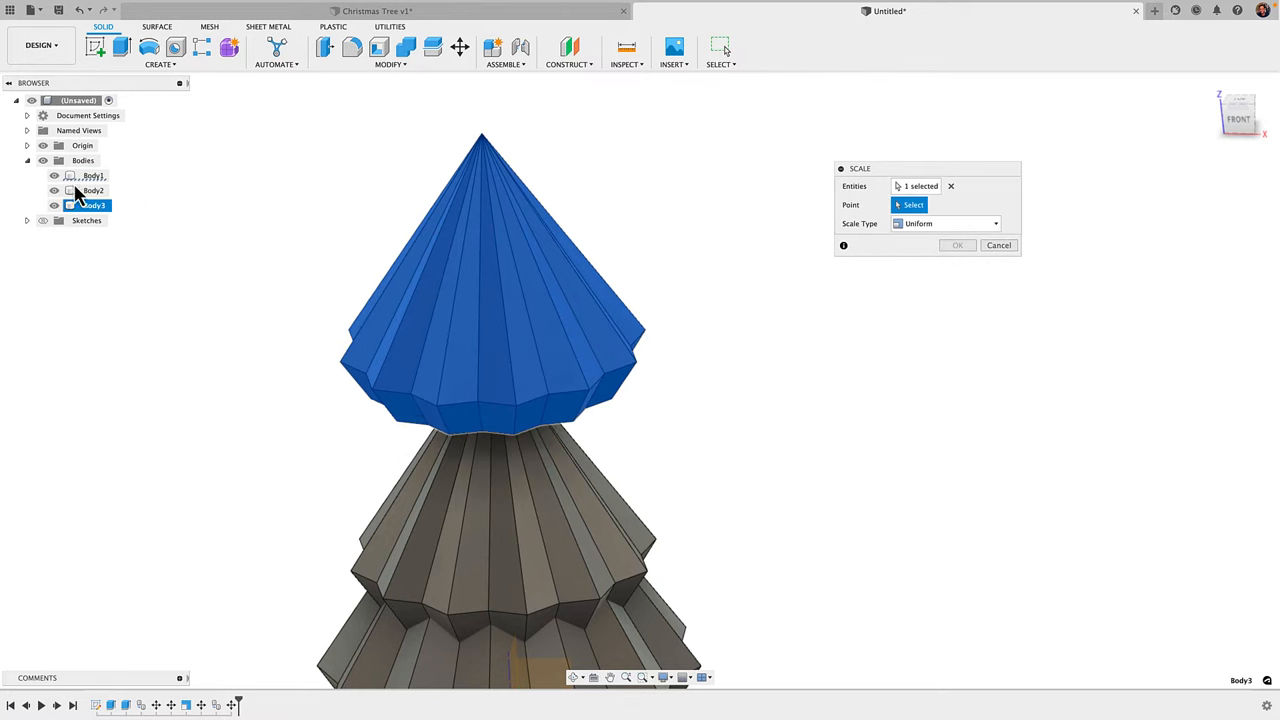
click(24, 145)
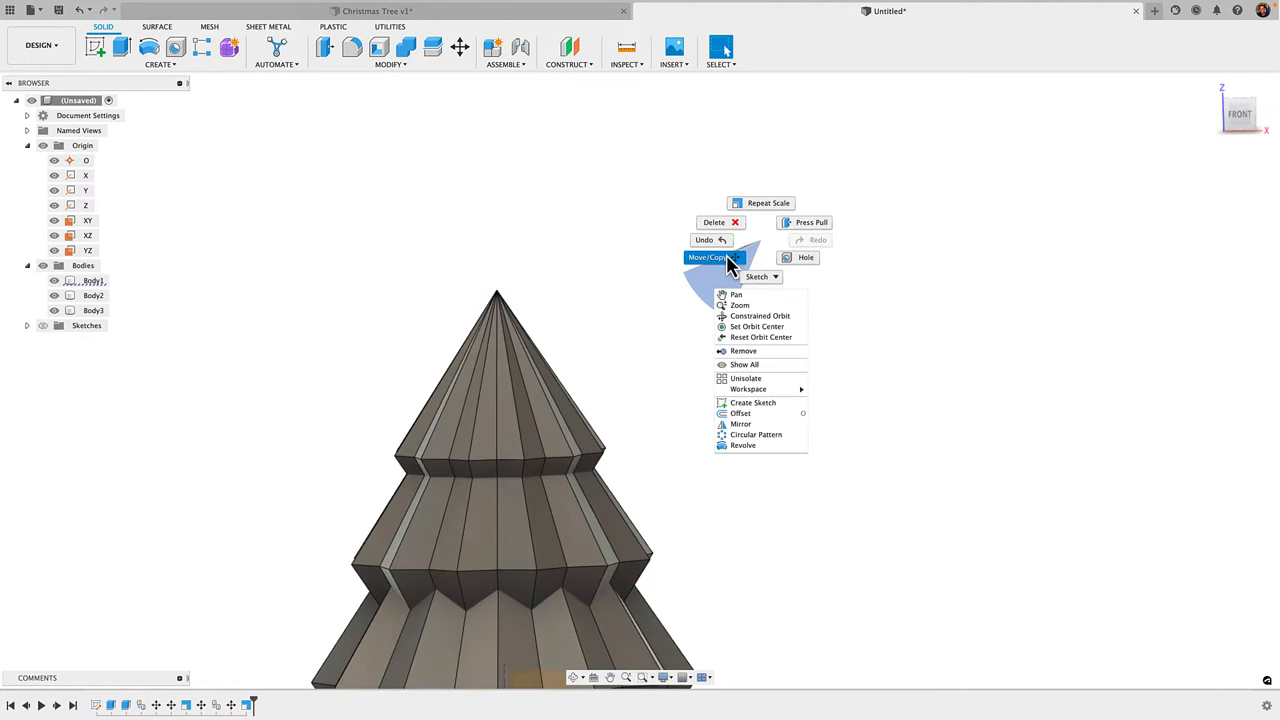
Step: Move the top cone Body3 about 19 mm upward along Z
click(706, 257)
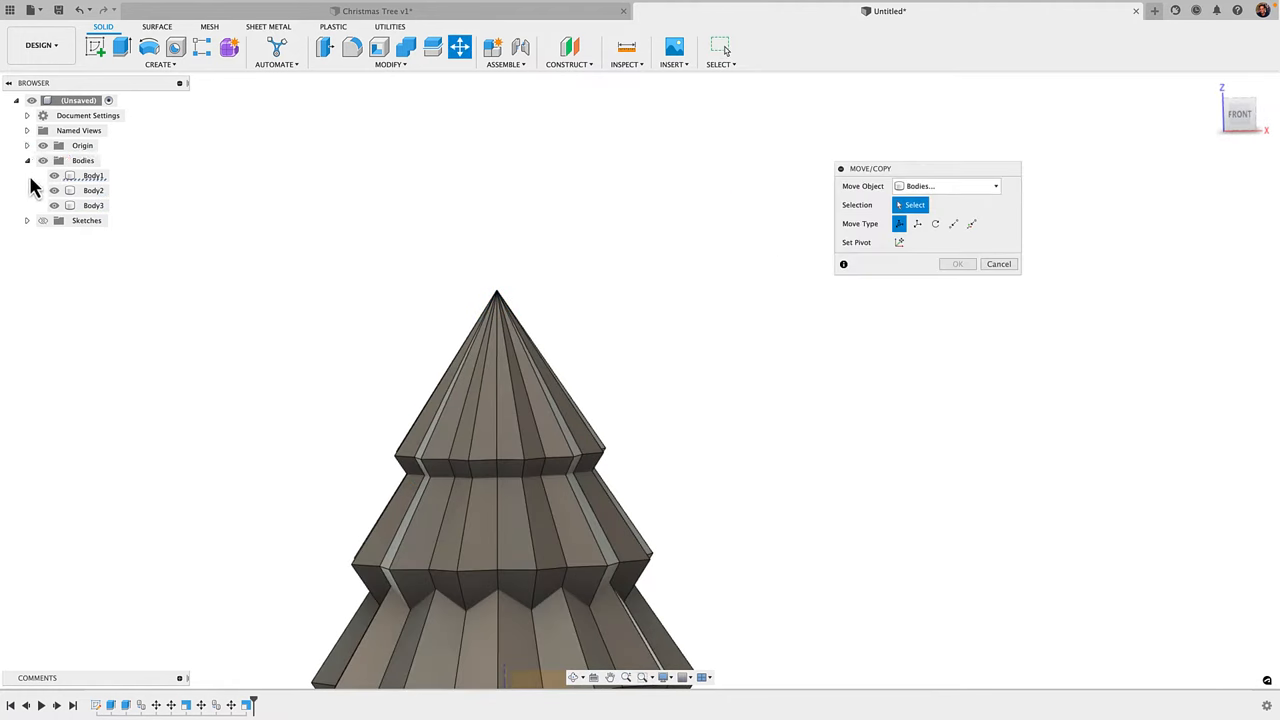
click(93, 205)
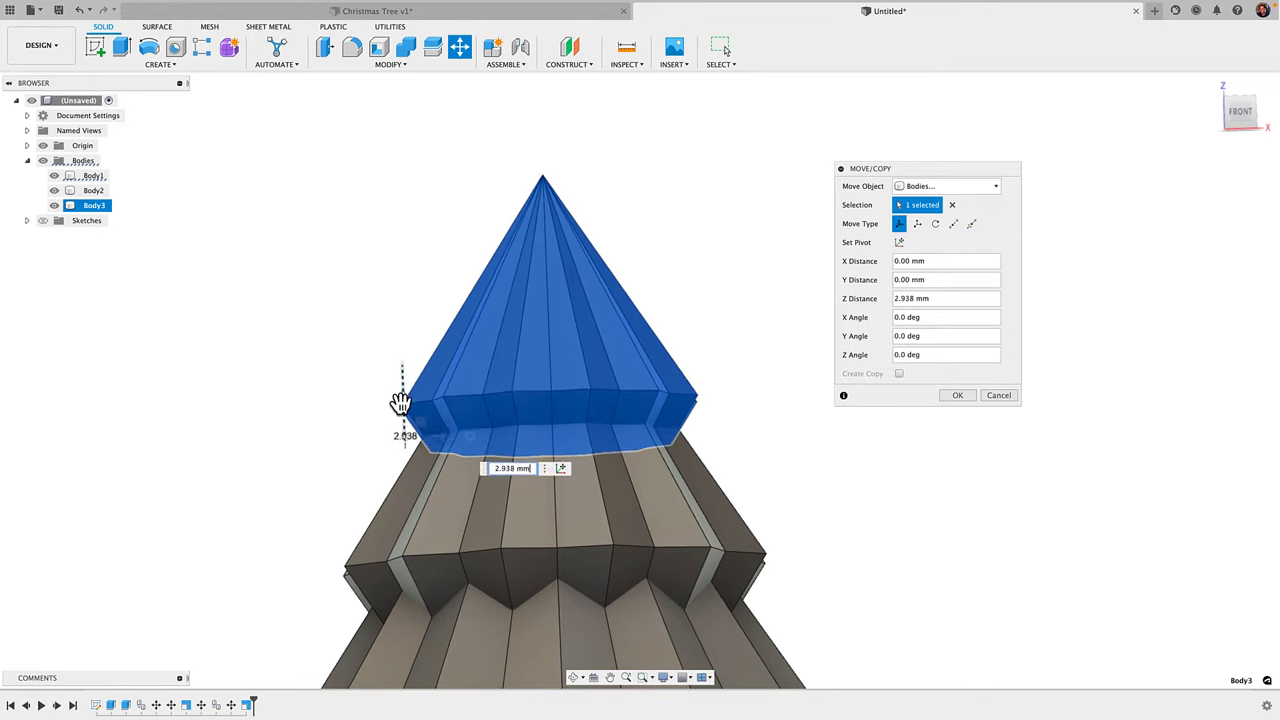
drag(402, 400, 402, 345)
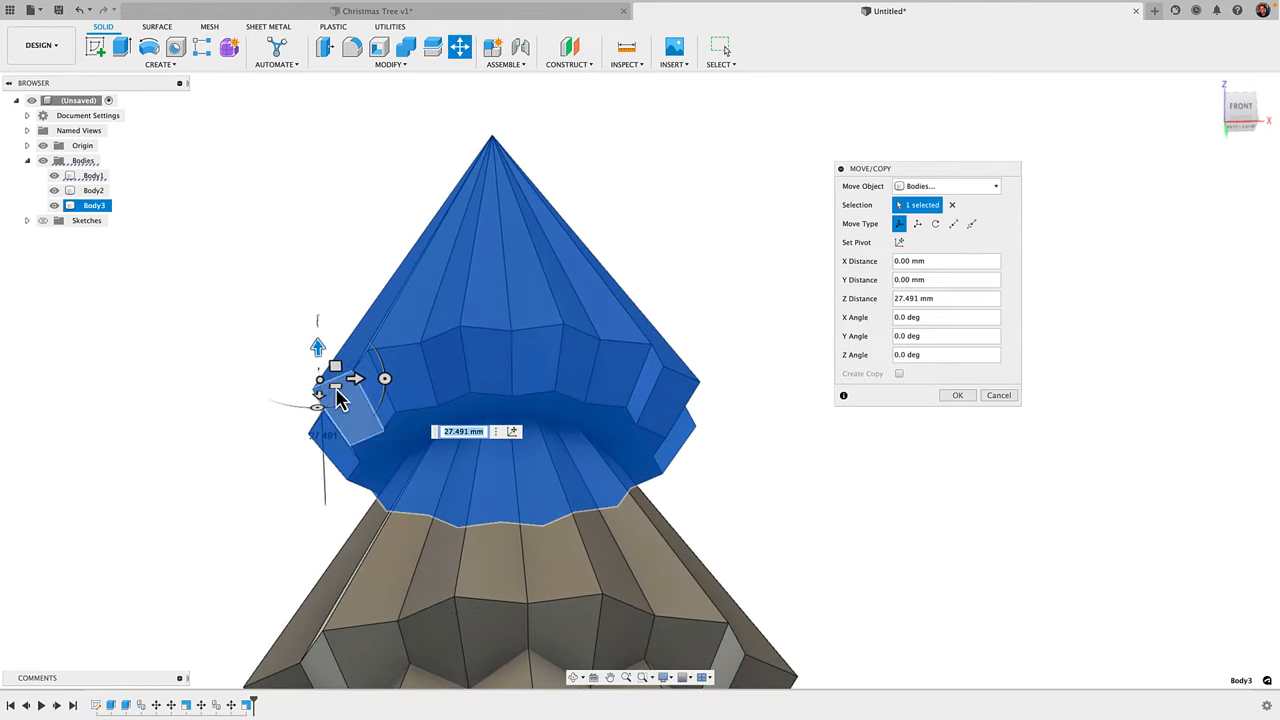
drag(318, 347, 318, 390)
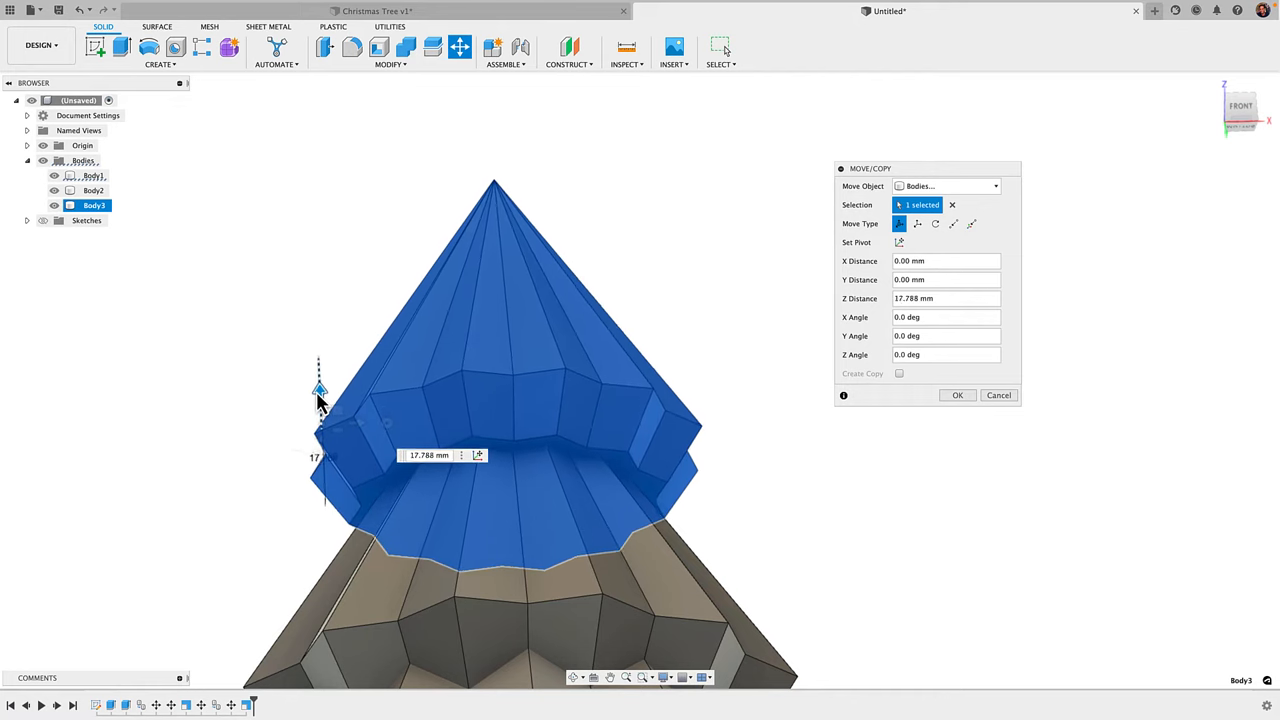
drag(318, 388, 320, 425)
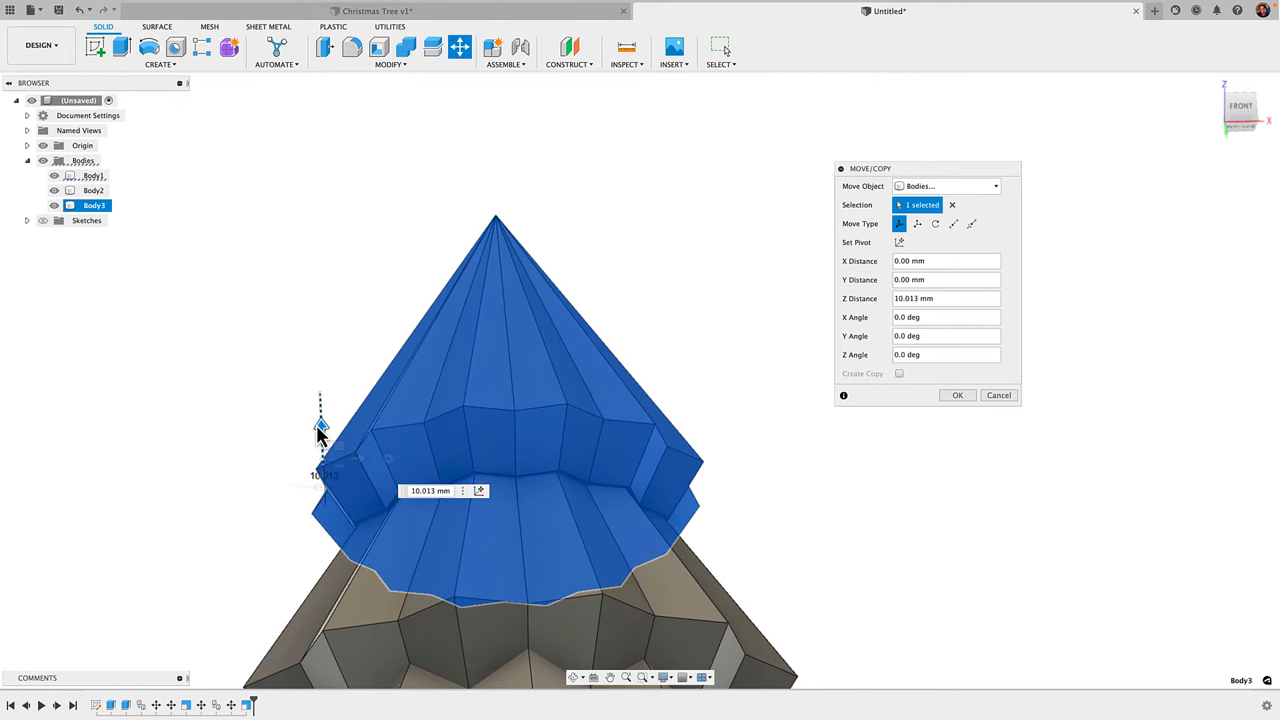
drag(320, 420, 318, 383)
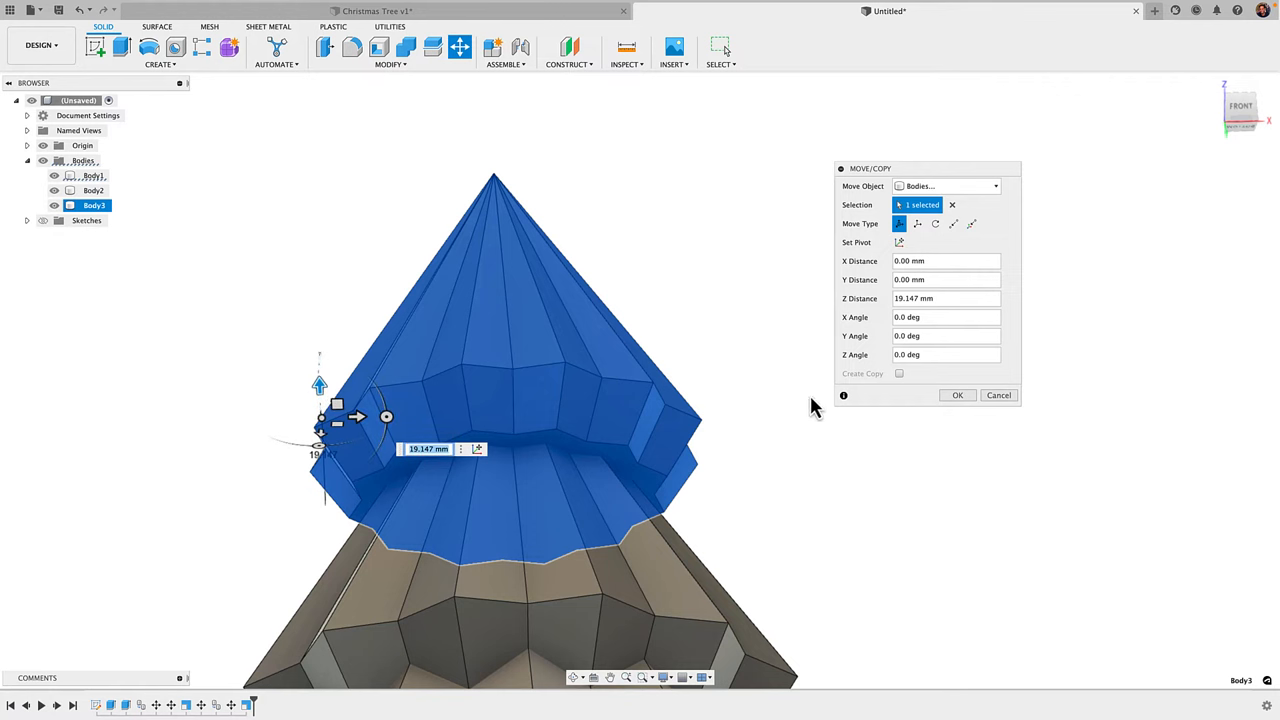
mouse_move(320, 385)
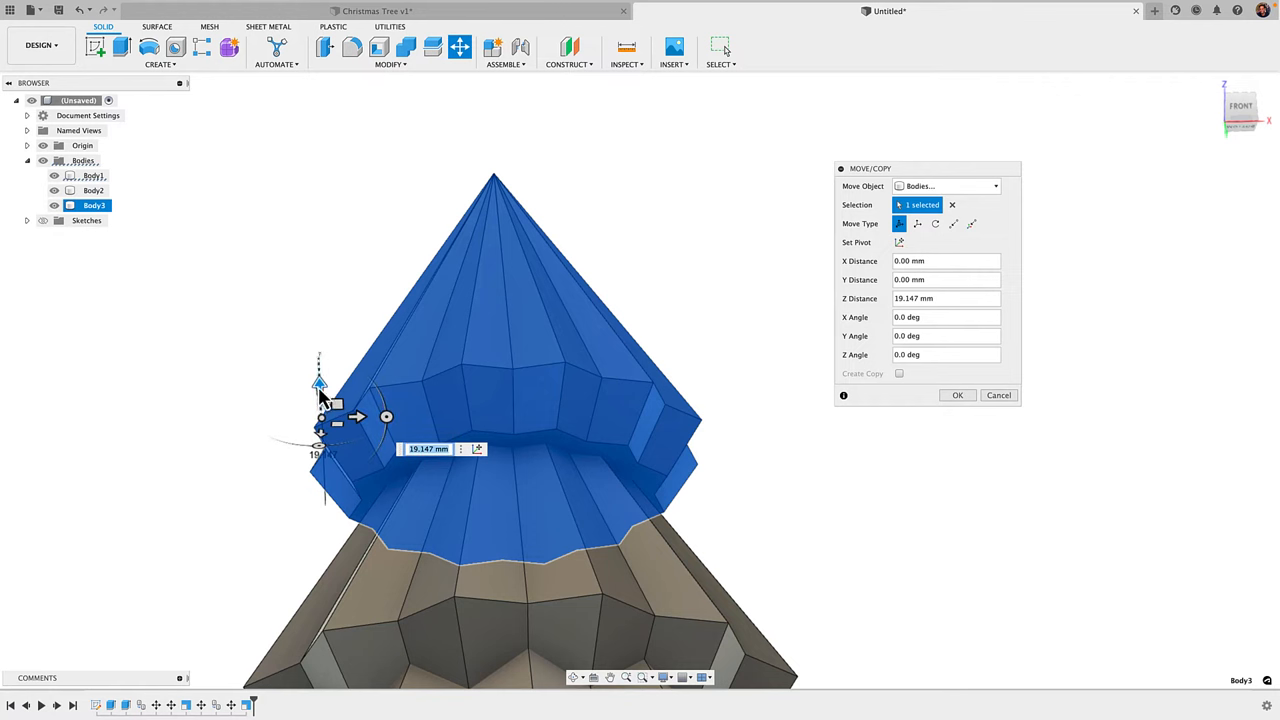
click(957, 395)
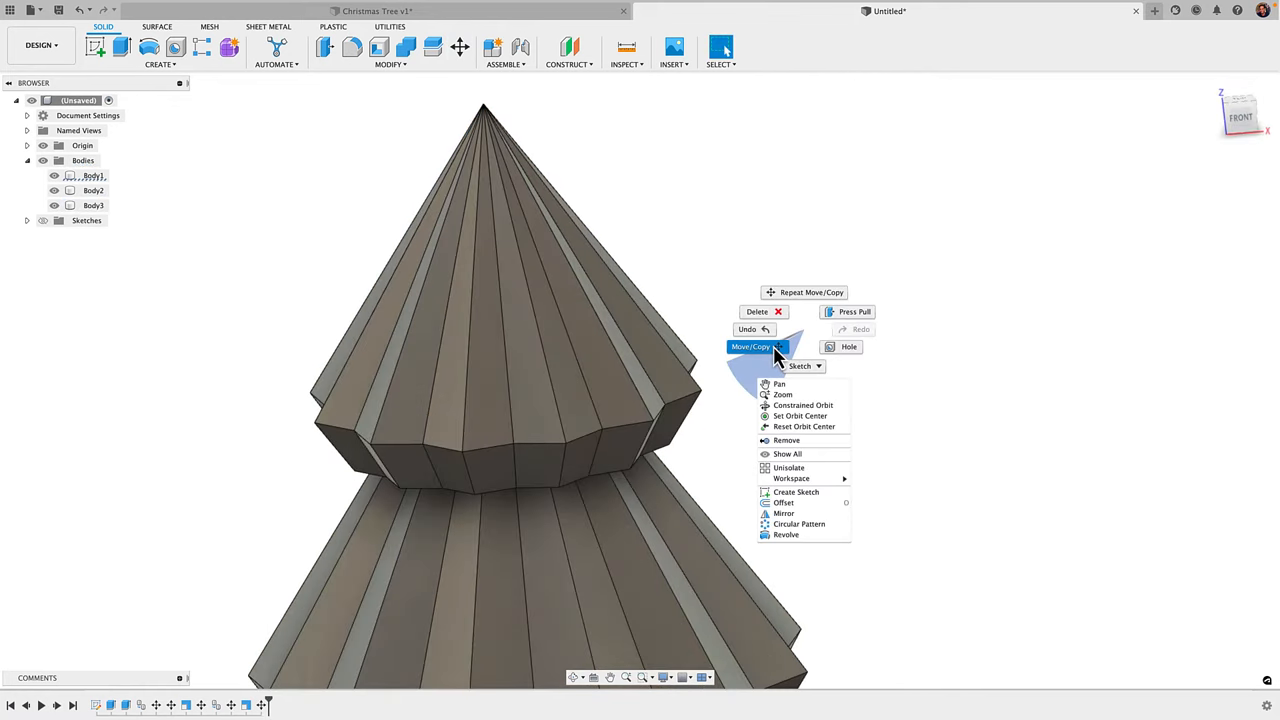
Step: Move Body3 down to -16.728 mm in Z so it overlaps the middle tier
click(758, 346)
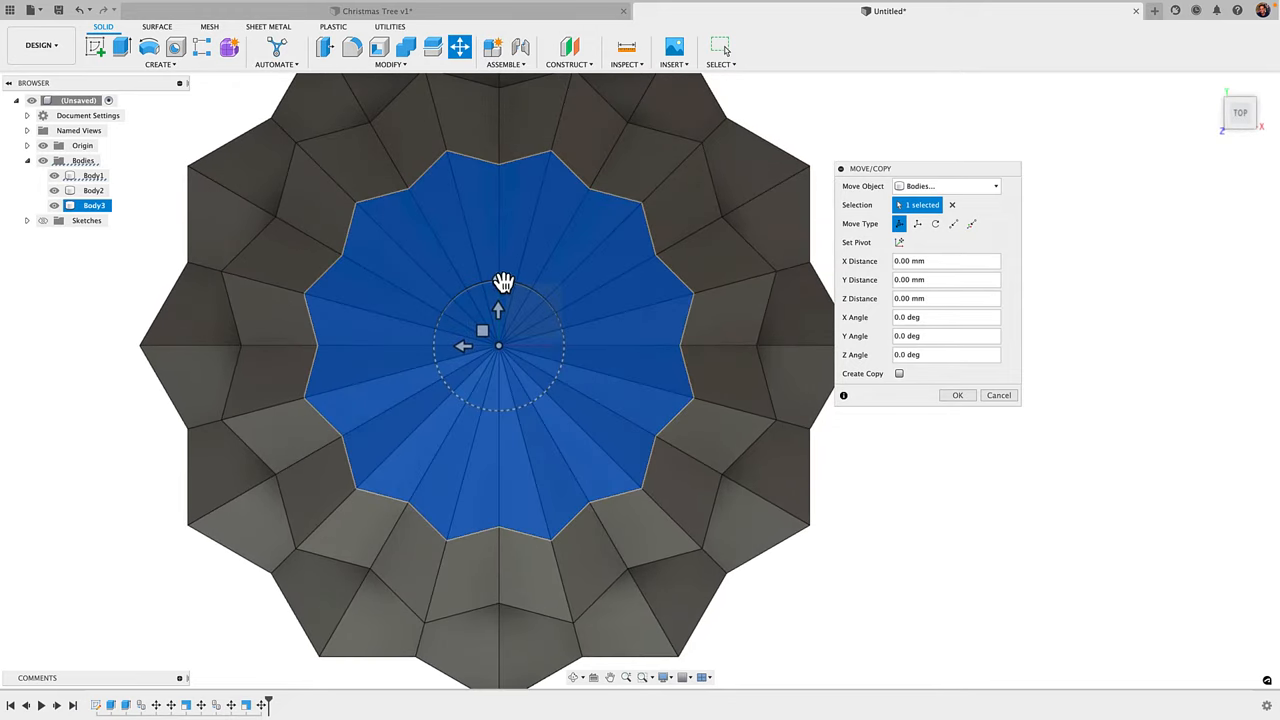
drag(505, 280, 512, 285)
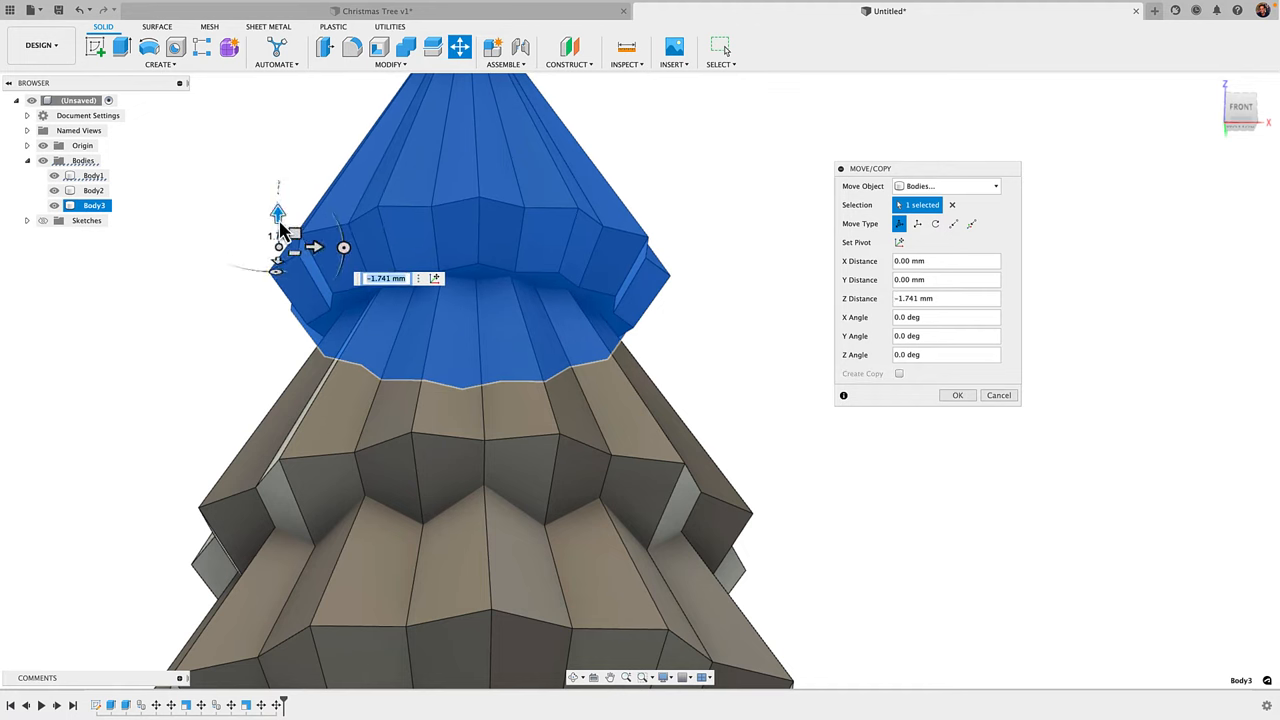
mouse_move(278, 218)
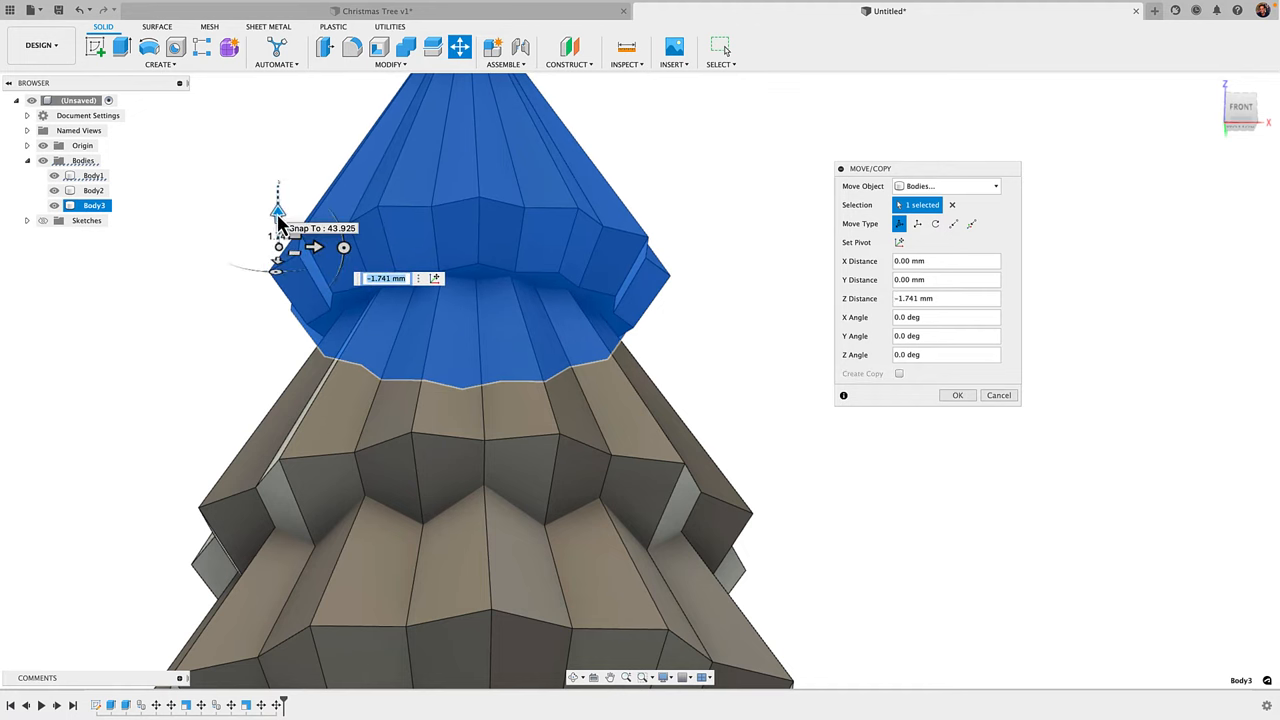
drag(278, 218, 278, 252)
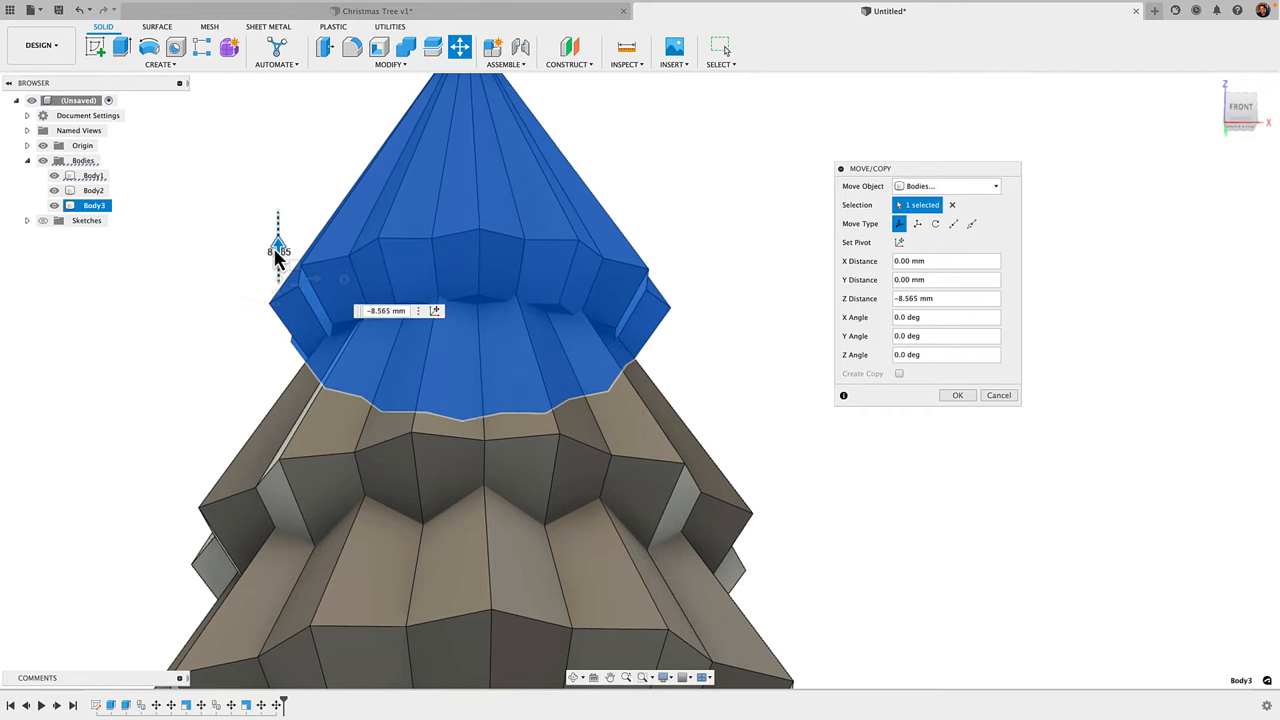
drag(278, 250, 278, 280)
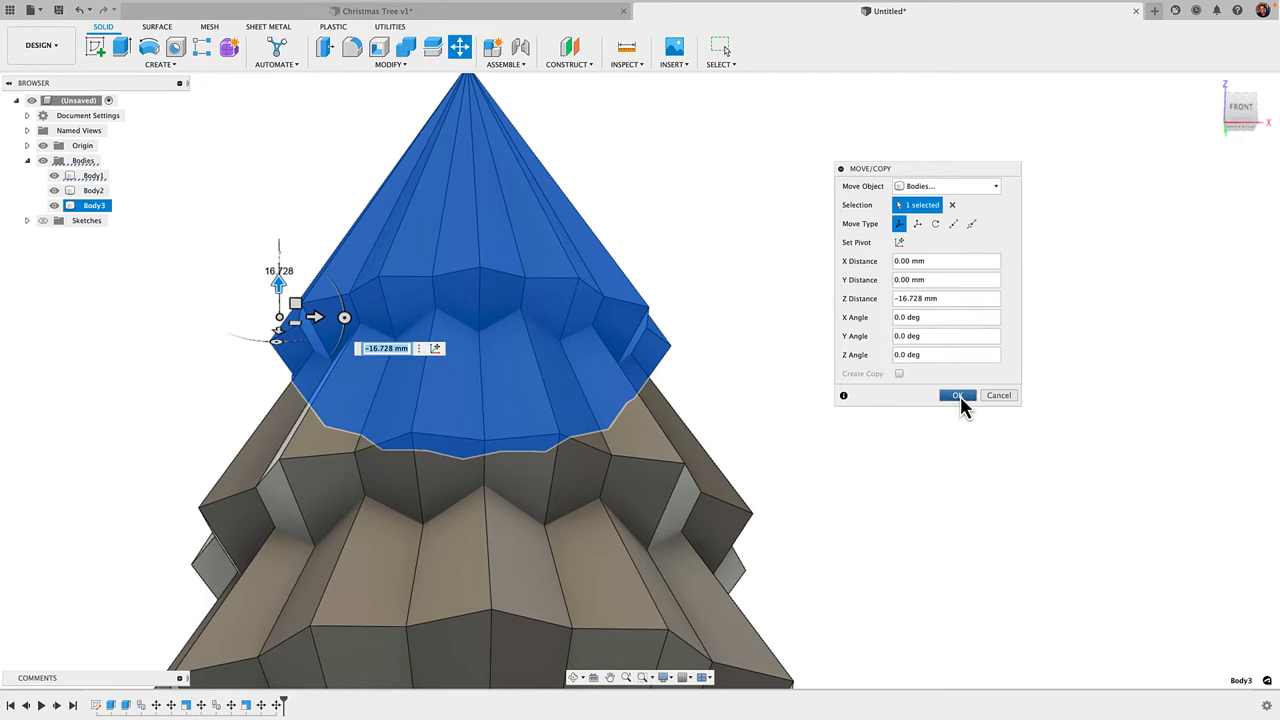
click(957, 395)
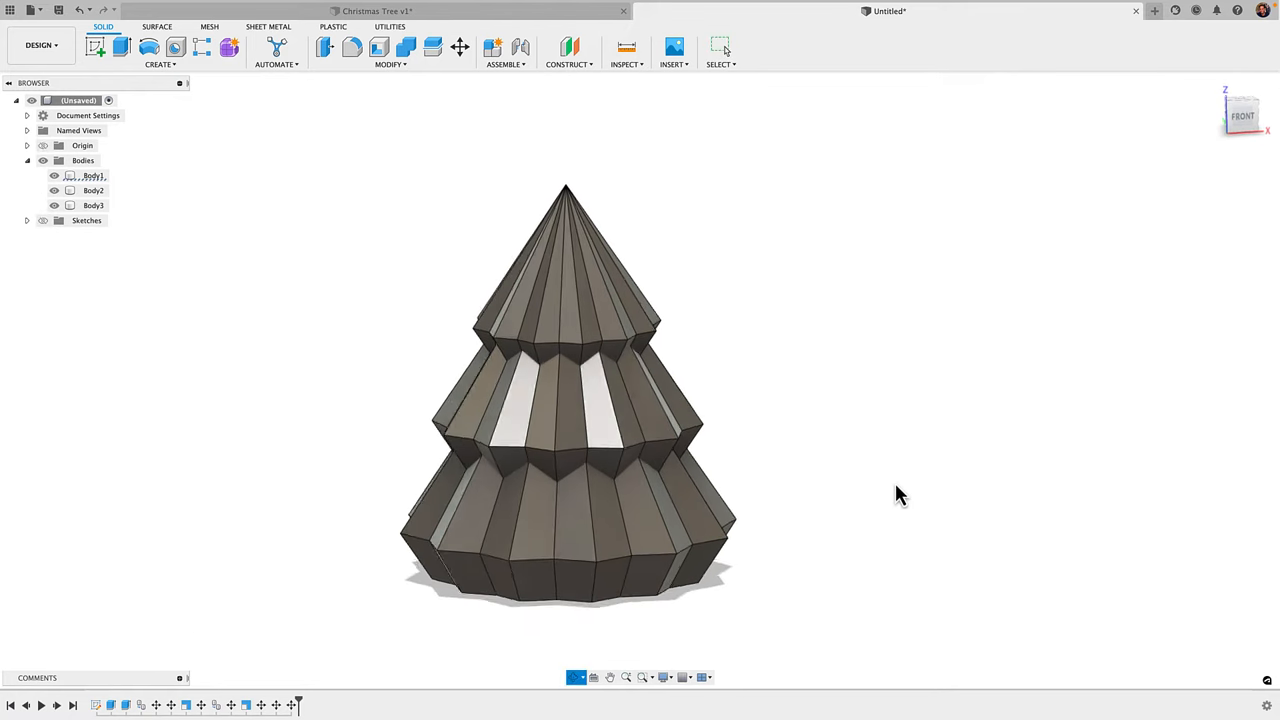
Step: Toggle Body2's visibility, then Join Body1 with Body2 and Body3 via Combine
click(50, 190)
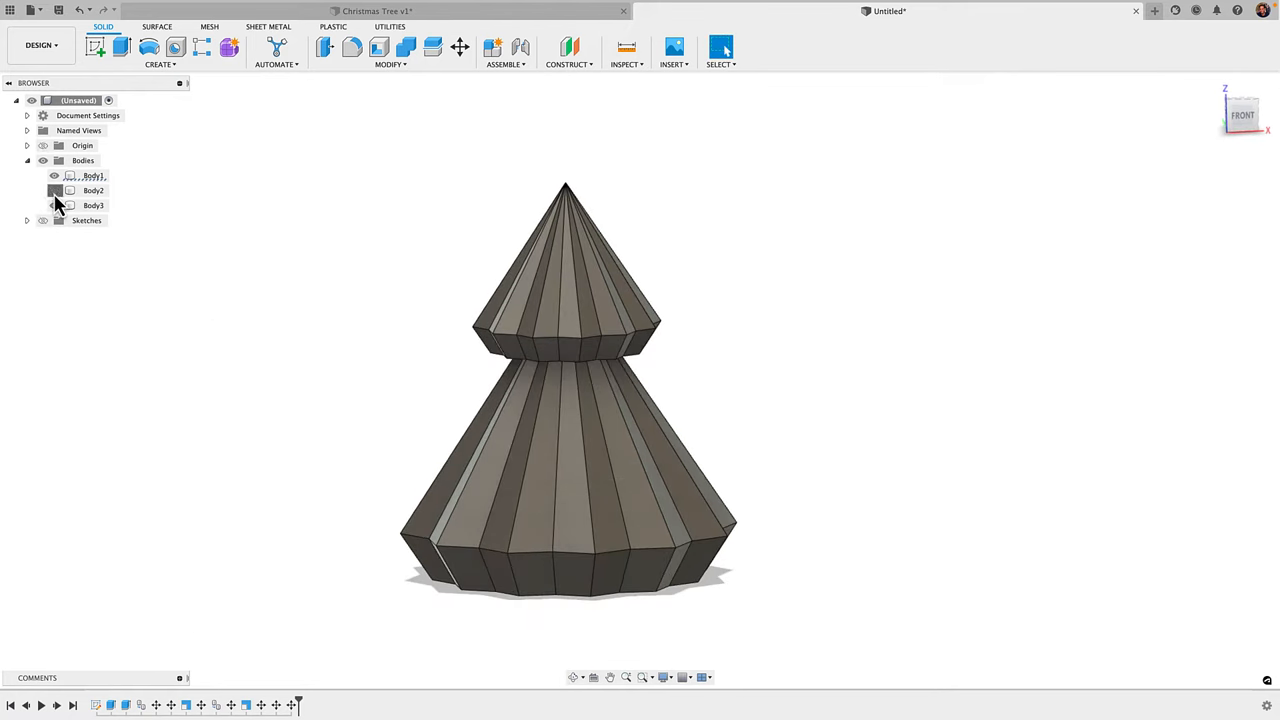
click(54, 190)
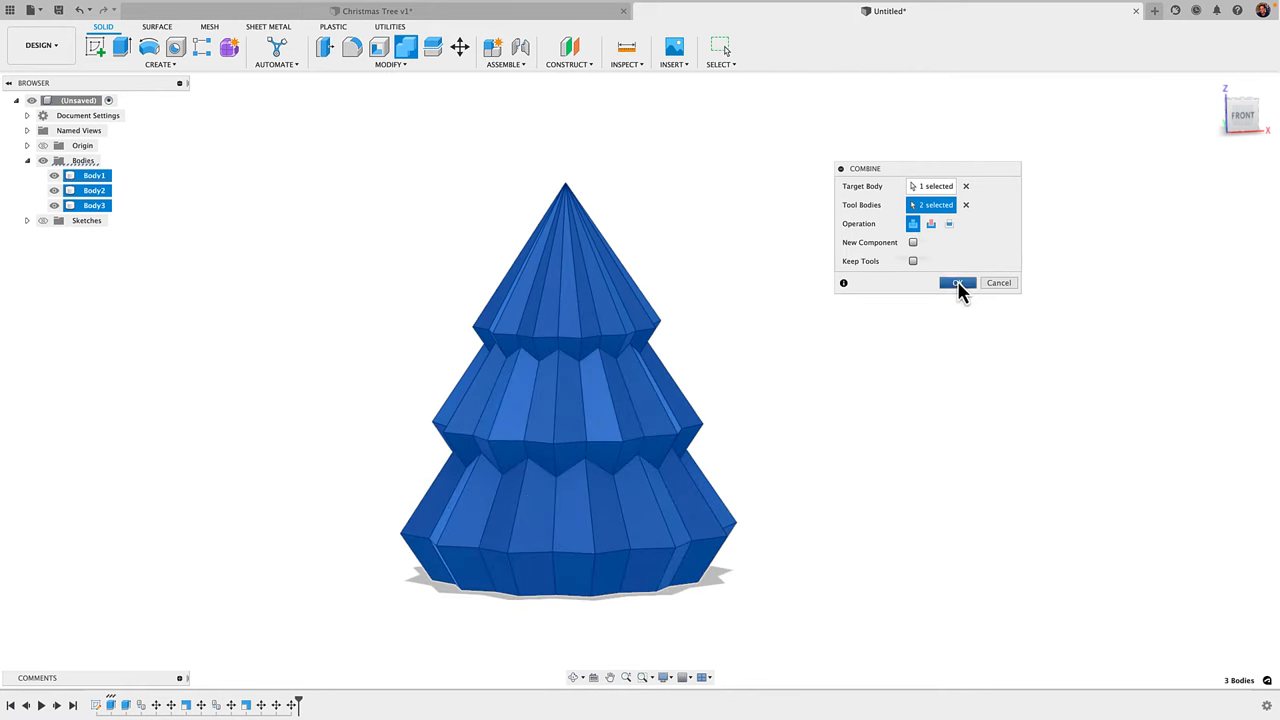
click(957, 282)
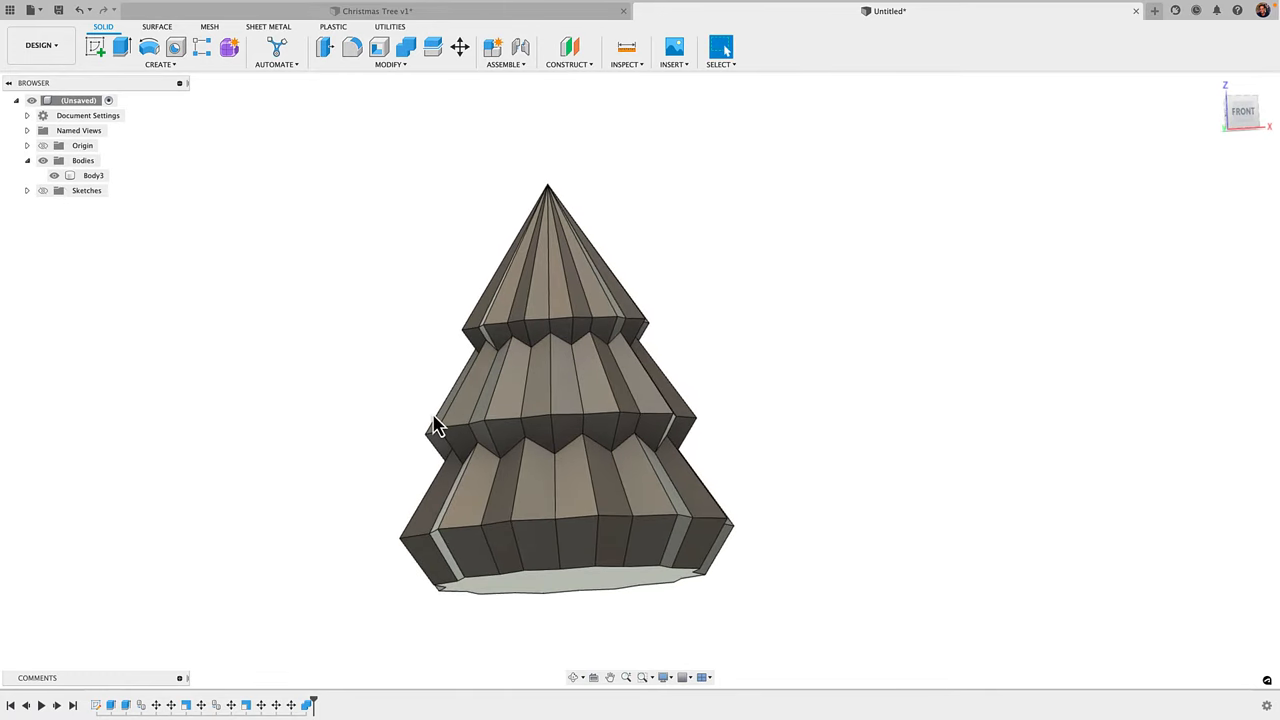
mouse_move(773, 358)
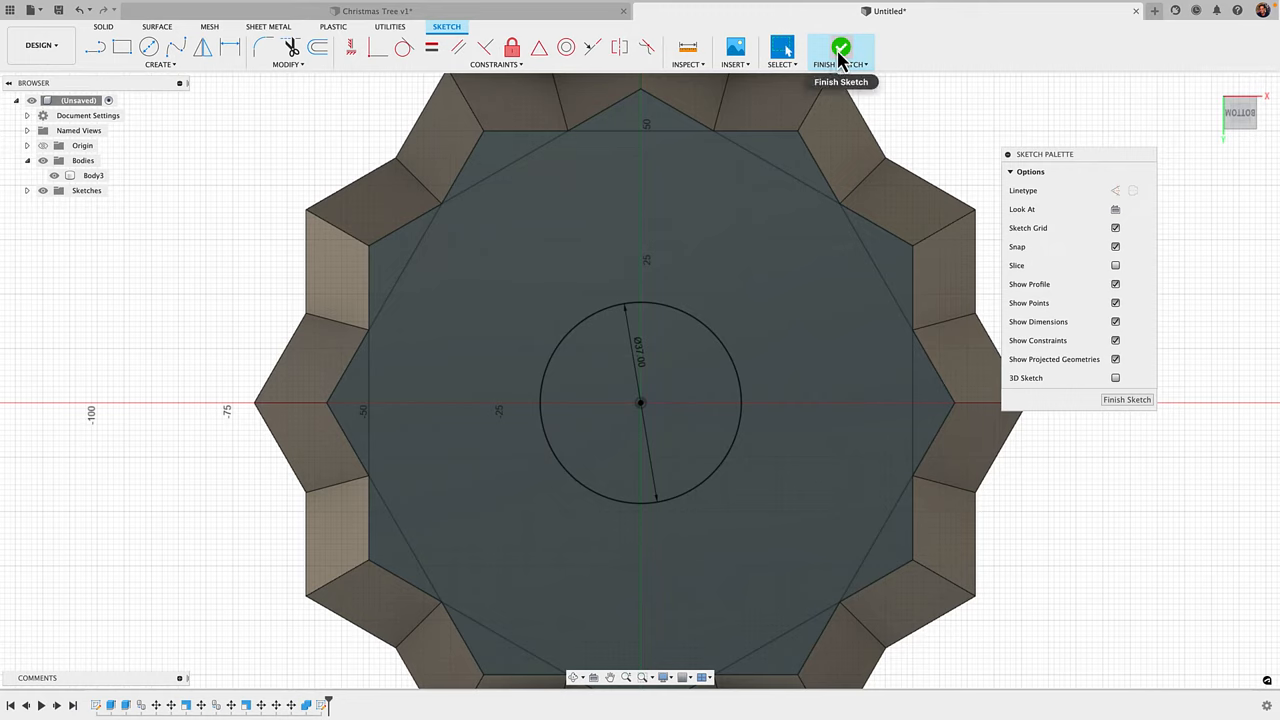
Step: Finish the base circle sketch and extrude it -5 mm as a cut
click(838, 47)
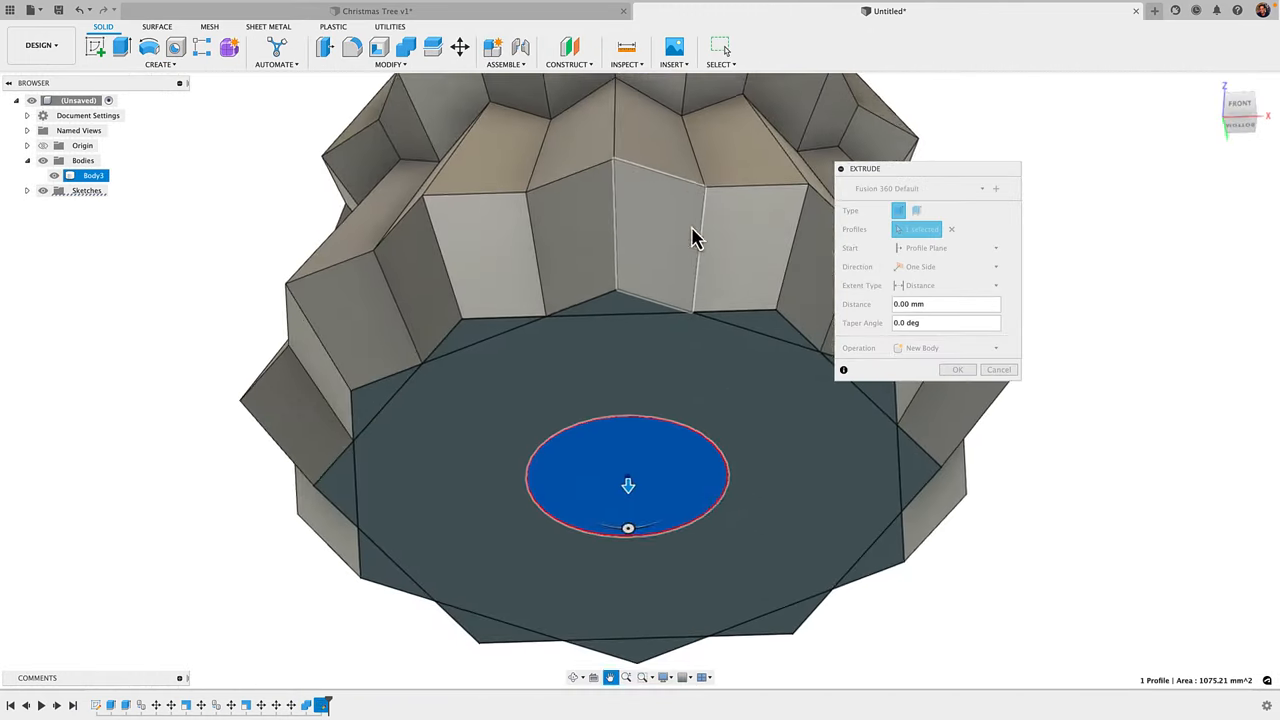
drag(628, 485, 610, 320)
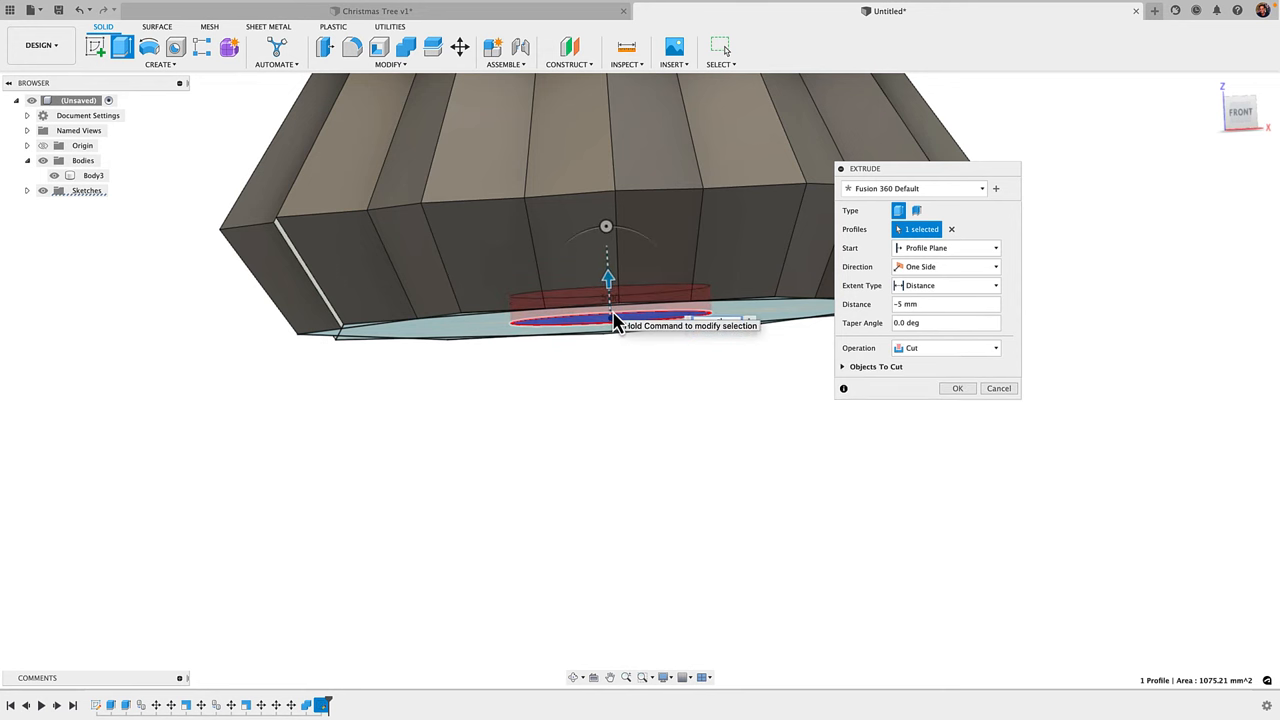
click(957, 388)
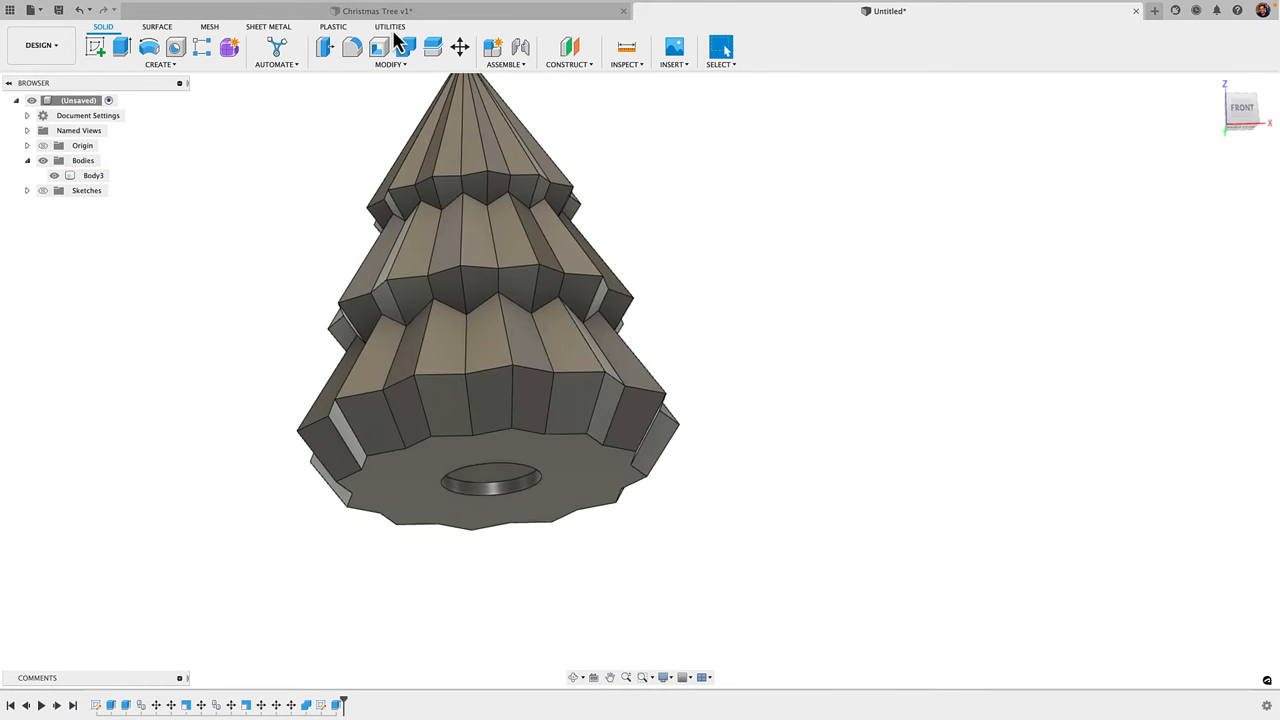
Step: Export Body3 to PrusaSlicer through Utilities > 3D Print
click(397, 26)
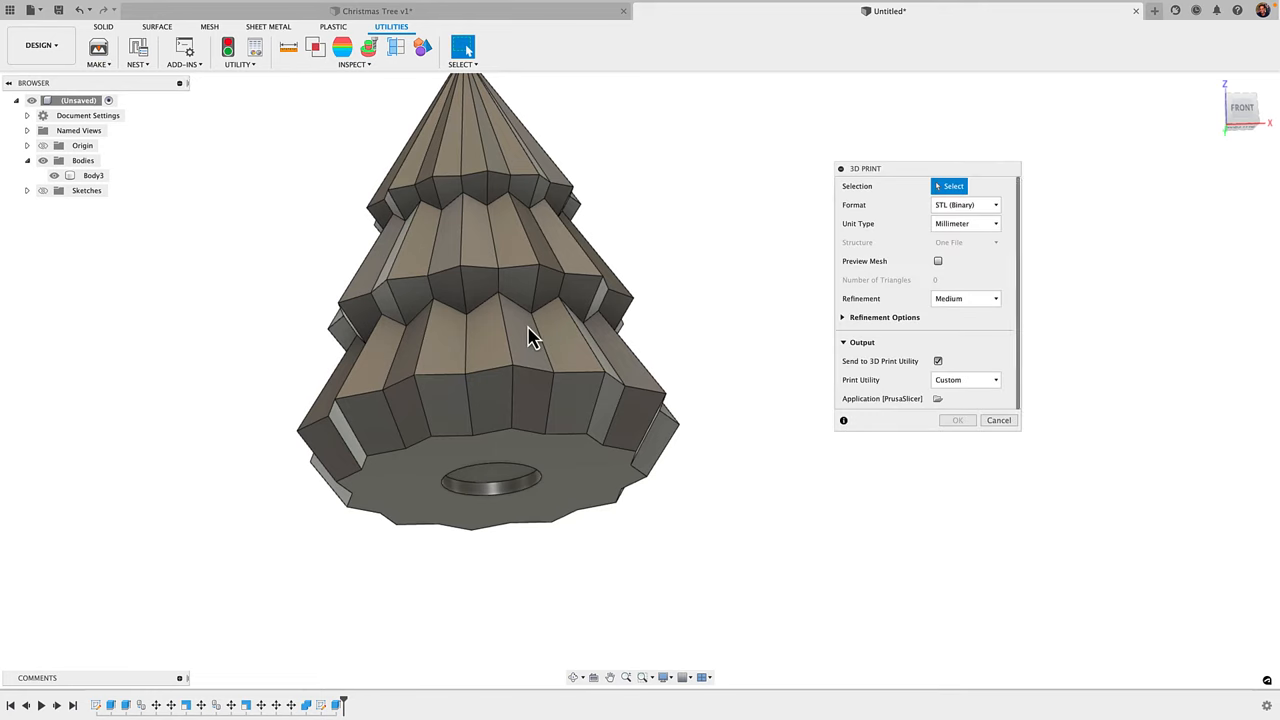
click(530, 335)
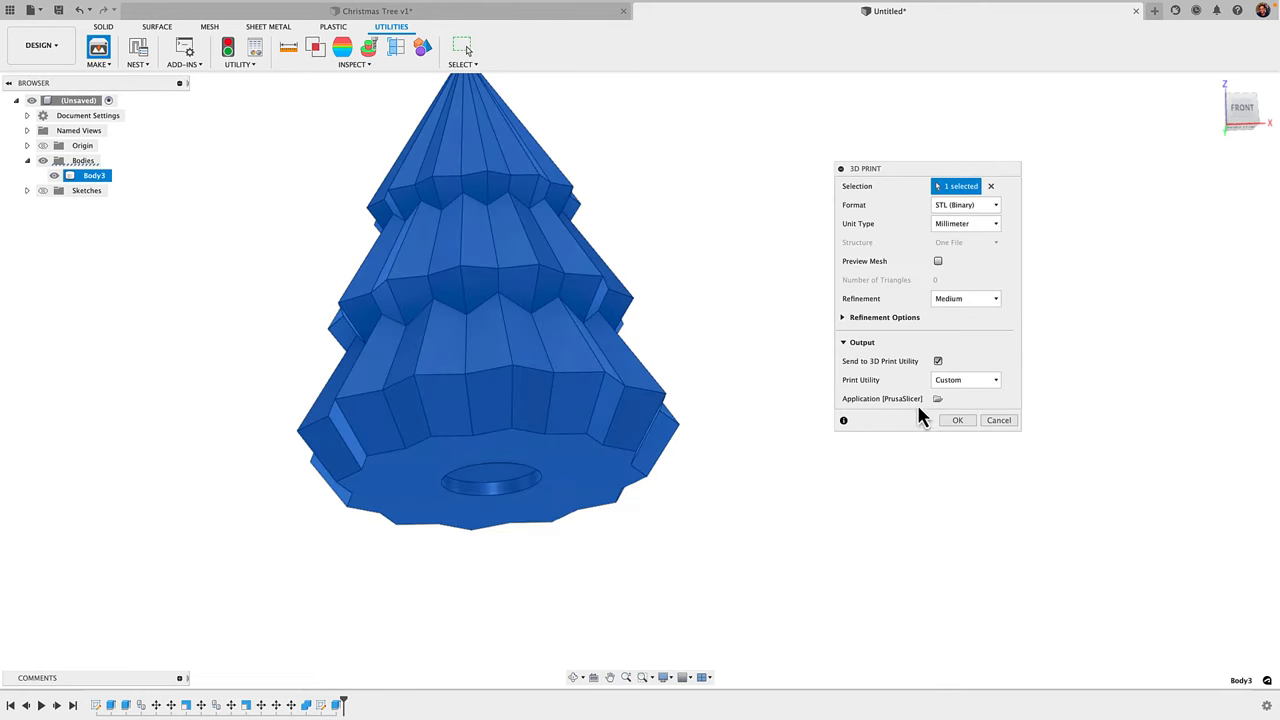
click(957, 420)
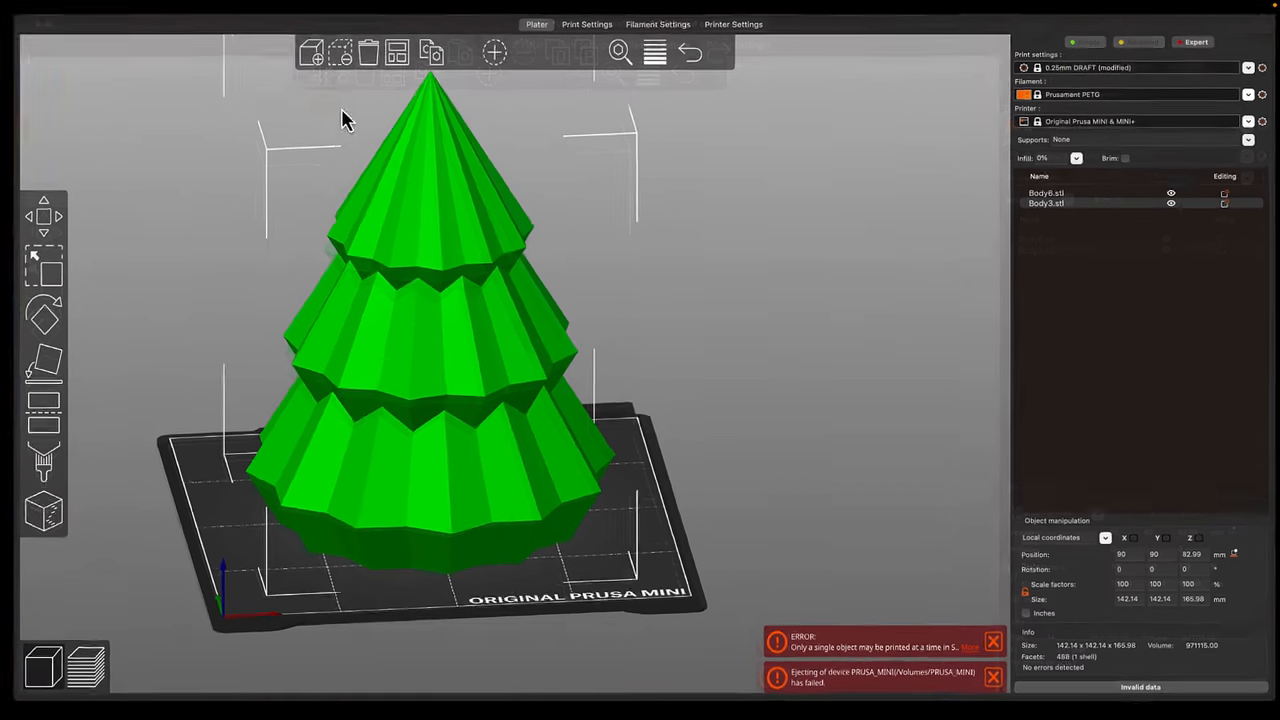
Step: Confirm Spiral vase is enabled and remove Body6, leaving only Body3.stl on the plate
click(595, 23)
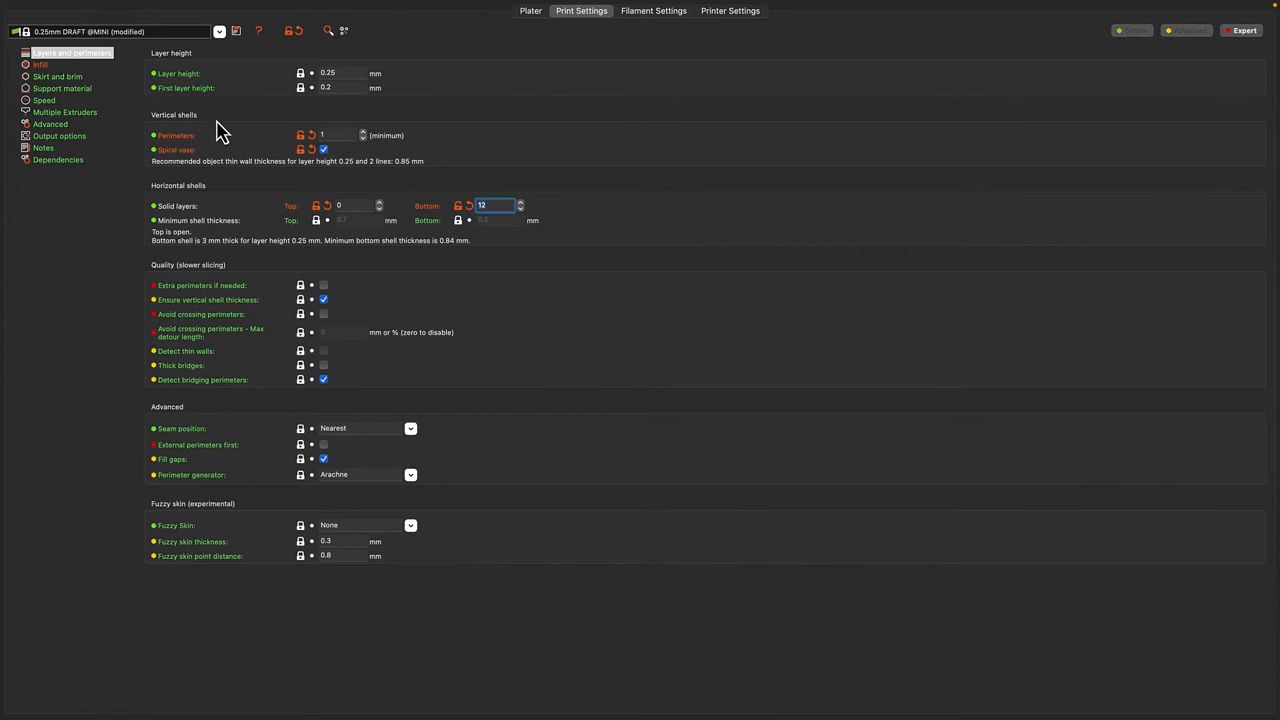
mouse_move(313, 161)
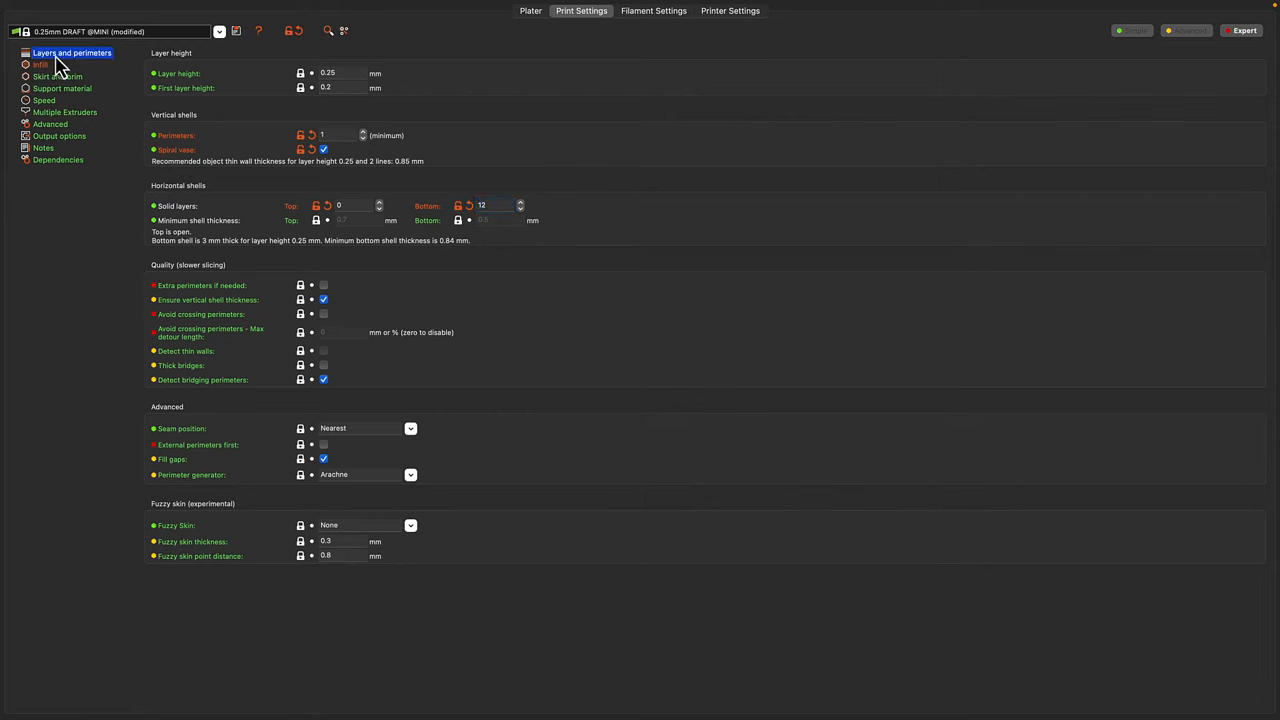
click(530, 11)
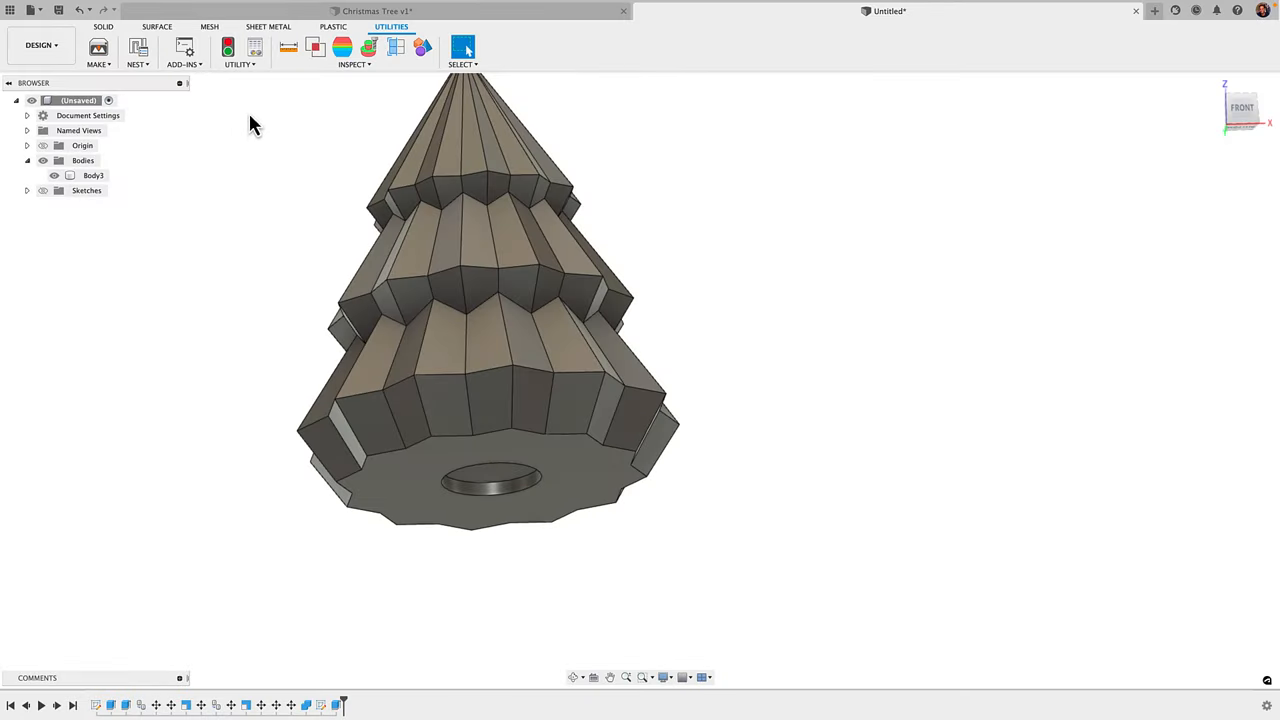
click(98, 63)
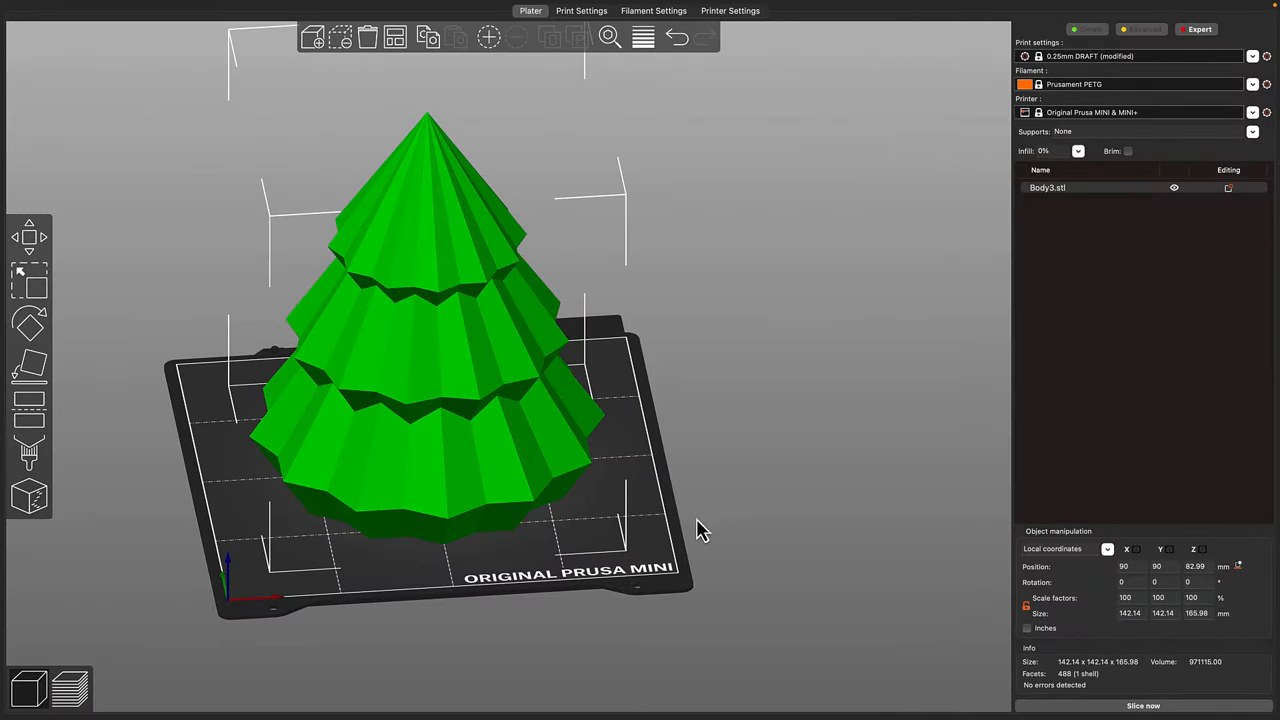
Step: Slice the tree and inspect its solid bottom layers in the preview
click(1138, 706)
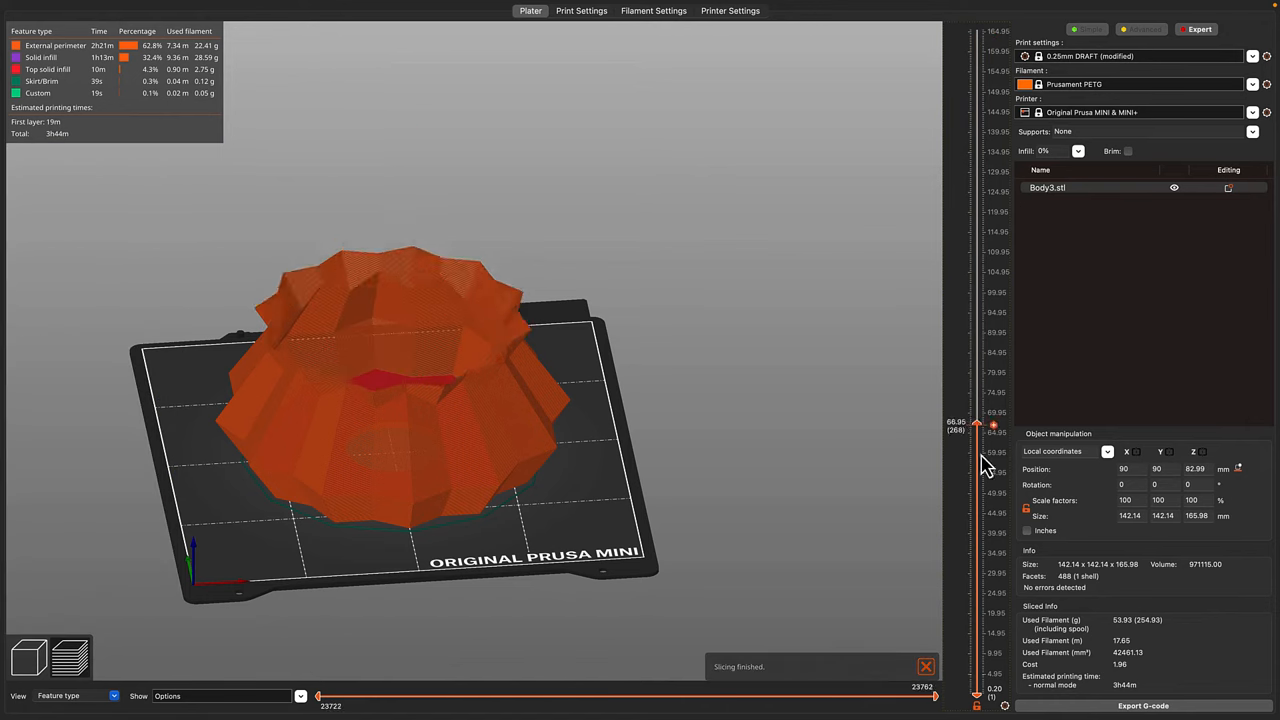
drag(993, 424, 1005, 303)
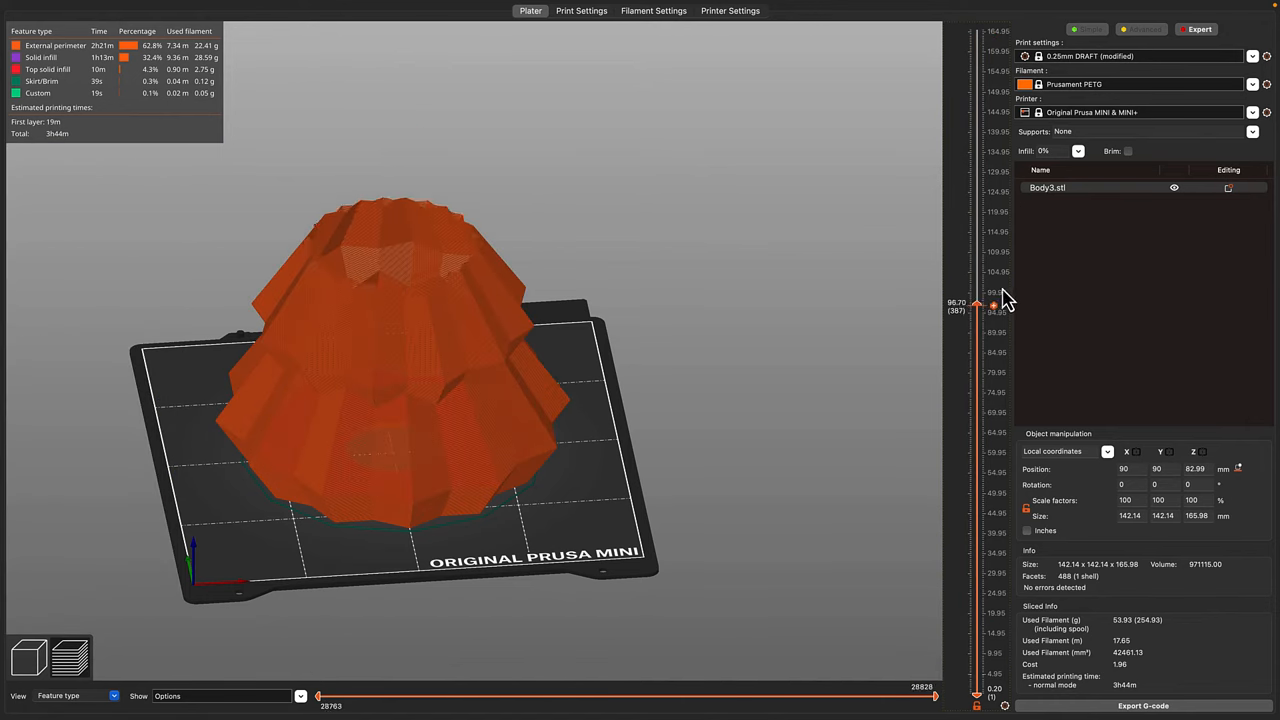
drag(1004, 305, 991, 531)
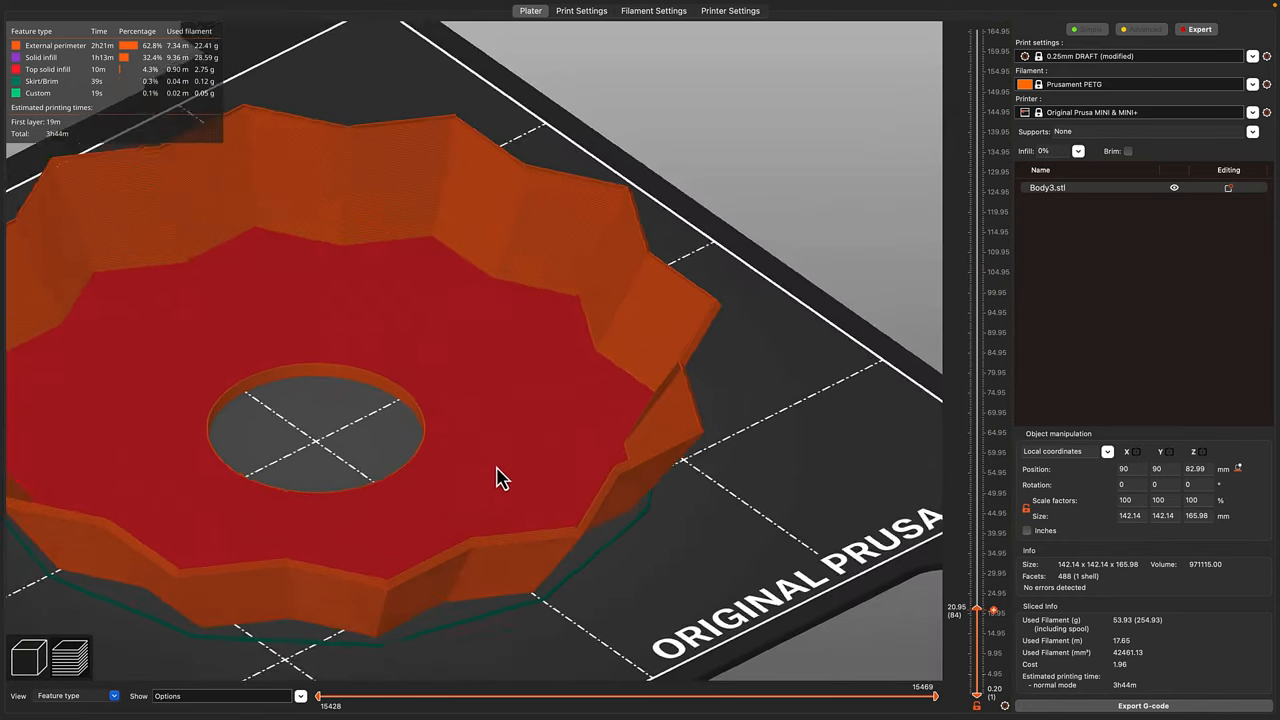
drag(500, 478, 535, 278)
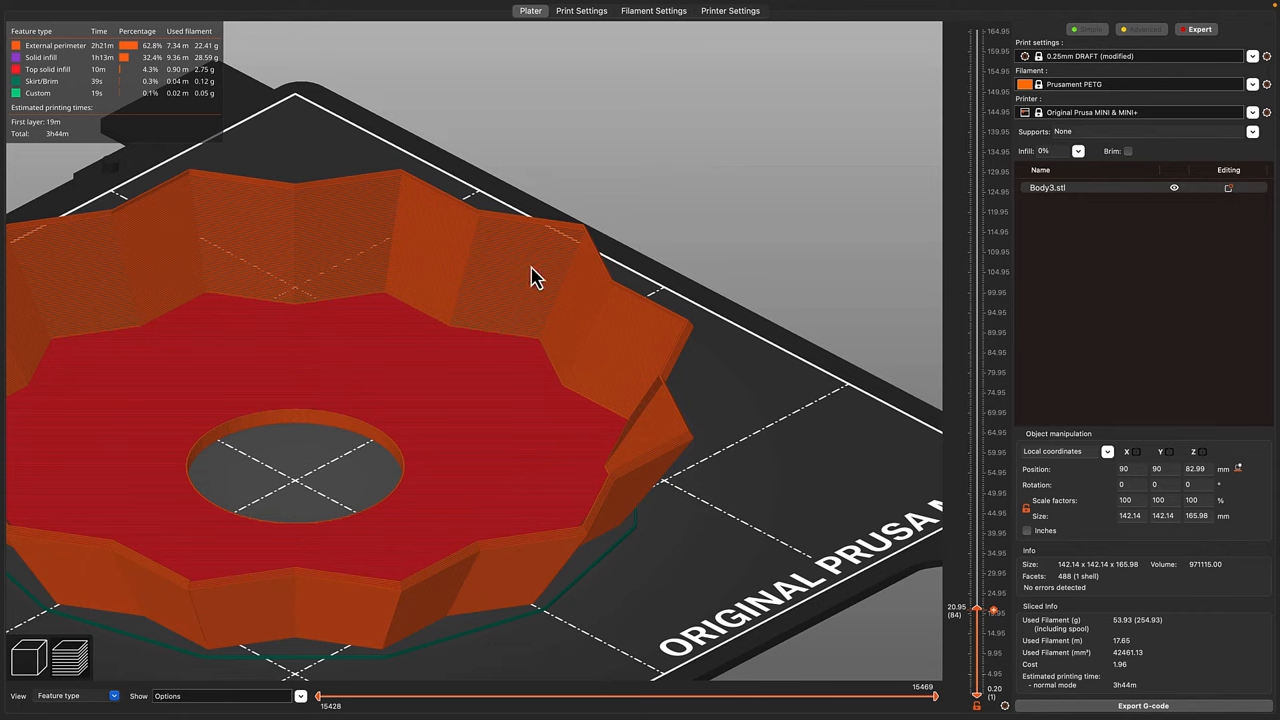
click(581, 11)
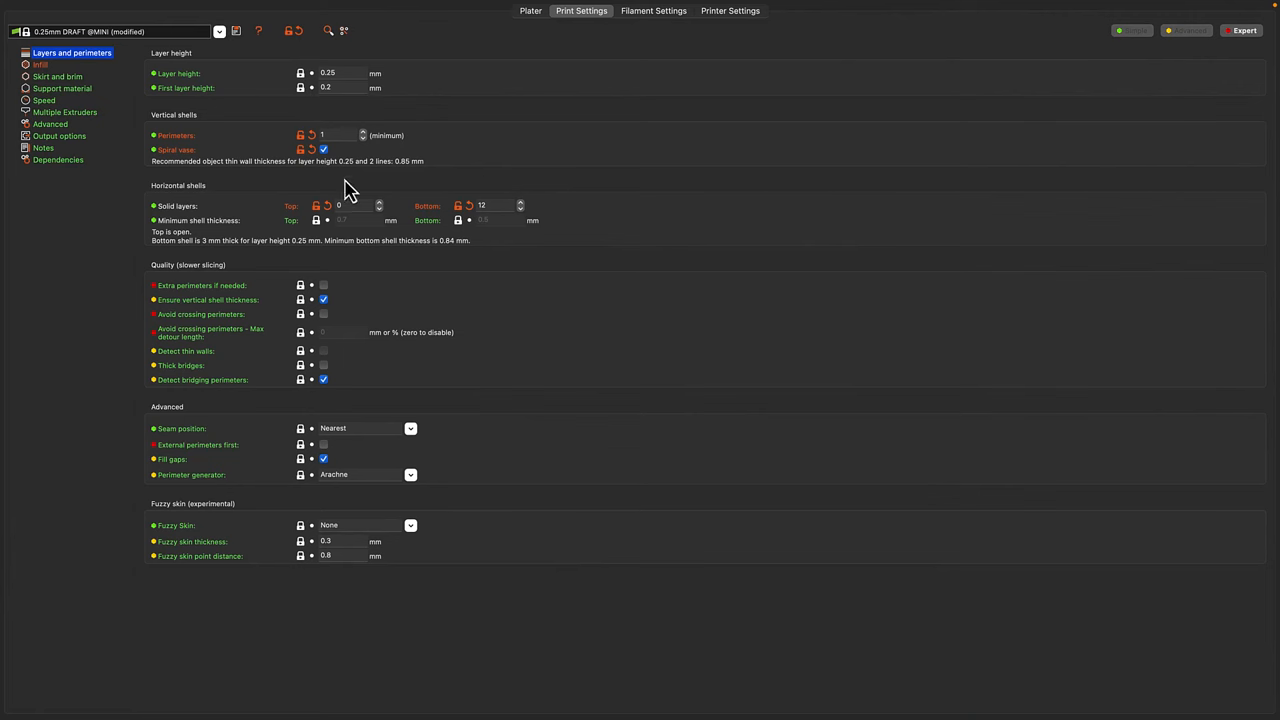
Step: Change bottom solid layers from 12 to 4 and return to the Plater
click(495, 205)
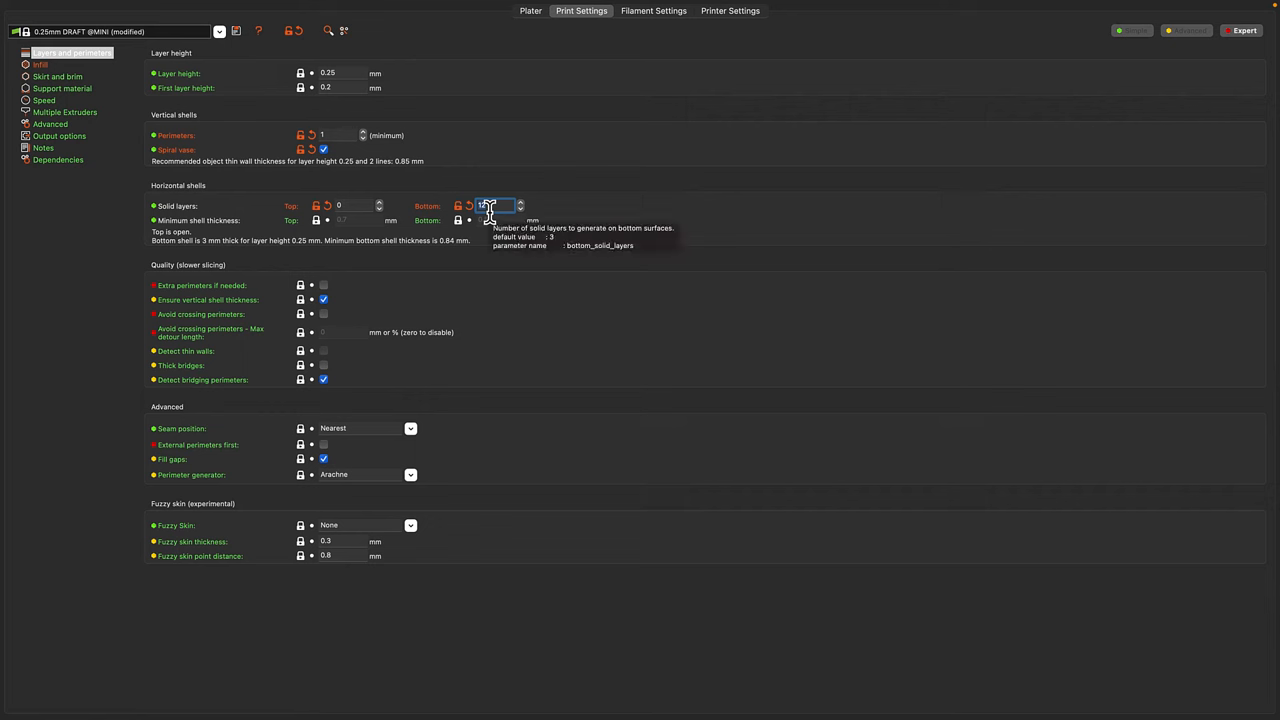
text(12)
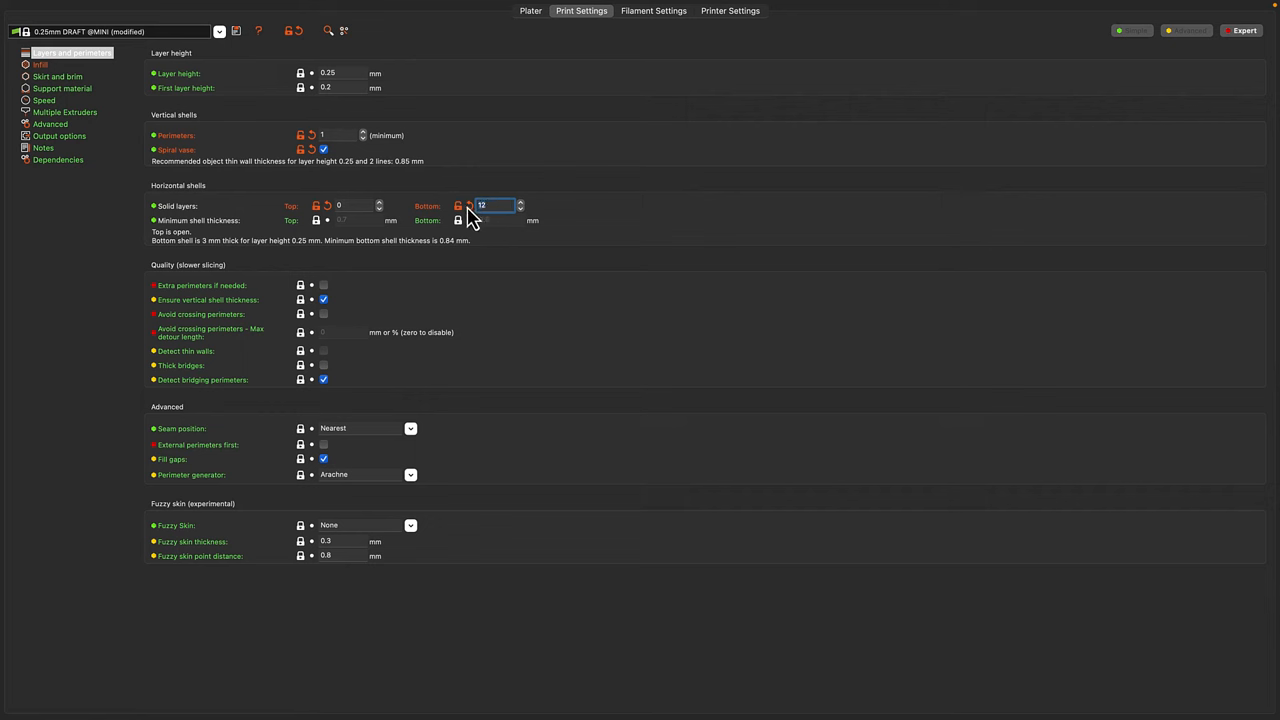
text(4)
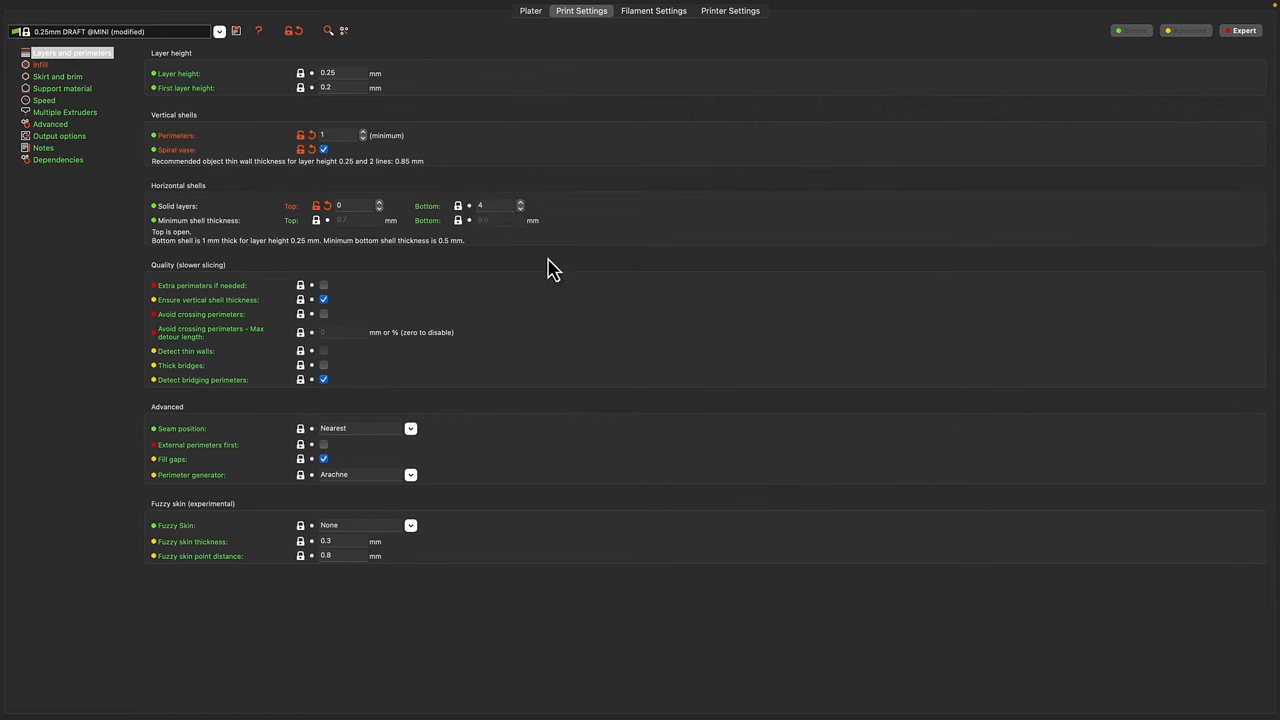
click(505, 205)
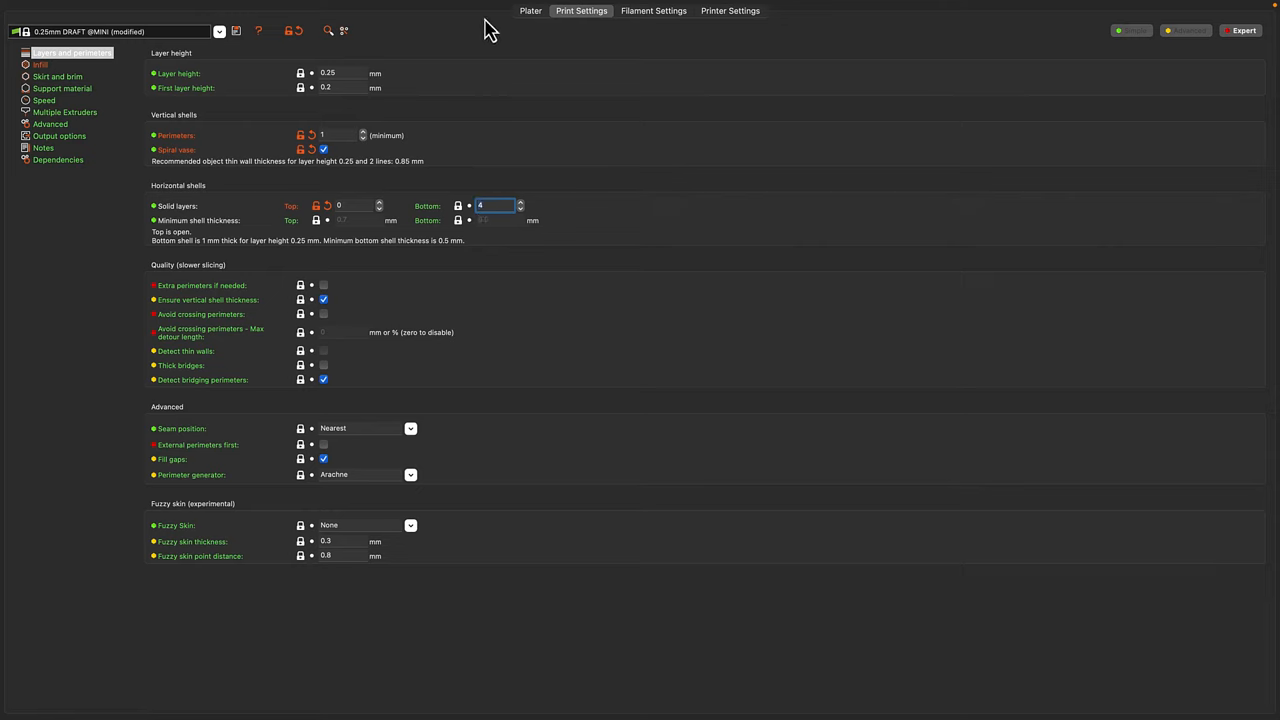
click(529, 11)
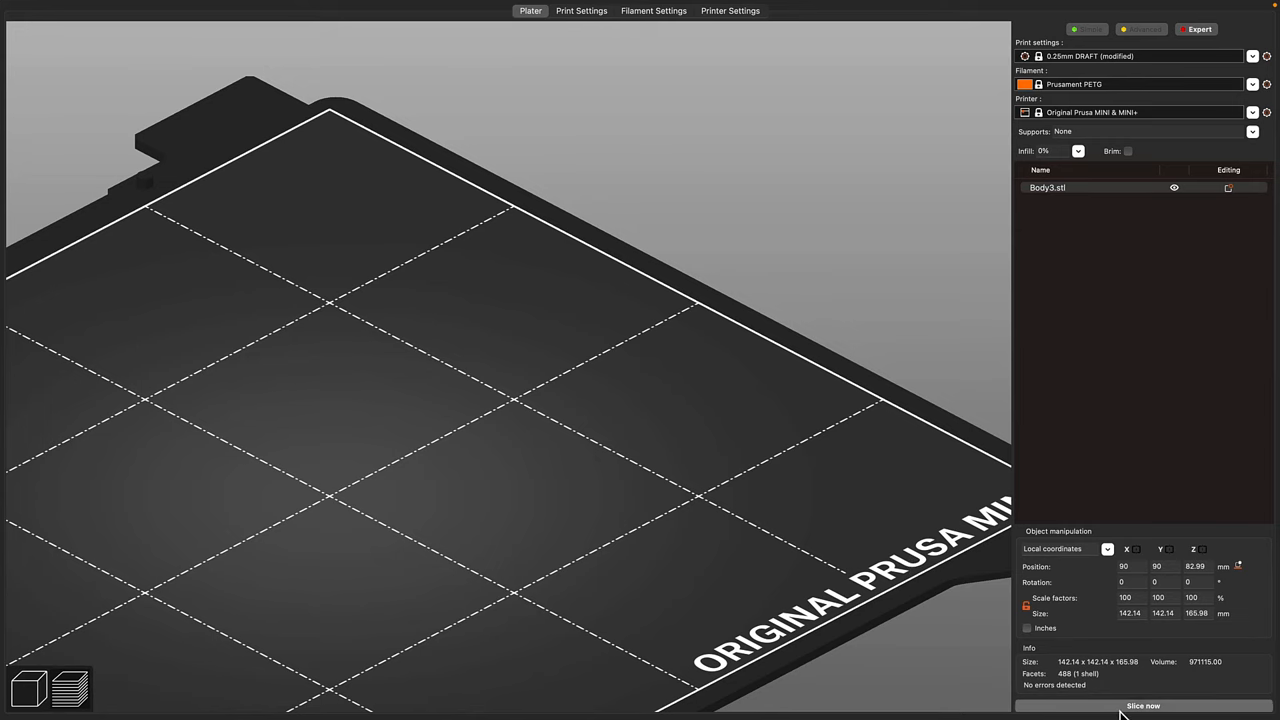
Step: Re-slice with 4 bottom layers (2h59m, 32.29 g) and scrub through the layers
click(1143, 706)
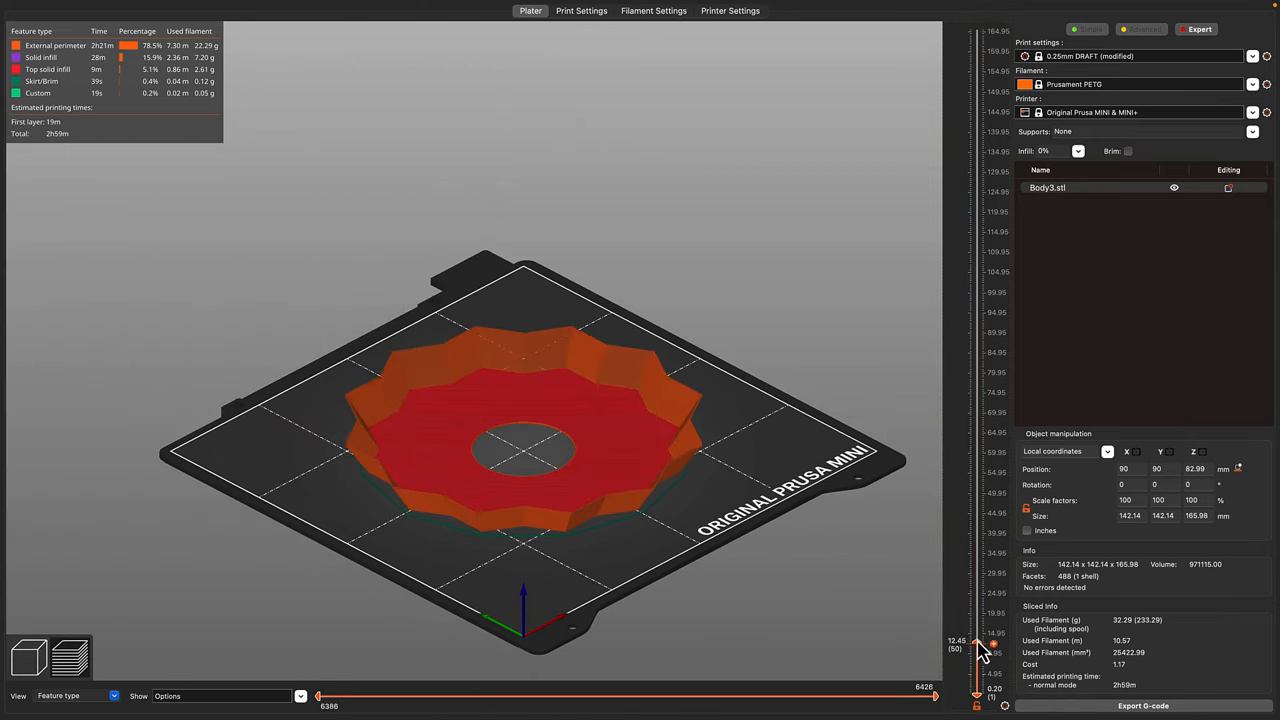
drag(977, 655, 977, 415)
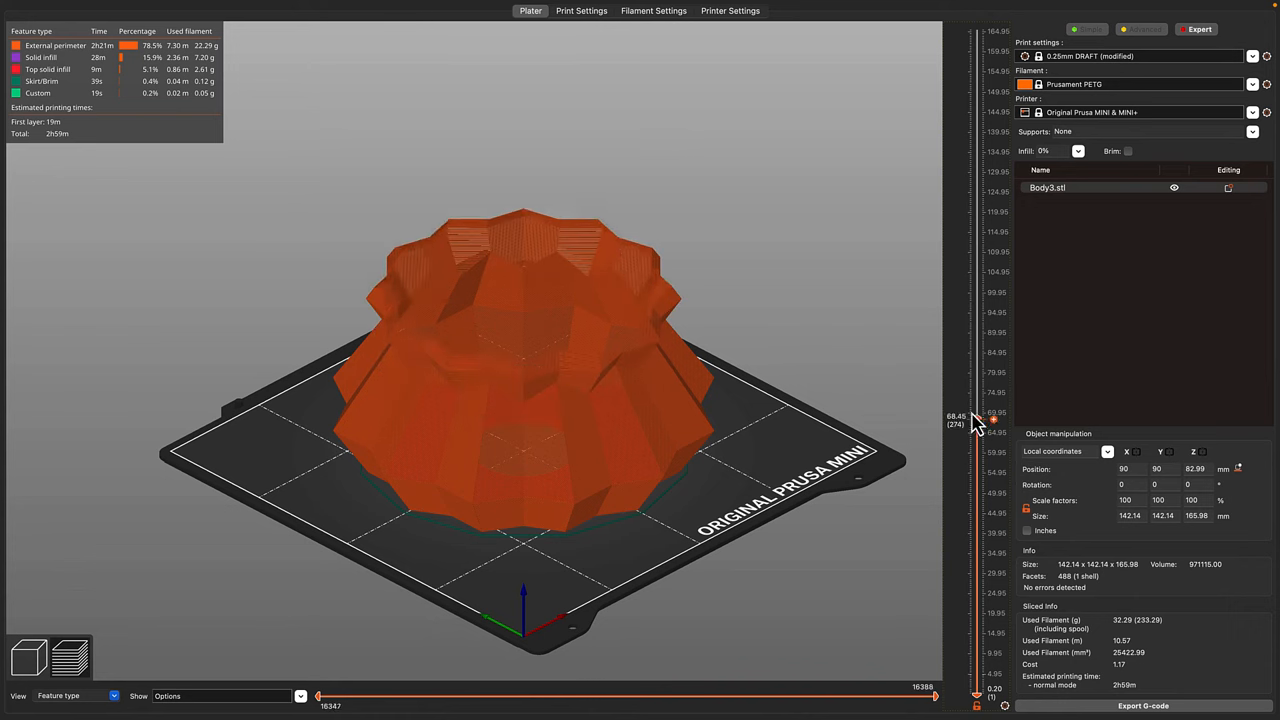
drag(975, 418, 975, 110)
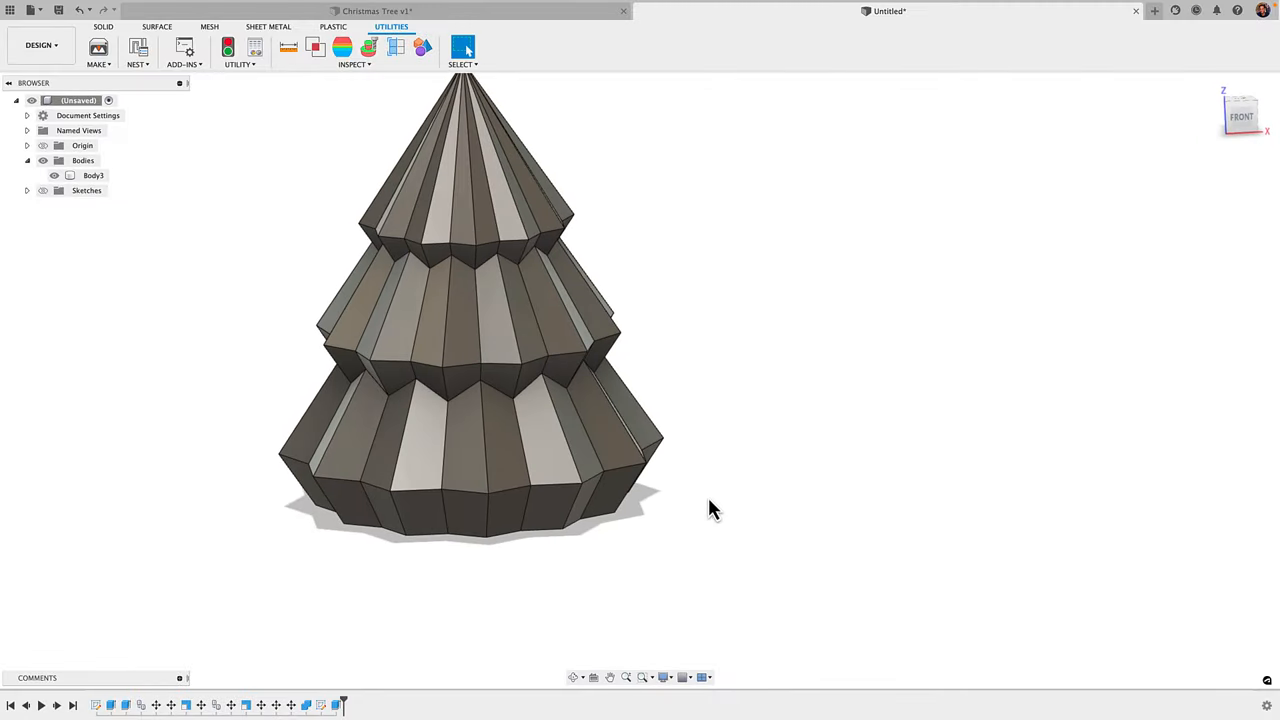
Step: Copy Body3 as Body4, offset about 116 mm along X
click(490, 345)
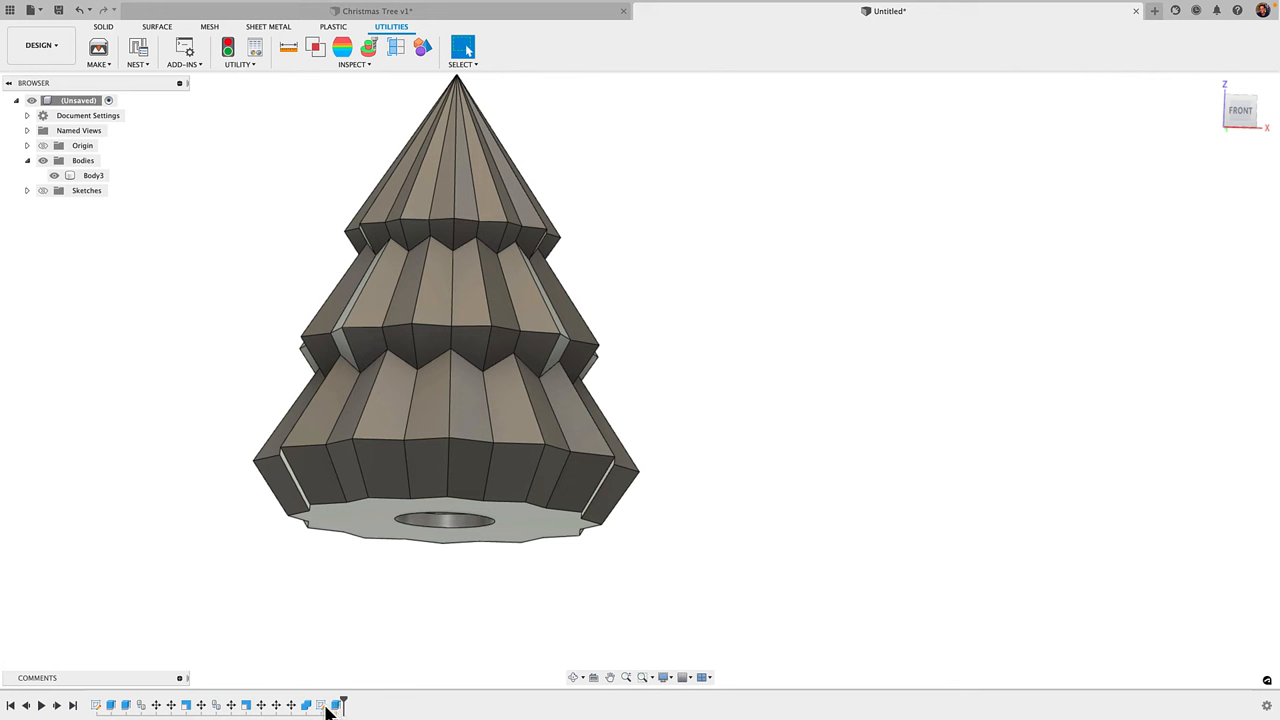
mouse_move(320, 702)
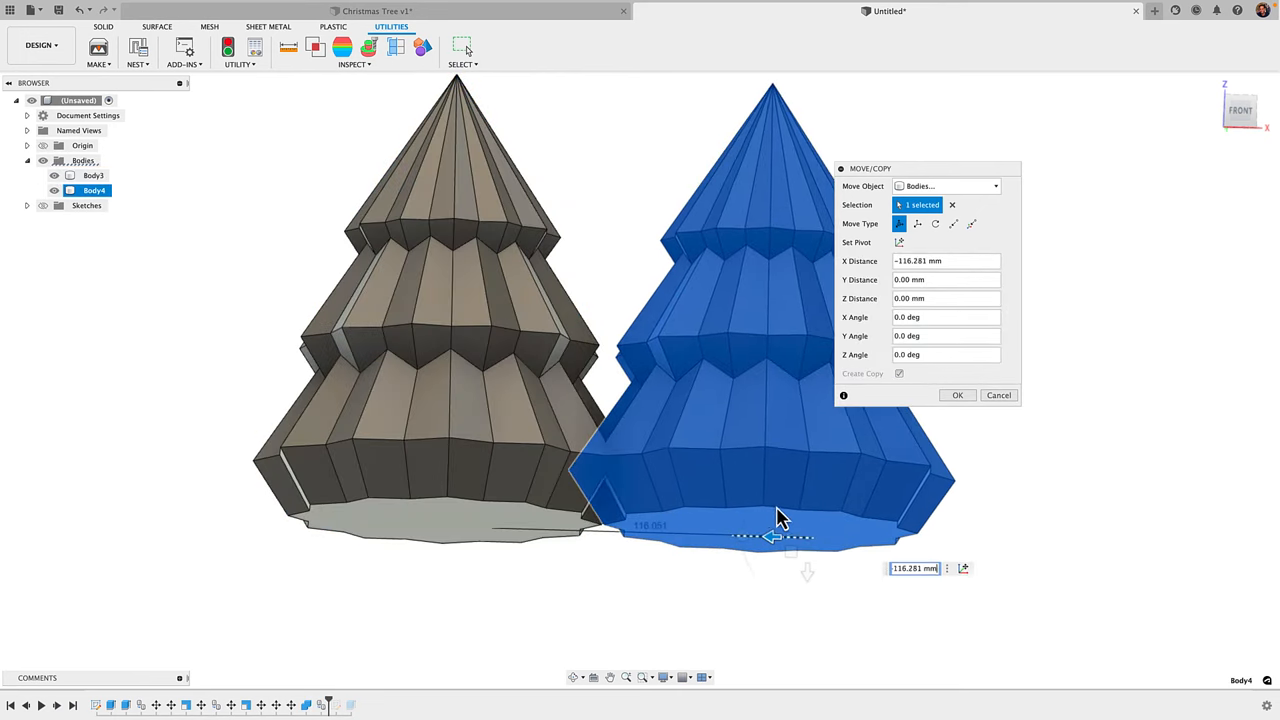
click(957, 395)
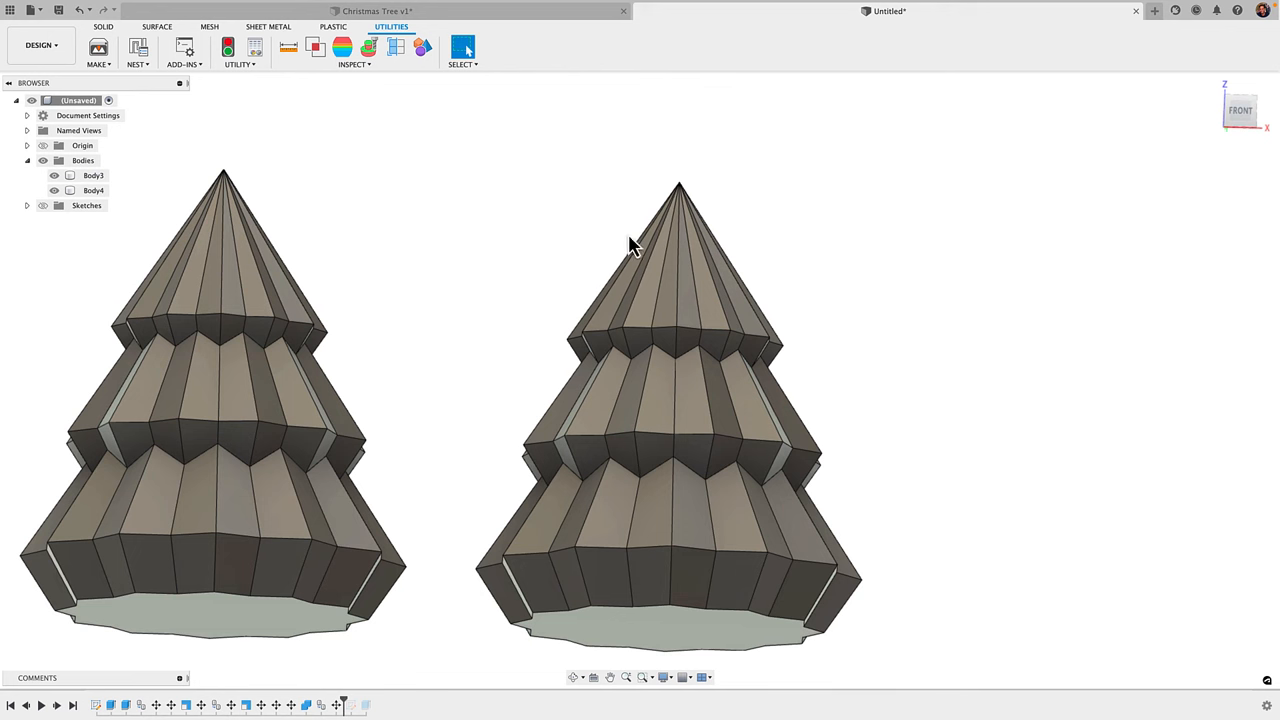
click(101, 28)
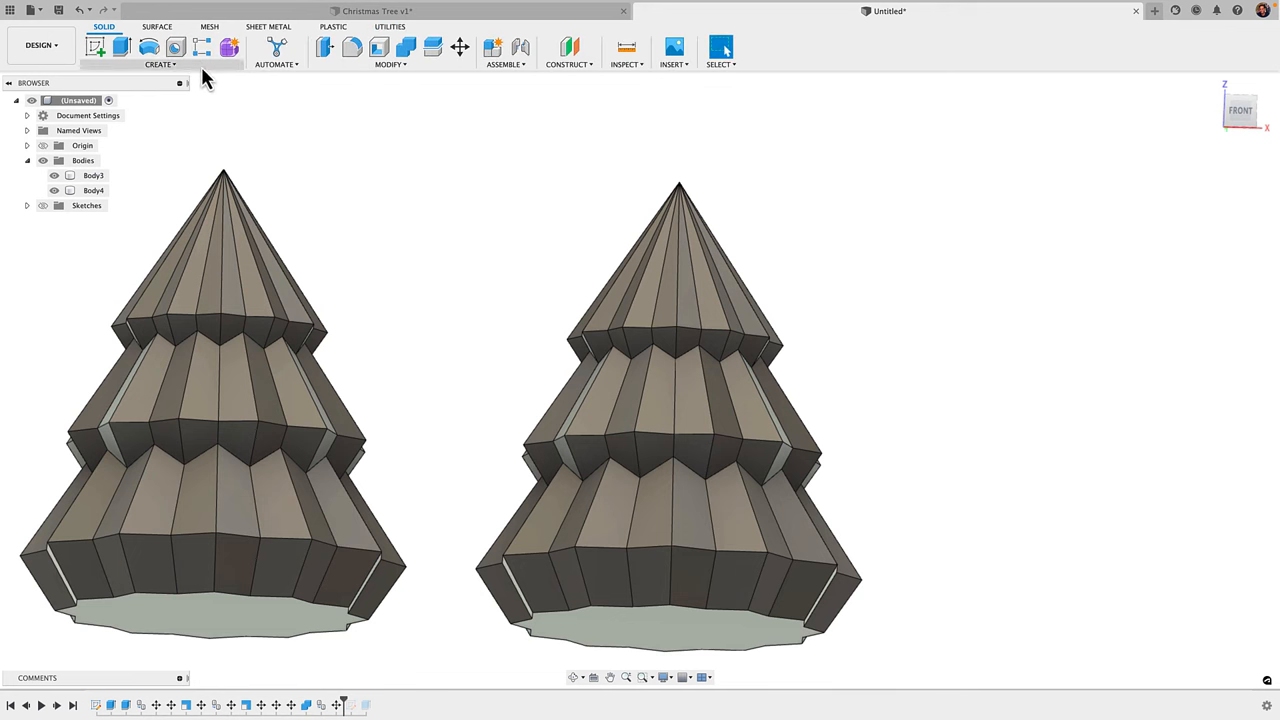
Step: Scale Body4 non-uniformly with X and Y factors of 0.8
click(390, 64)
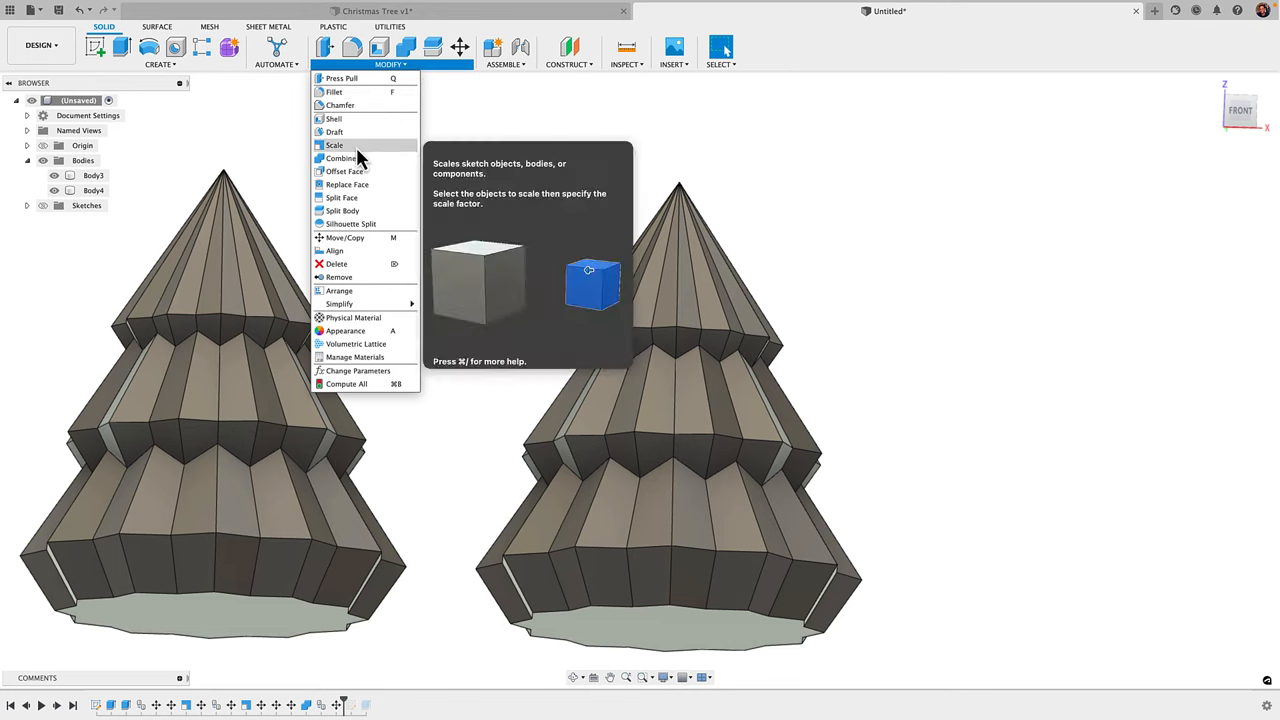
click(334, 145)
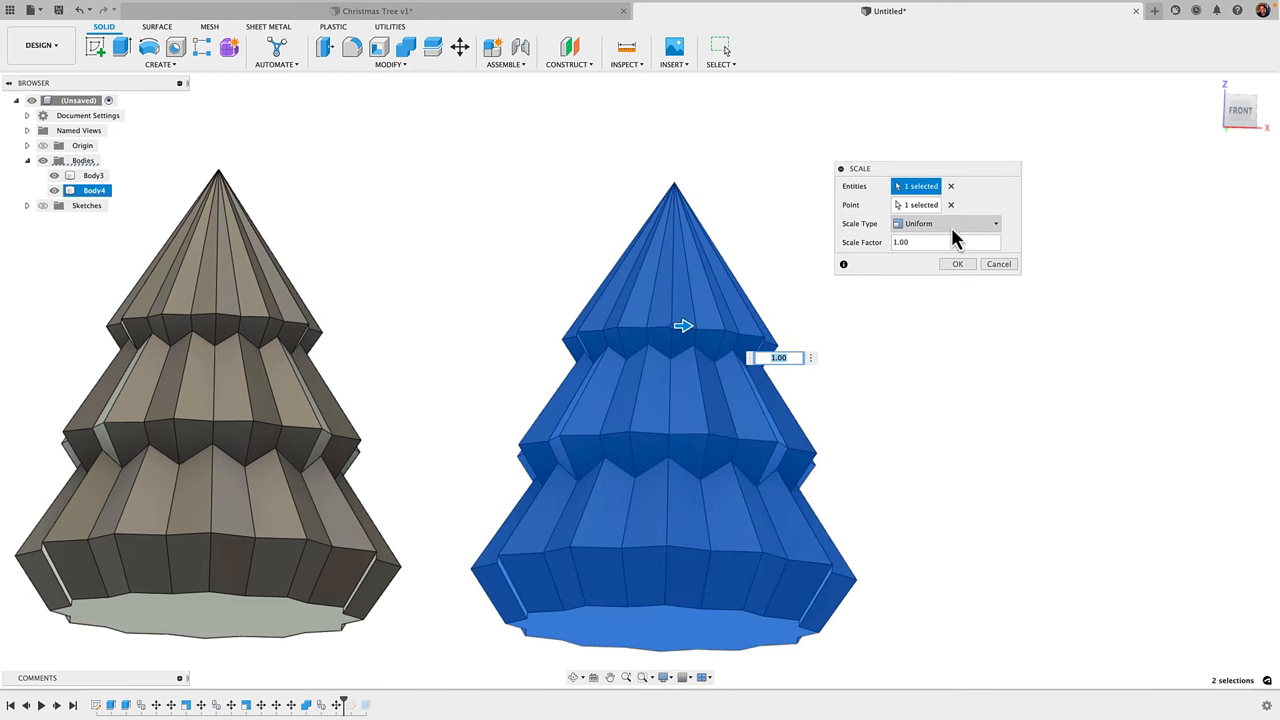
click(945, 223)
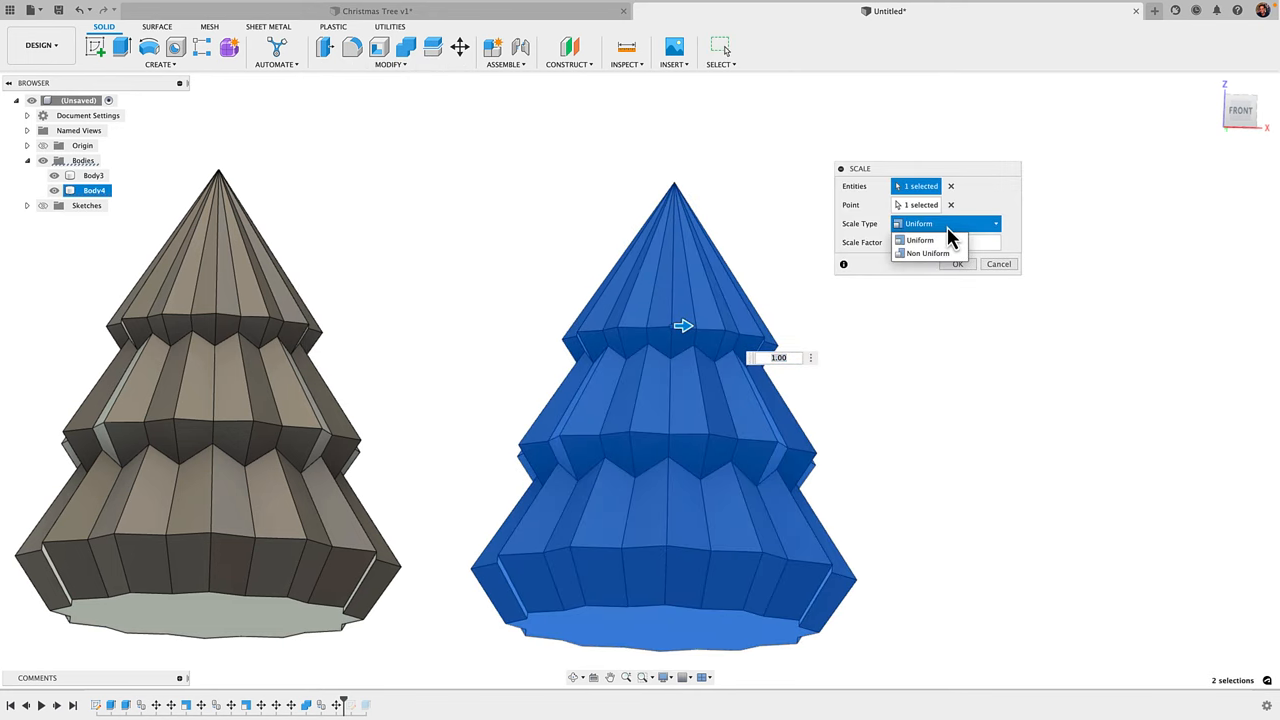
click(926, 252)
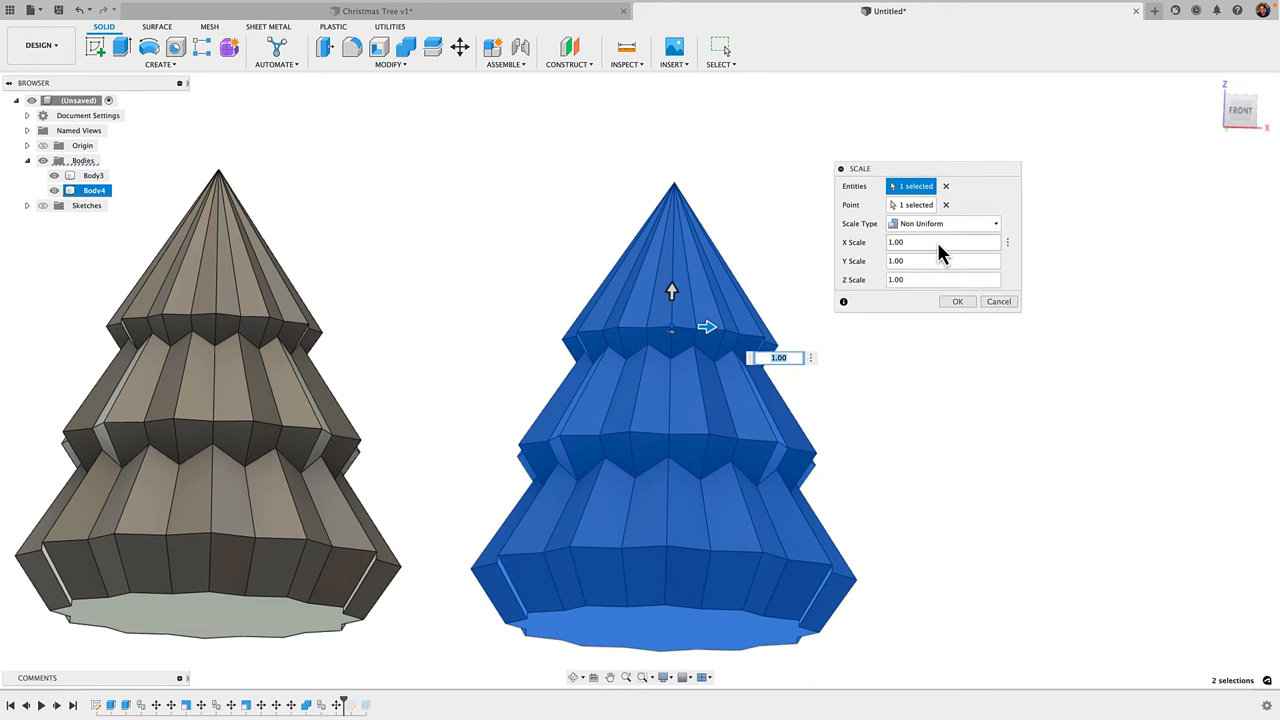
click(940, 242)
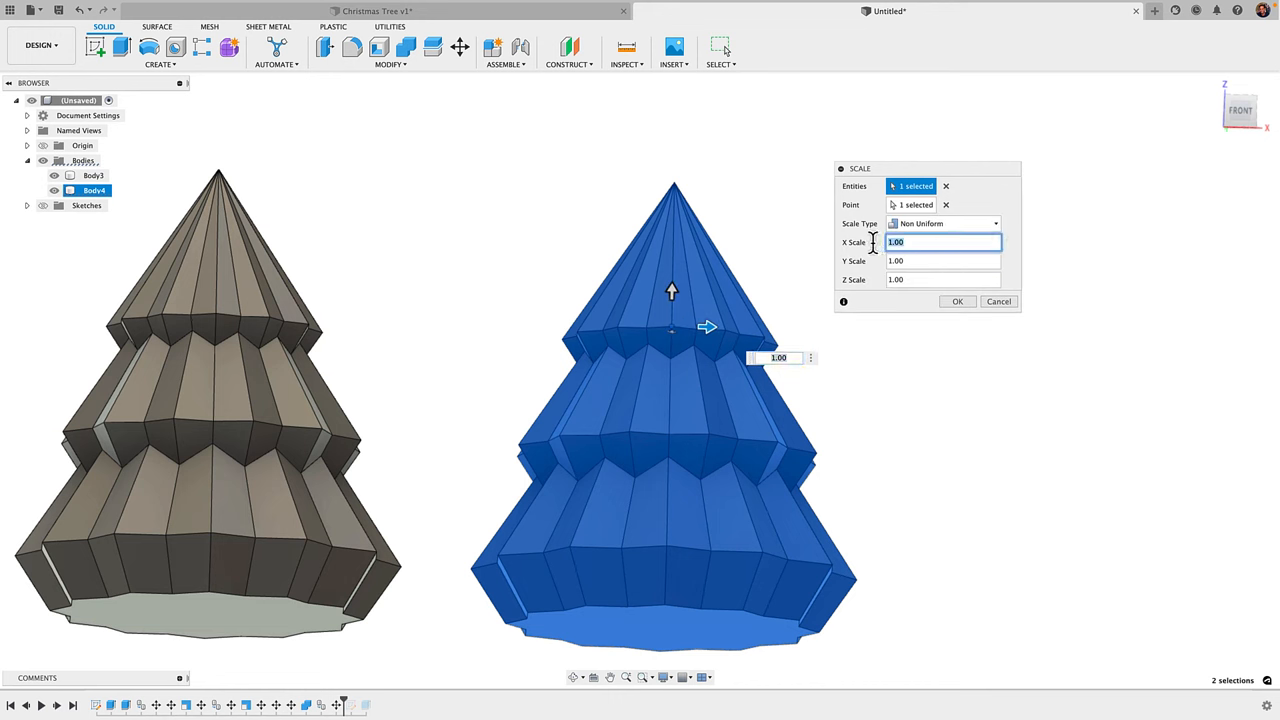
text(1.3)
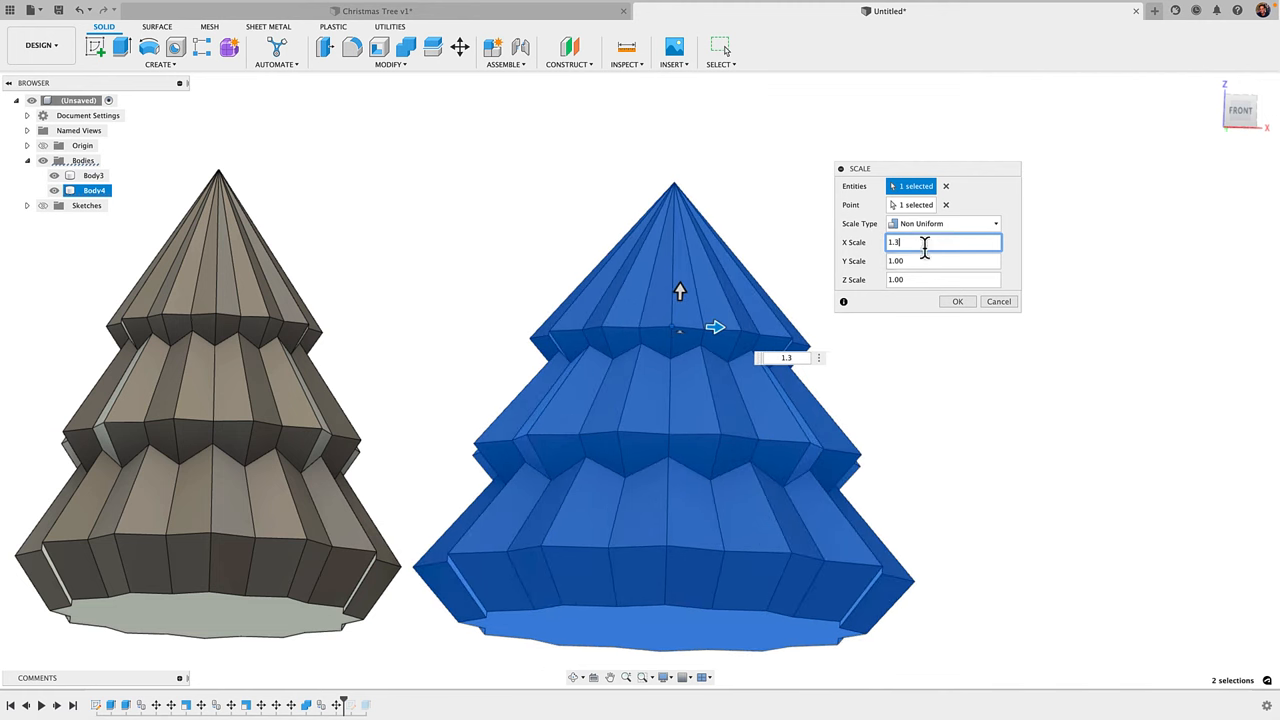
triple_click(924, 242)
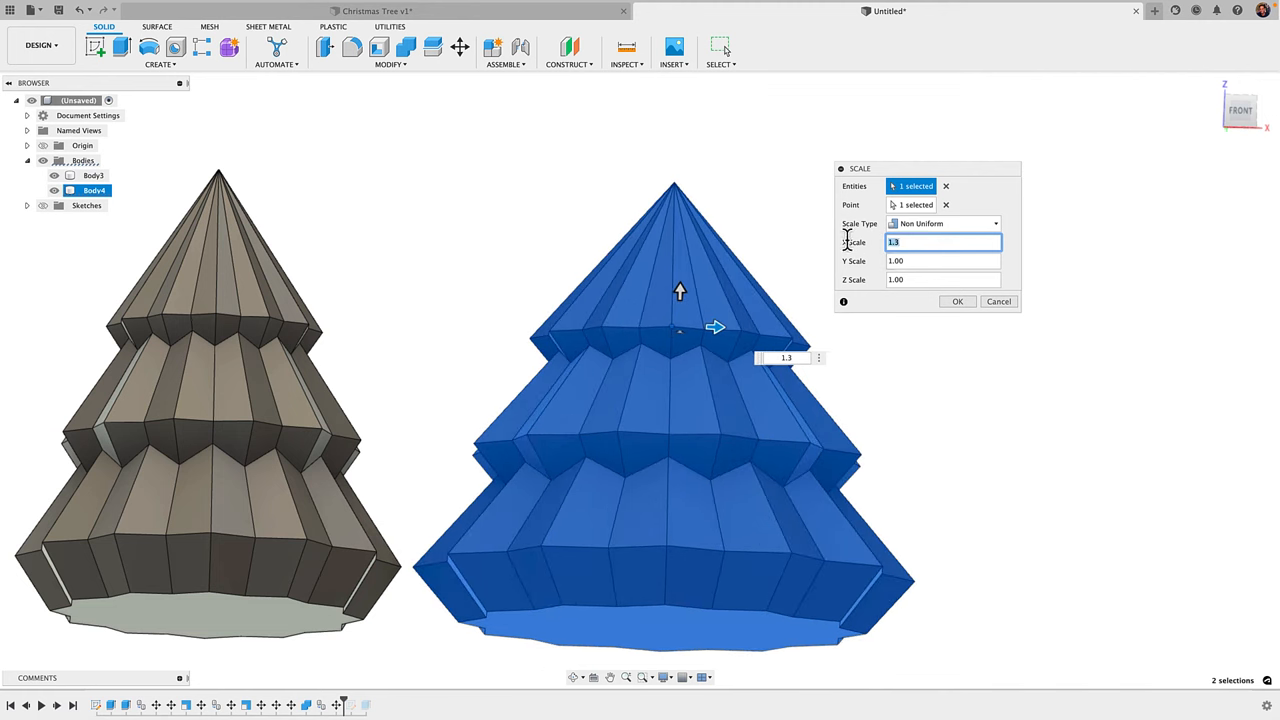
text(0)
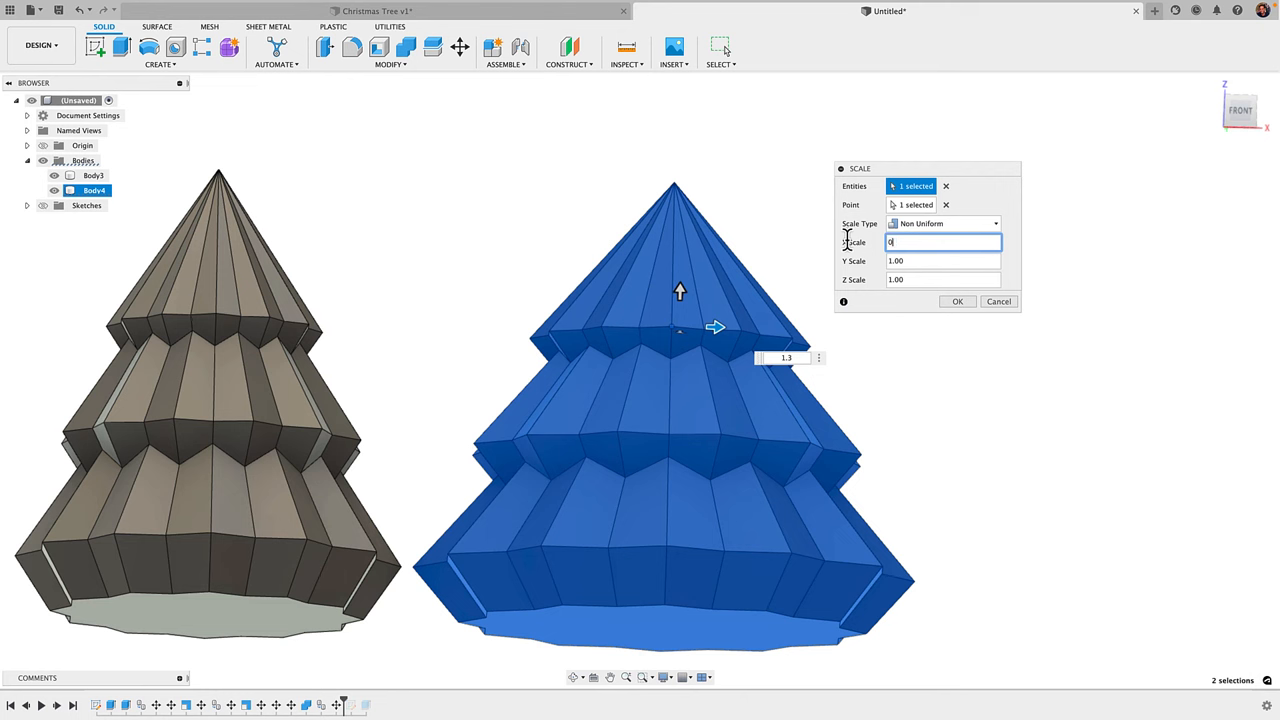
click(941, 260)
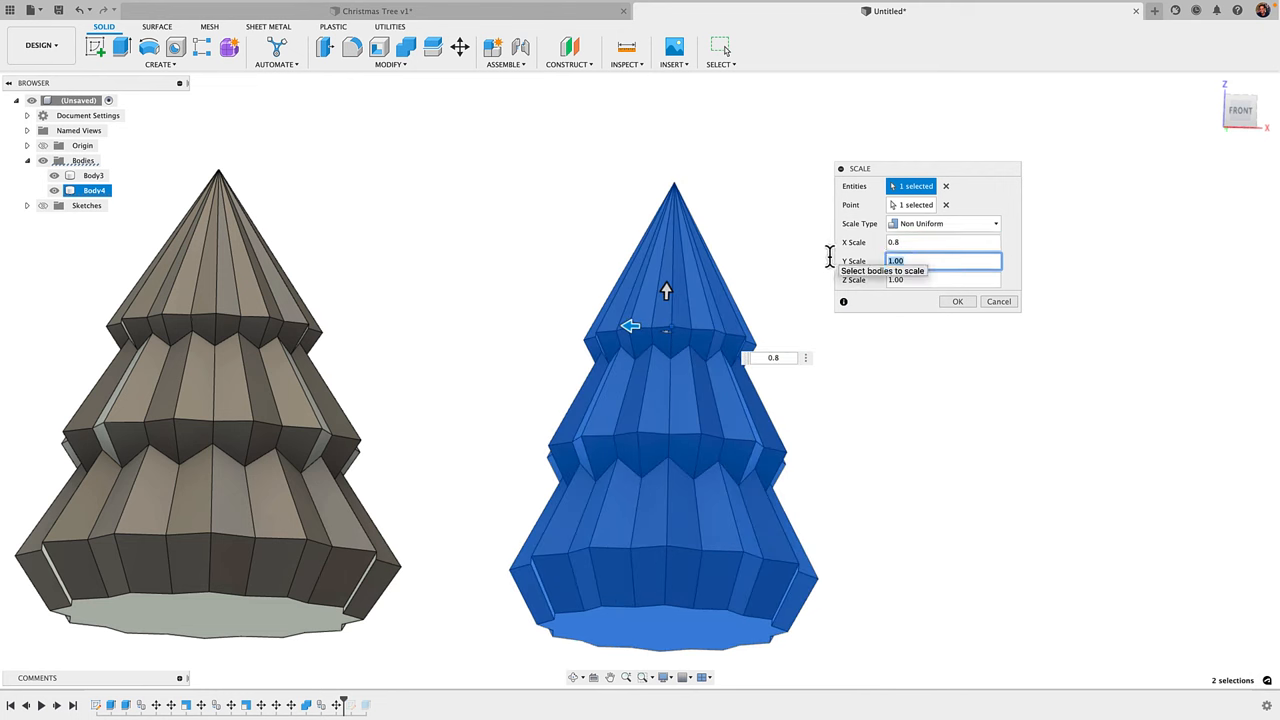
text(0.9)
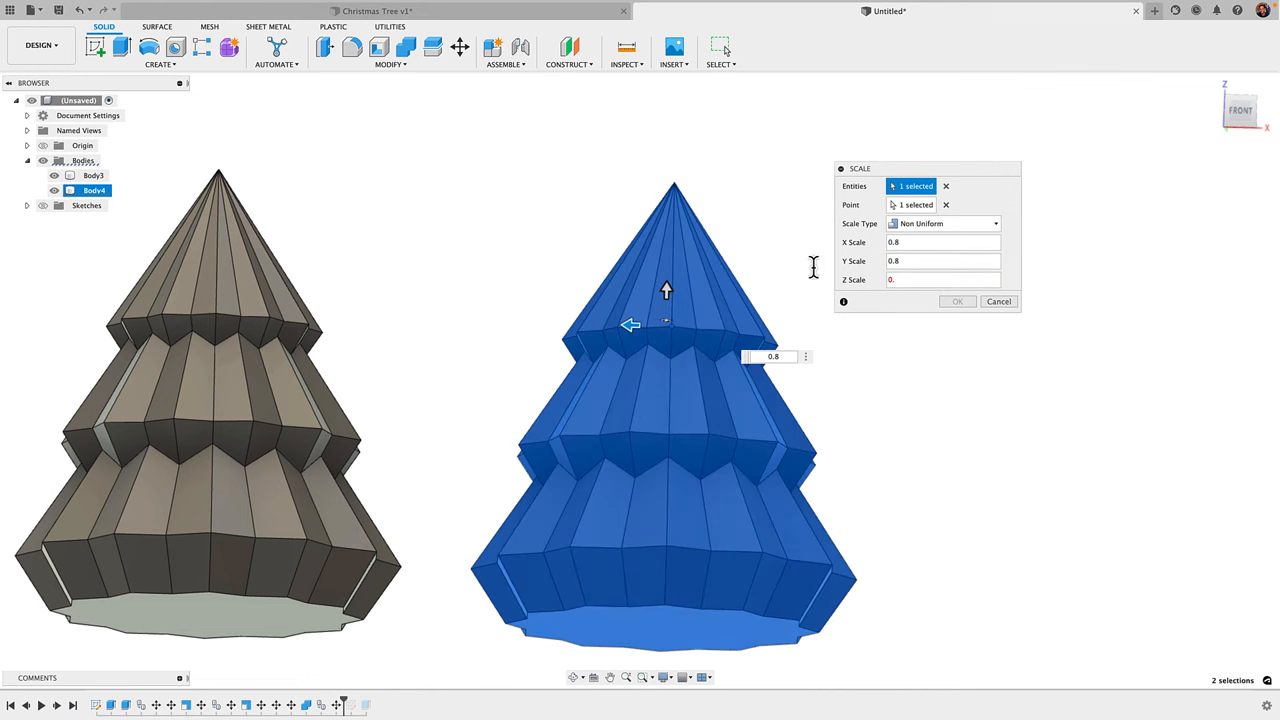
text(1.2)
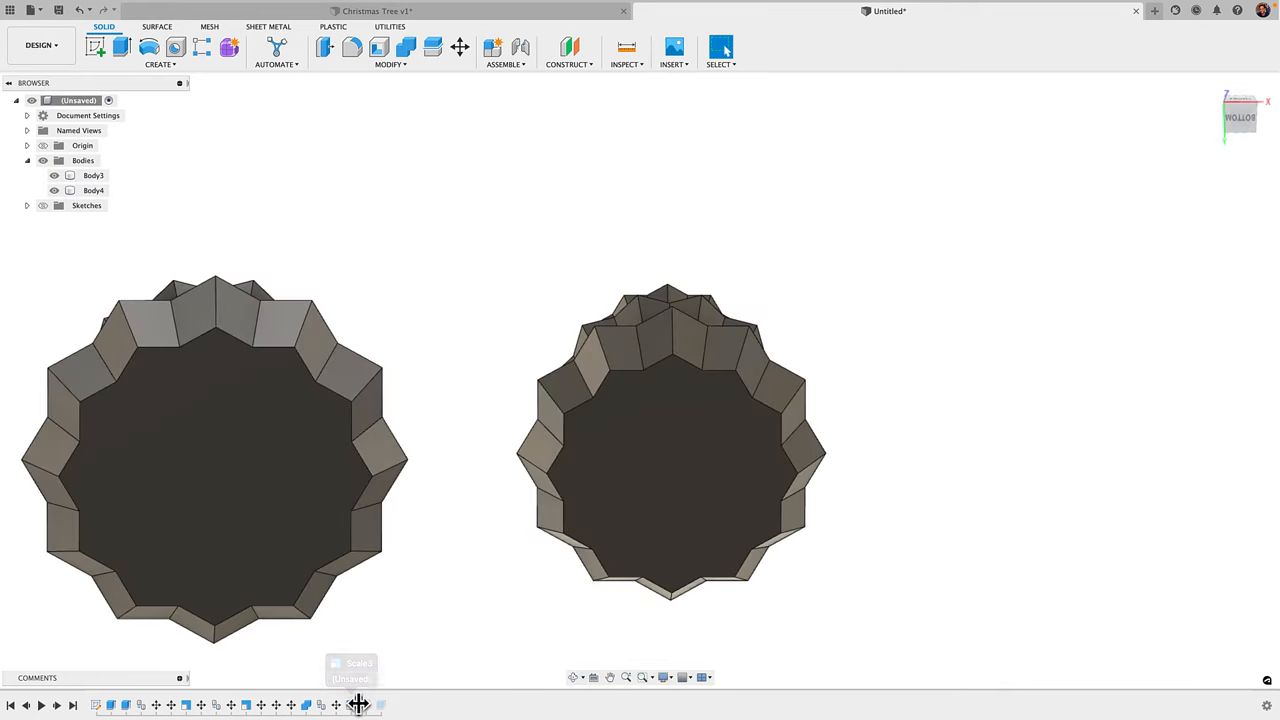
Step: Sketch a circle at the skinny tree's base centre and cut it about 6.86 mm inward
click(210, 468)
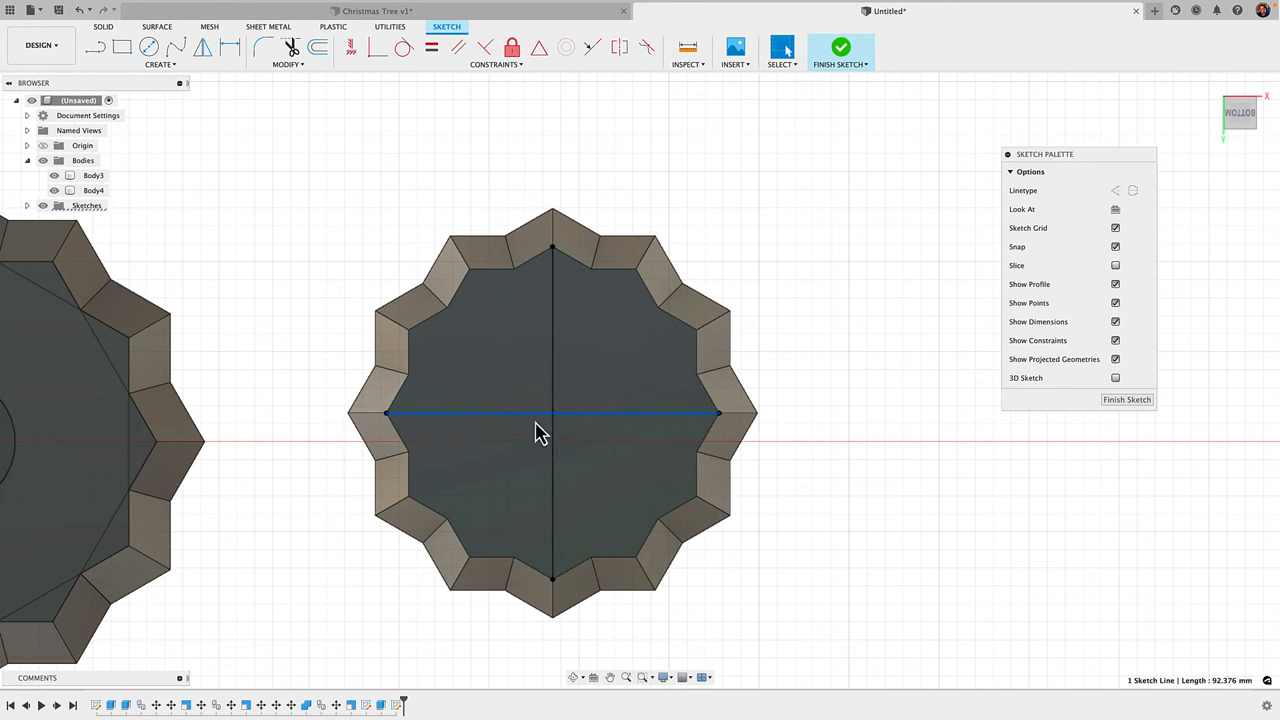
click(151, 47)
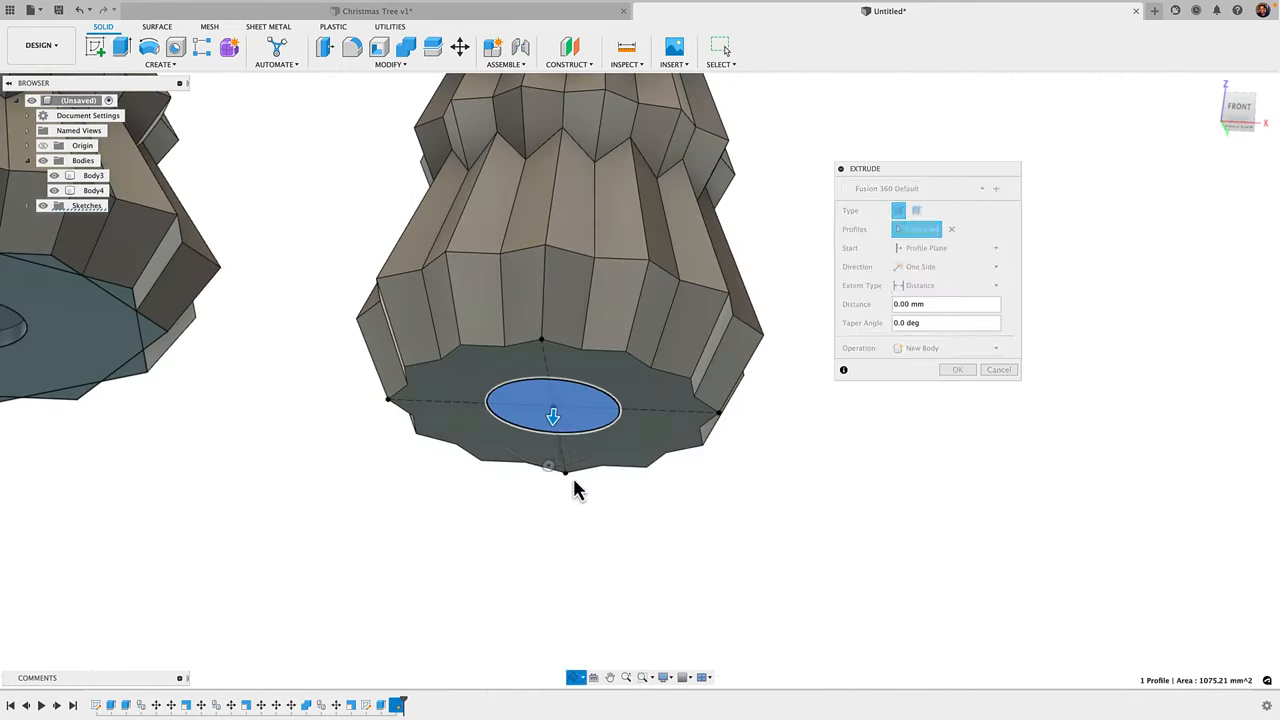
drag(553, 417, 555, 390)
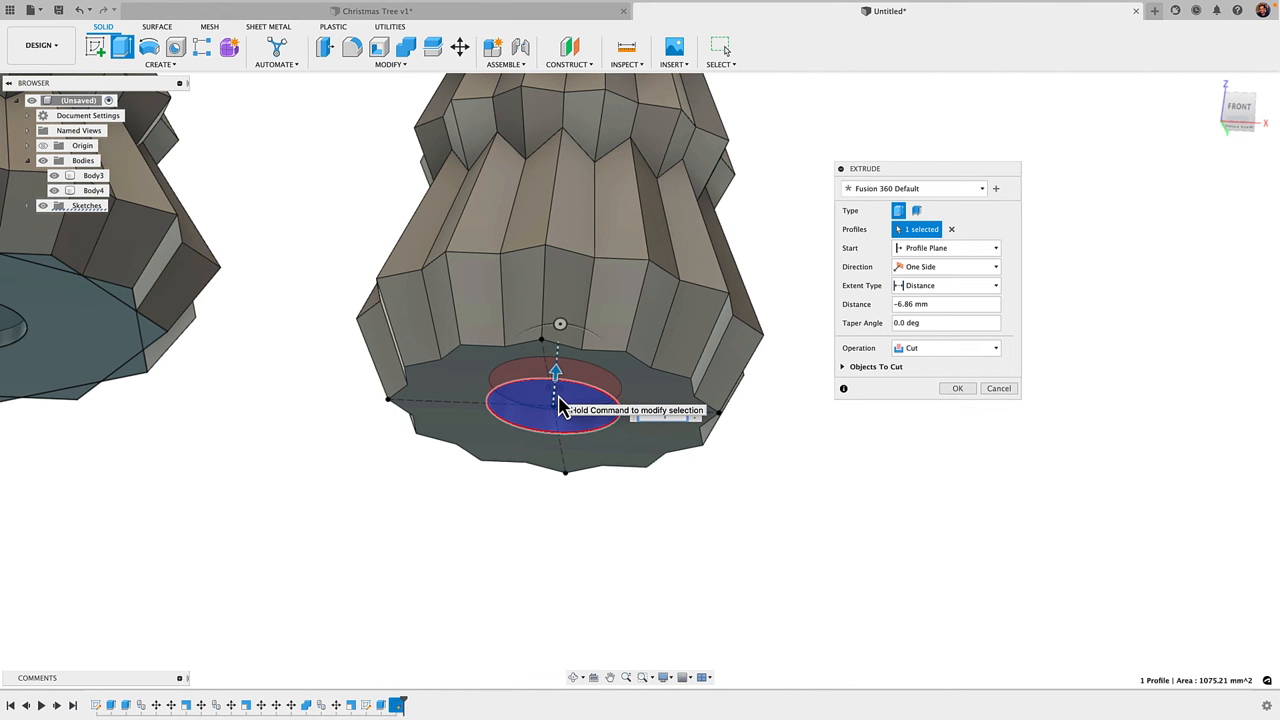